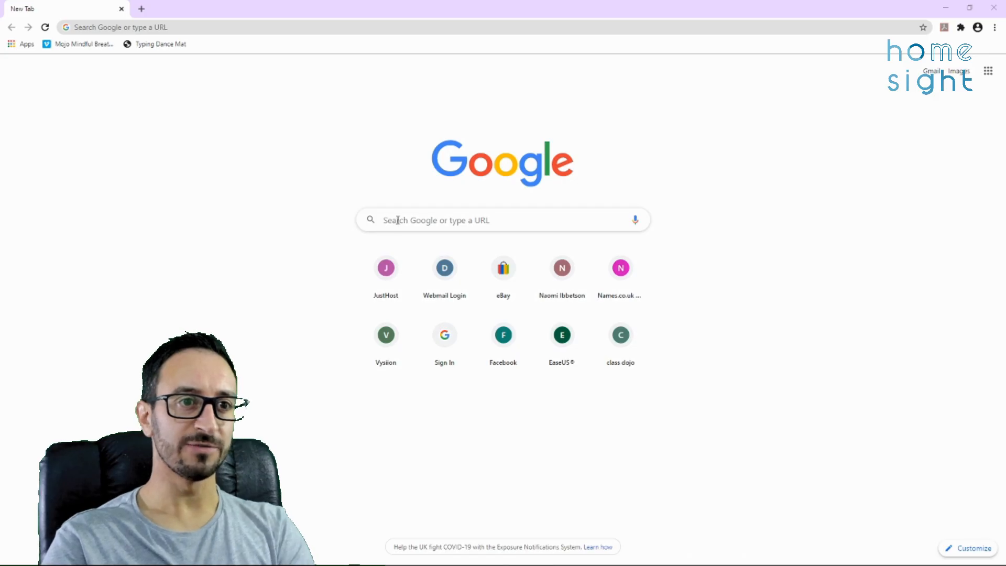
# - Search Google for ubuntu and start the Ubuntu 20.04.1 LTS Desktop download from ubuntu.com
pyautogui.write('ubuntu')
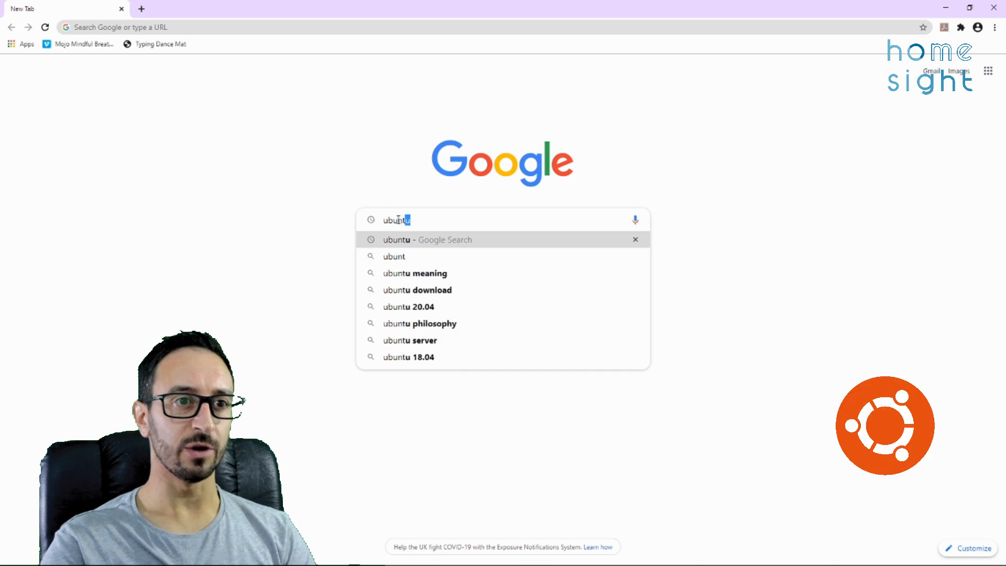
pyautogui.press('enter')
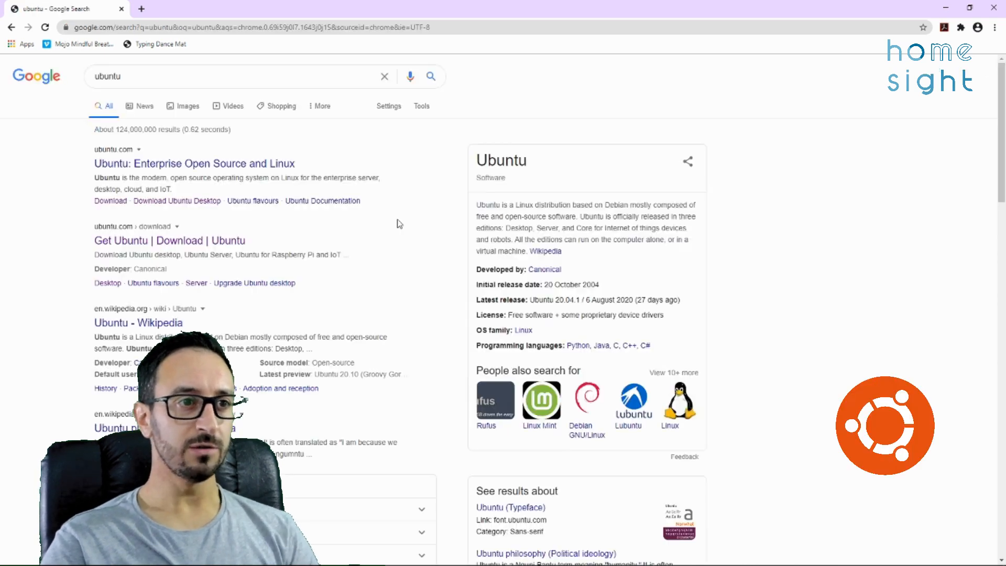
pyautogui.click(169, 241)
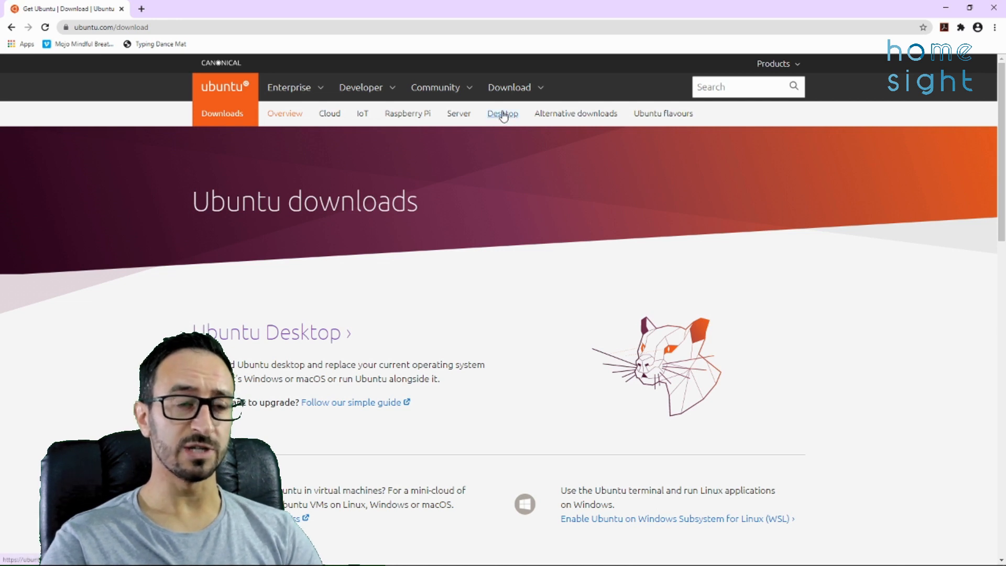
pyautogui.click(502, 113)
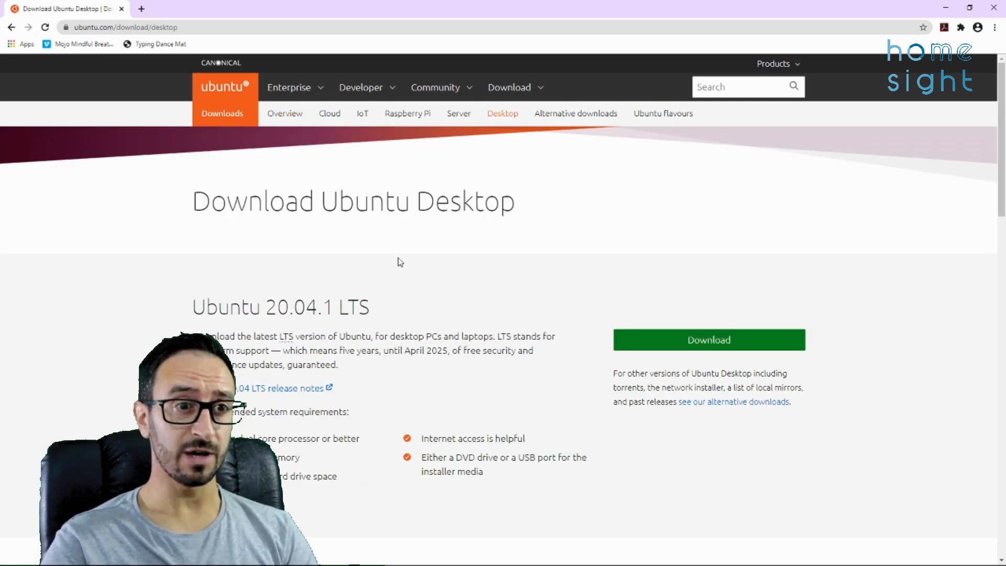
pyautogui.click(709, 339)
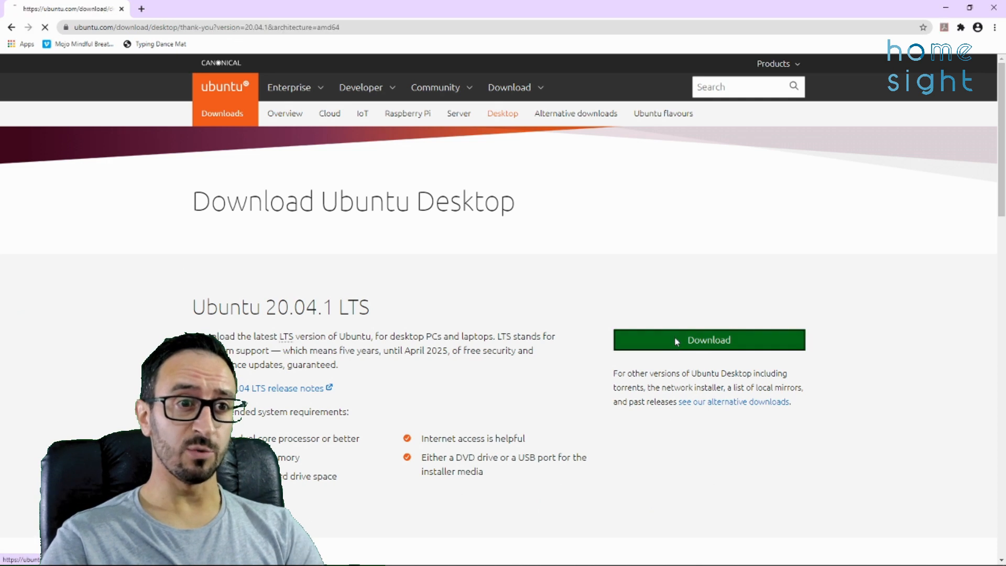
pyautogui.click(708, 340)
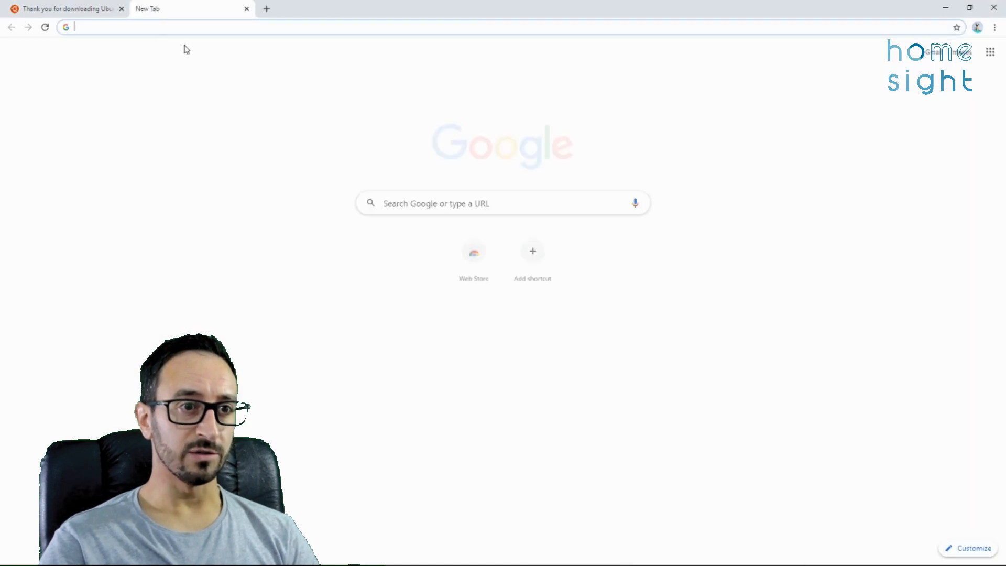
# - Search for rufus, reach rufus.ie's Download section and request Rufus 3.11
pyautogui.write('rufus&oq=rufus&aqs=chrome..69i57j46l3j0j46l2j5.1175j0j7&sourceid=chrome&ie=UTF-8')
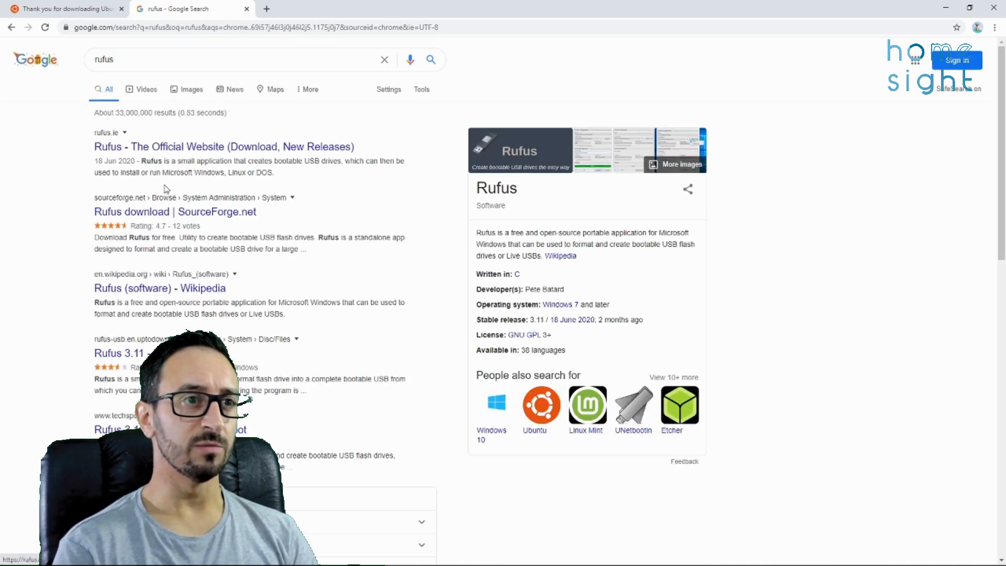
pyautogui.click(224, 146)
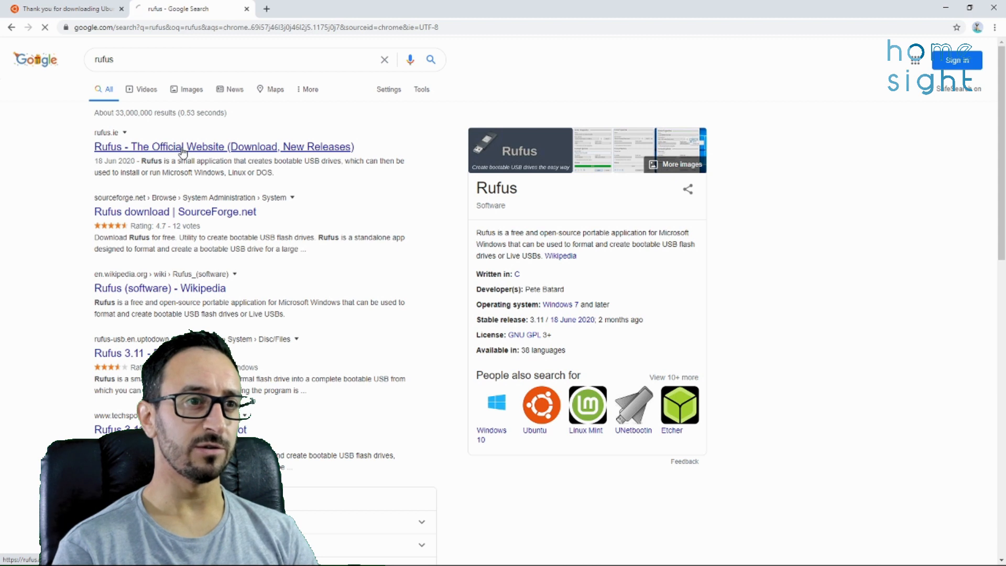
pyautogui.click(224, 147)
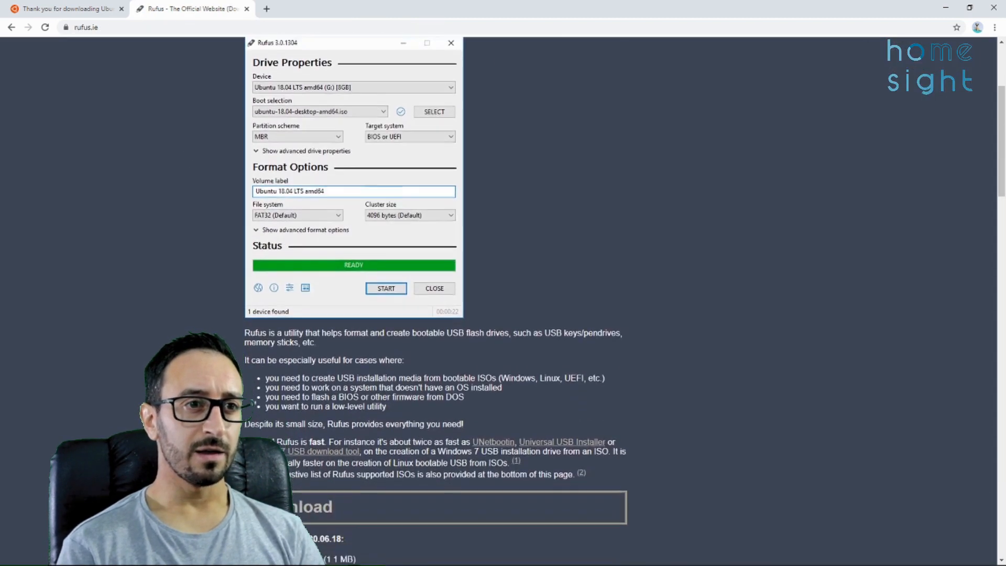
pyautogui.scroll(-3)
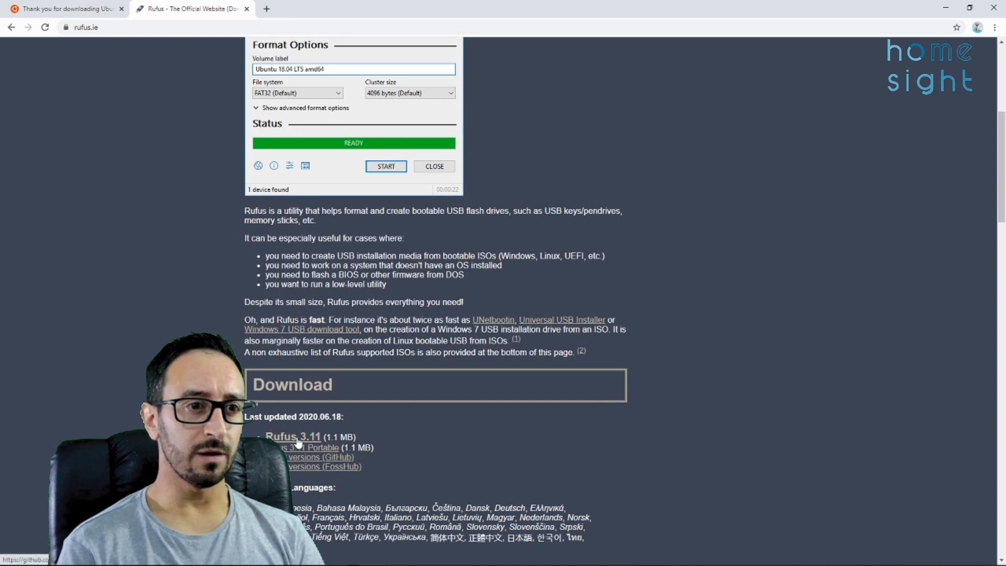
pyautogui.click(292, 436)
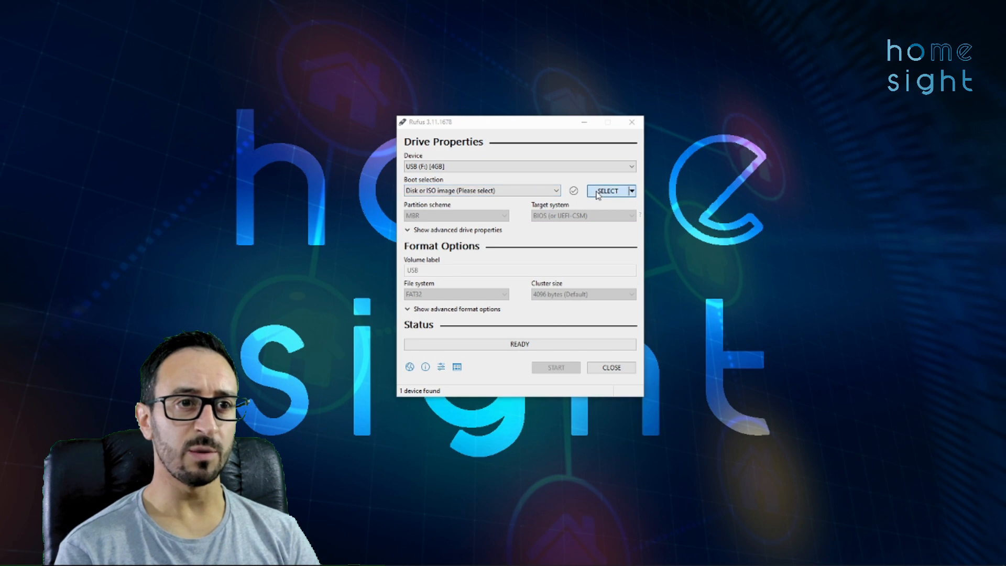
# - Select ubuntu-20.04.1-desktop-amd64.iso from Downloads as the boot image and start writing to the USB drive
pyautogui.click(606, 191)
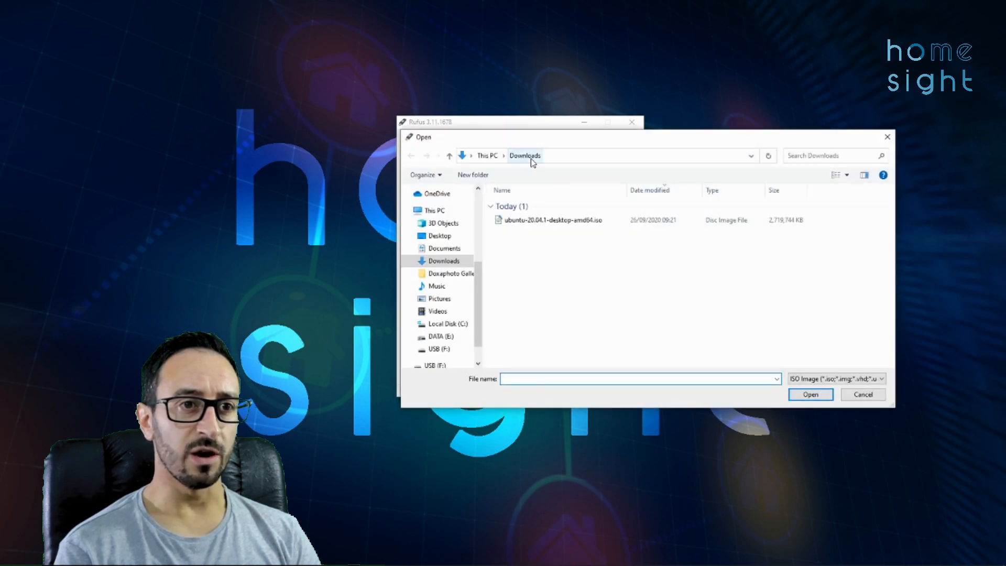
pyautogui.click(553, 219)
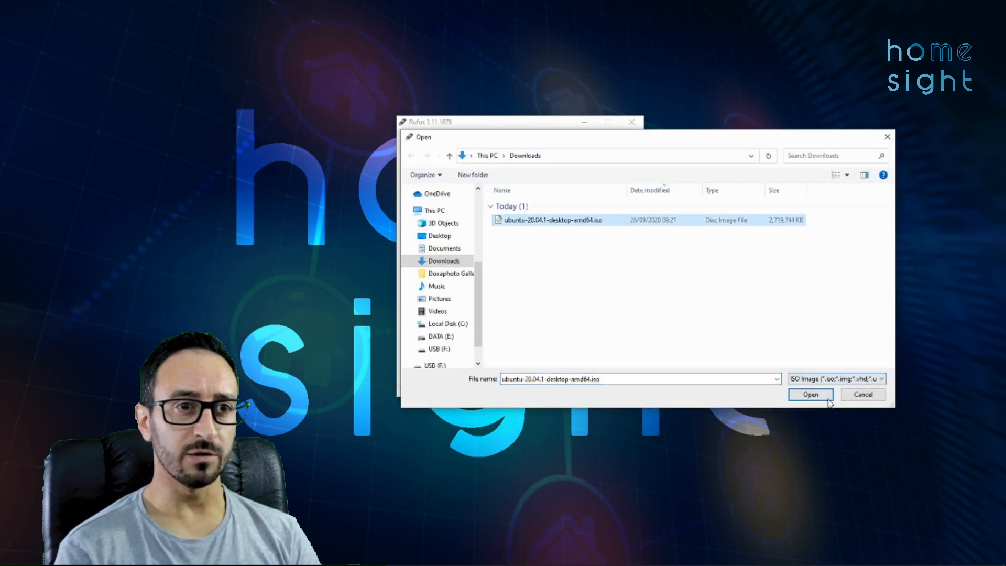
pyautogui.click(810, 394)
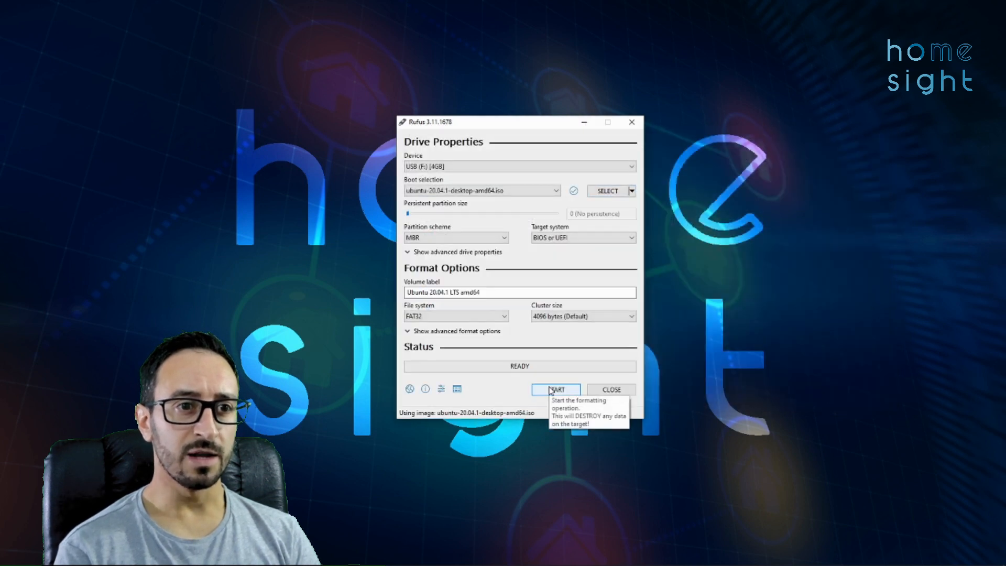
pyautogui.click(555, 390)
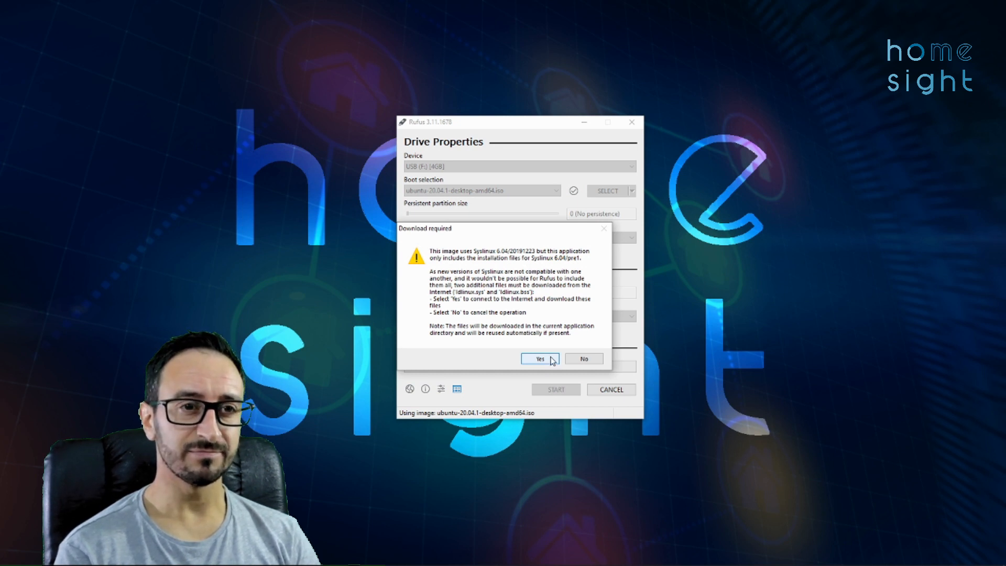
# - Accept the Syslinux download, ISO Image write mode and the USB data-loss warning
pyautogui.click(540, 358)
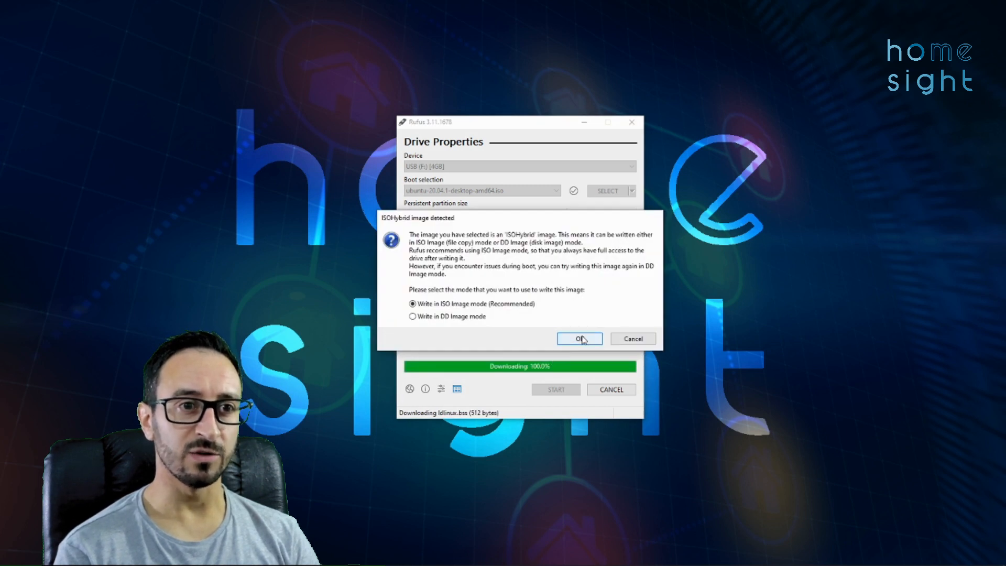
pyautogui.click(578, 339)
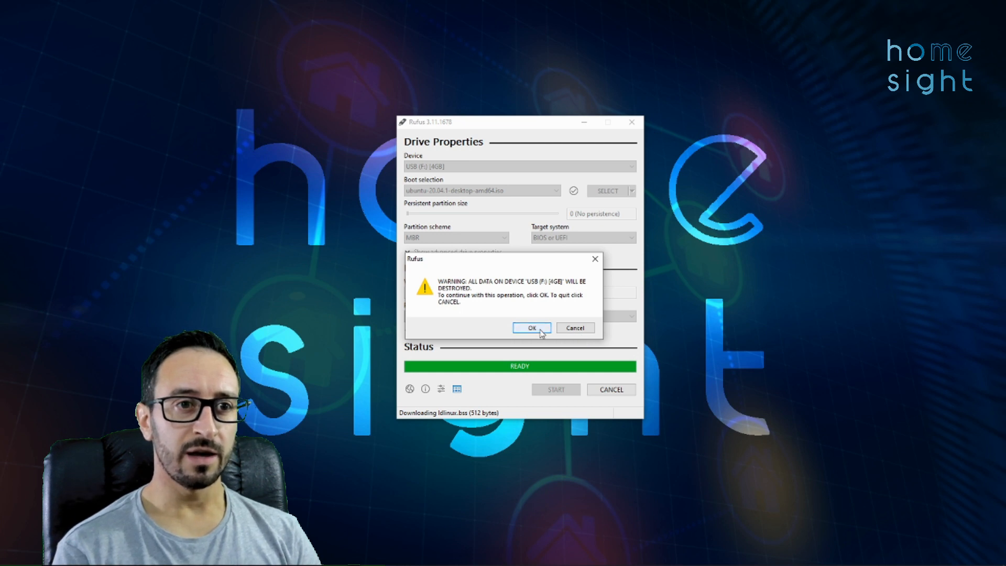
pyautogui.click(531, 328)
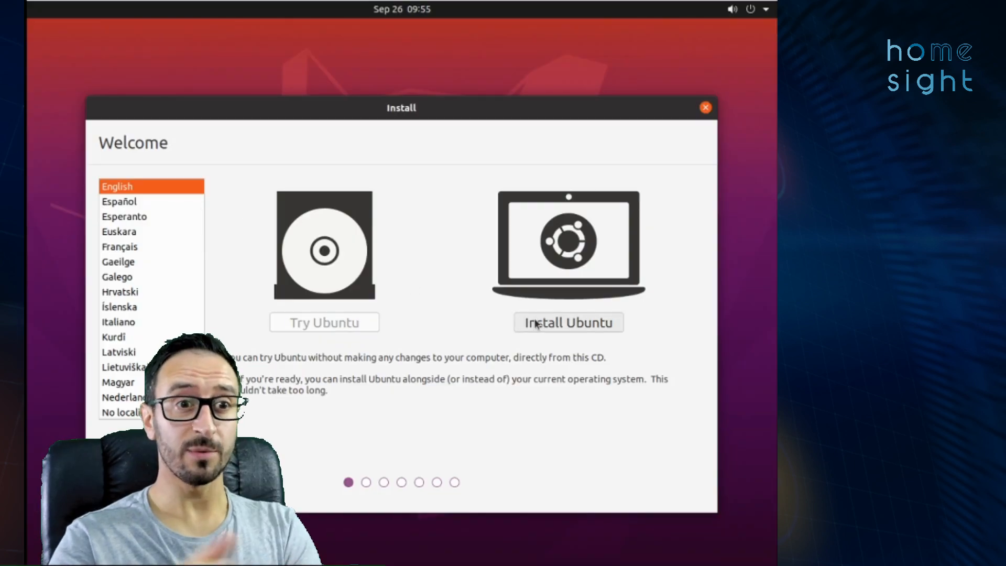
# - Begin Install Ubuntu with English (UK) keyboard layout and Minimal installation, continuing to Installation type
pyautogui.click(567, 322)
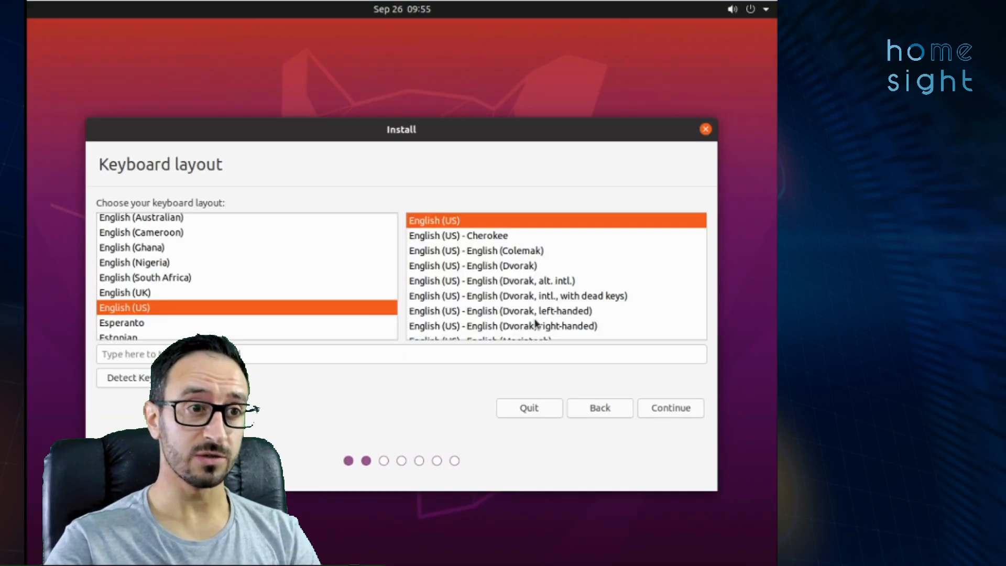
pyautogui.click(124, 292)
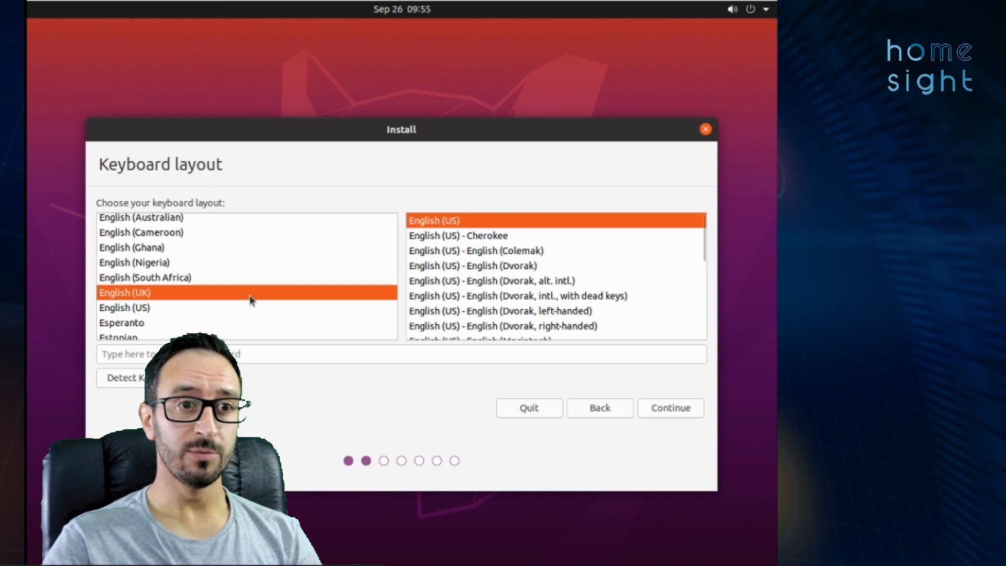
pyautogui.click(124, 276)
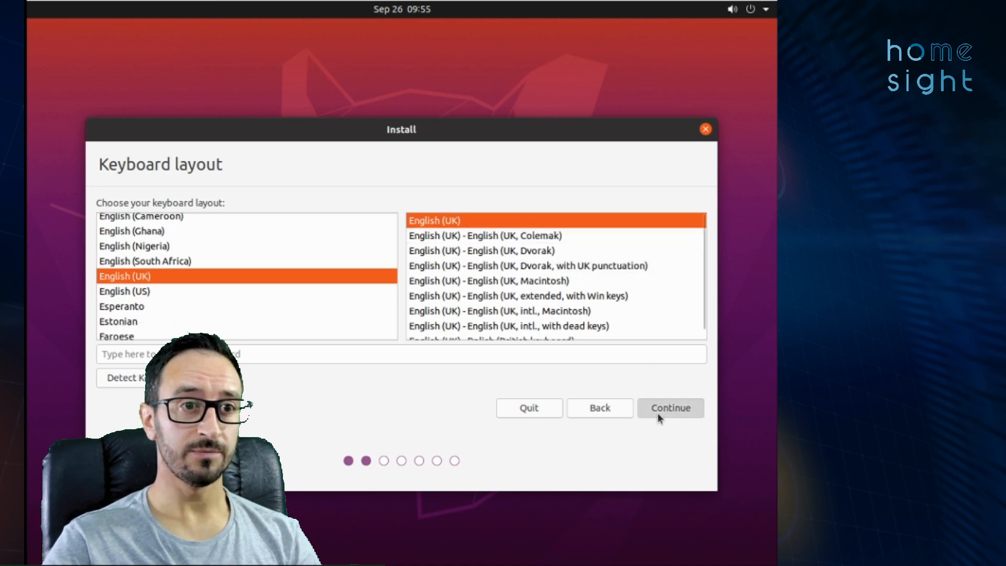
pyautogui.click(669, 407)
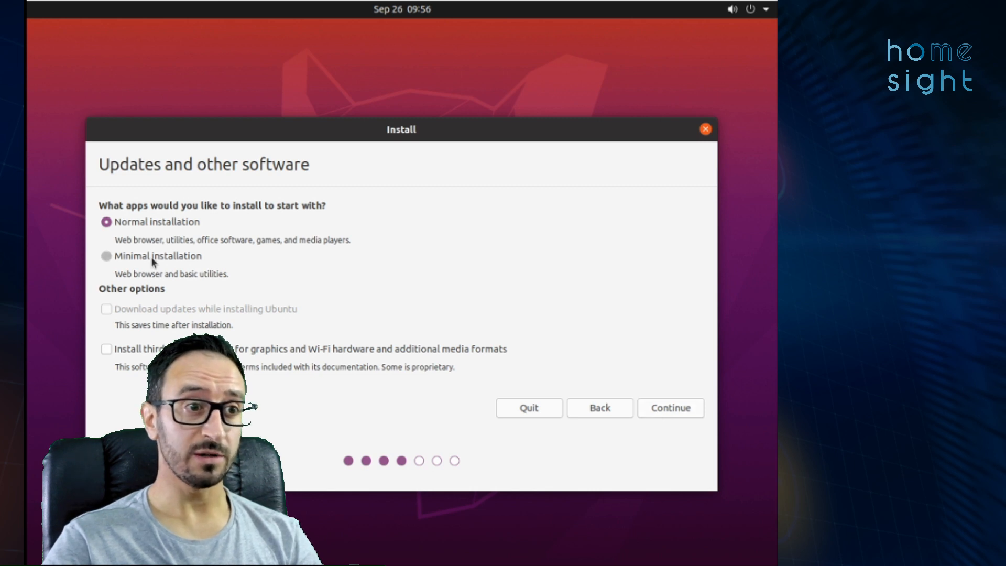
pyautogui.click(107, 256)
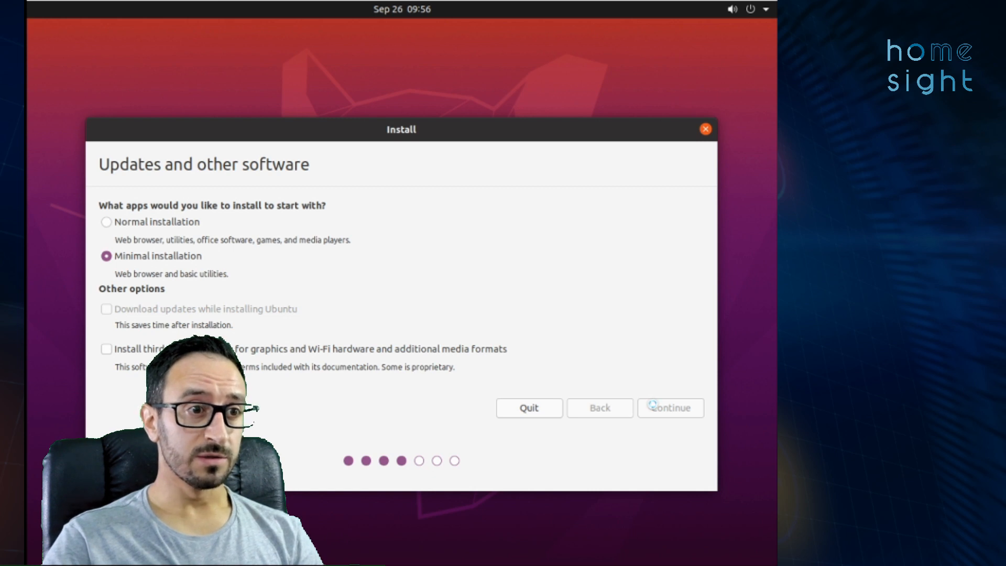
pyautogui.click(670, 407)
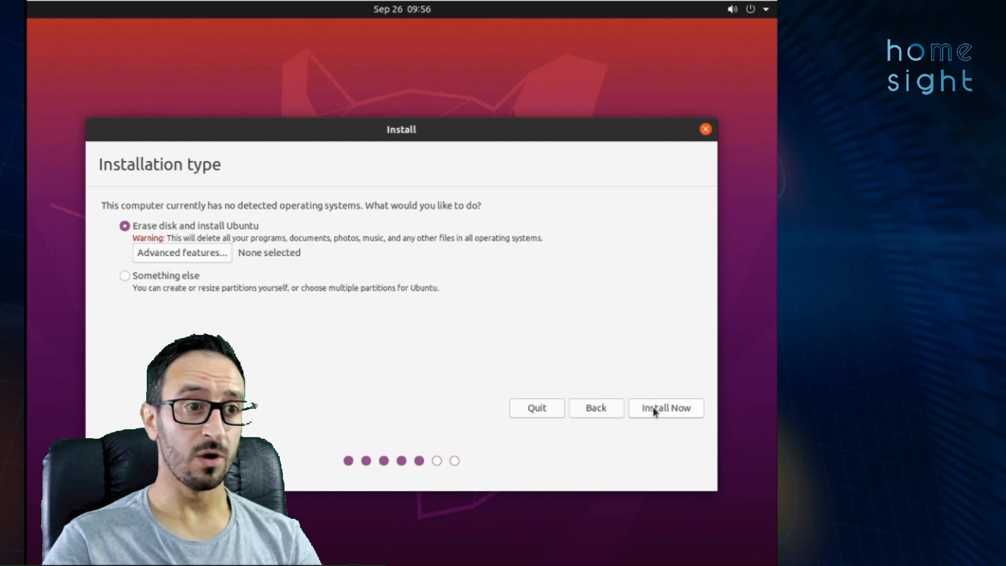
# - Install with Erase disk confirmed and set the time zone to London
pyautogui.click(665, 408)
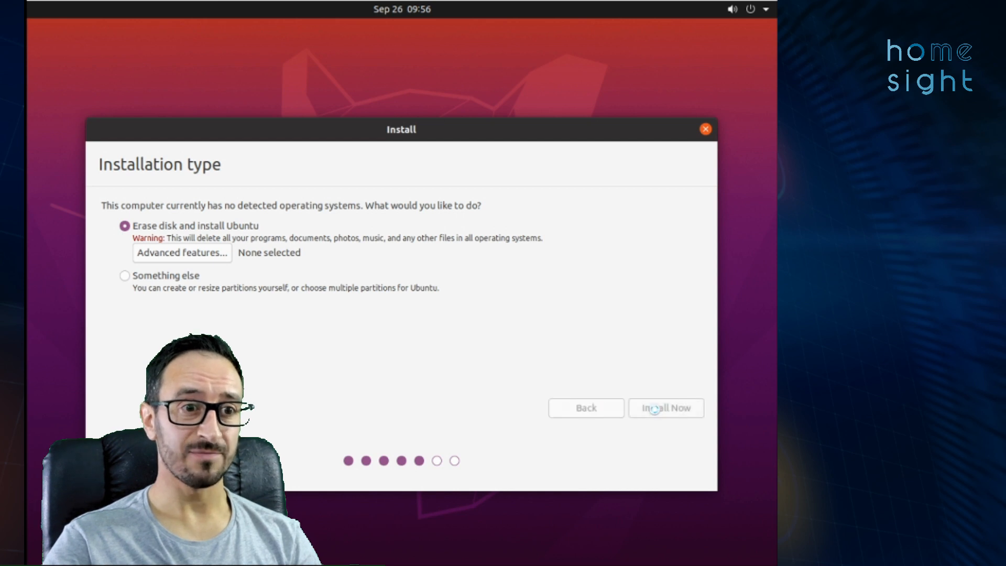
pyautogui.click(665, 408)
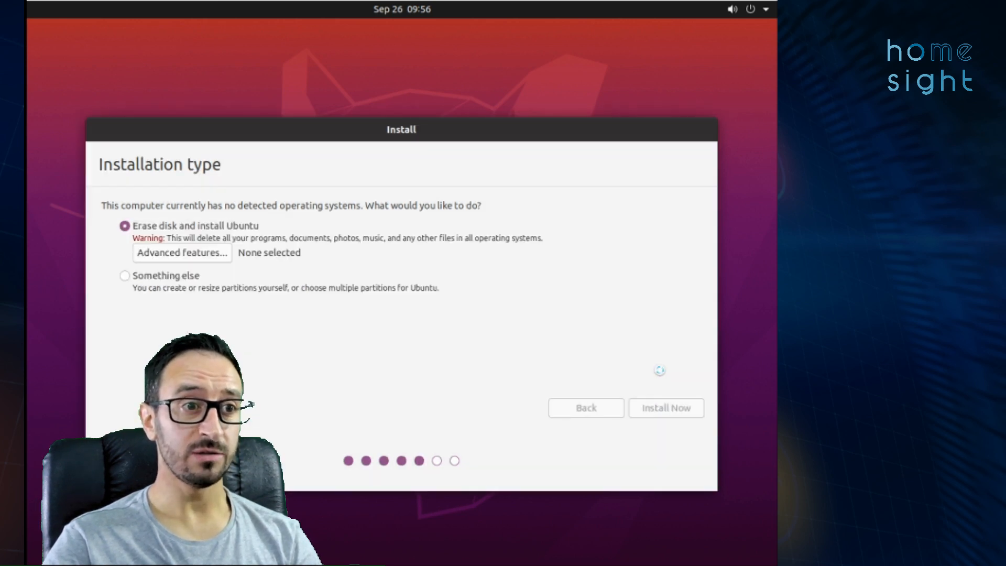
pyautogui.click(665, 408)
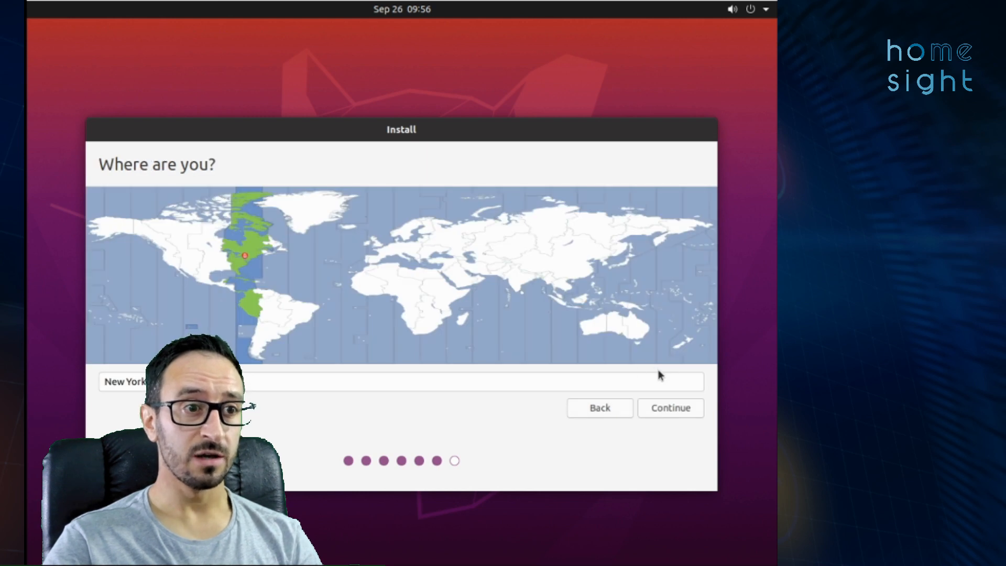
pyautogui.moveTo(381, 250)
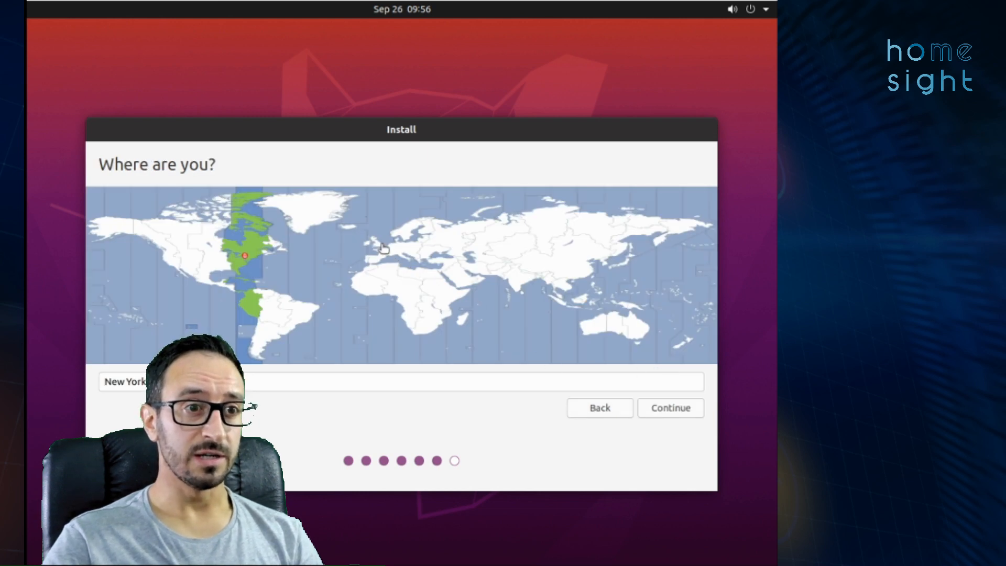
pyautogui.click(375, 241)
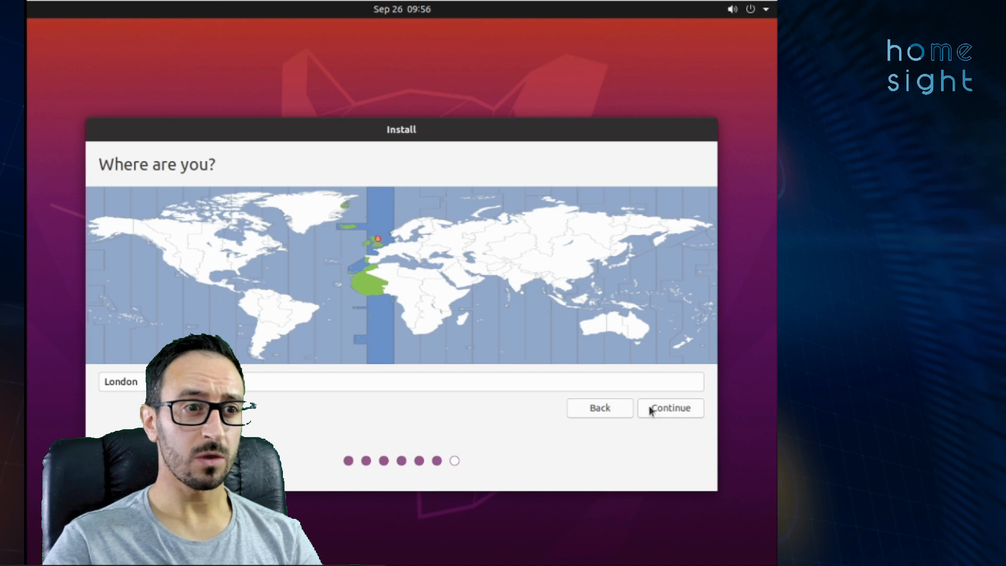
pyautogui.click(670, 408)
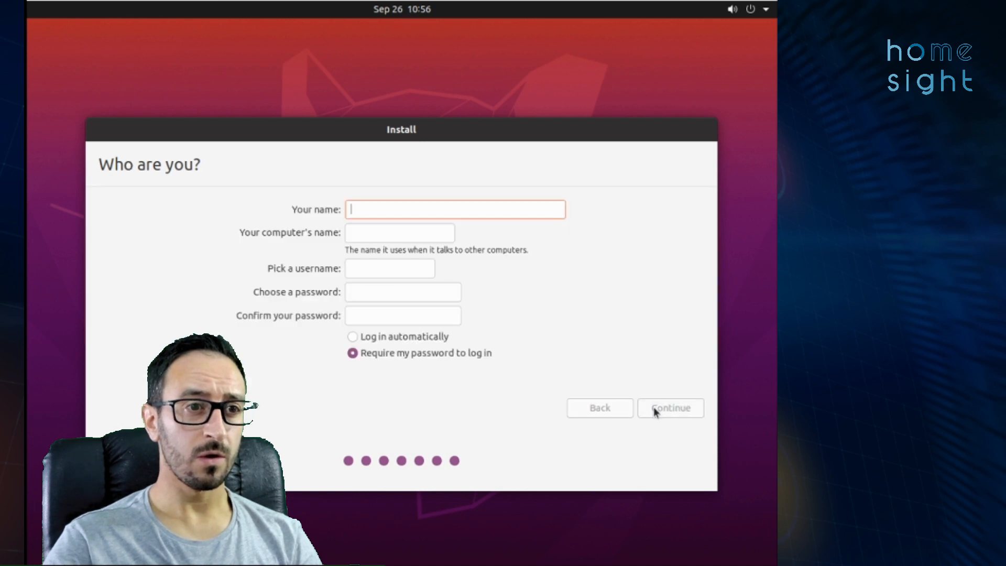
# - Create user Simon on computer UBUNTU-HOST with a password and automatic login, then start installing
pyautogui.write('Simon')
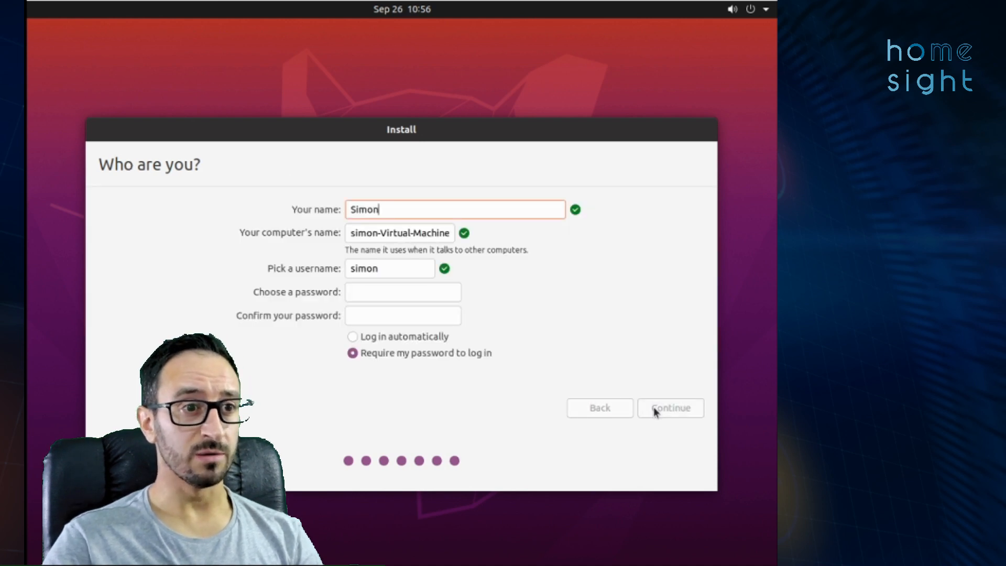
pyautogui.write('UBUNTU-HOST')
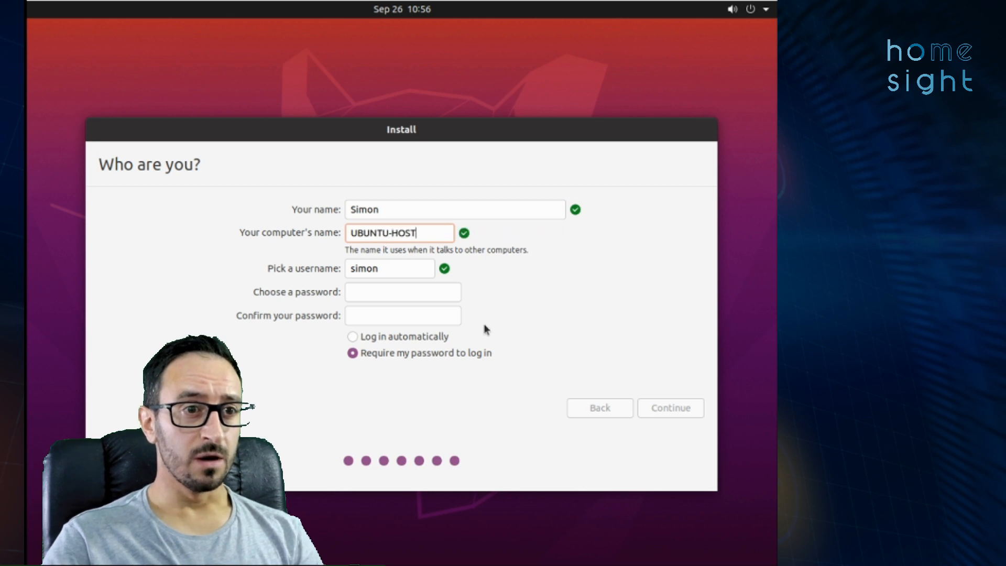
pyautogui.write('password')
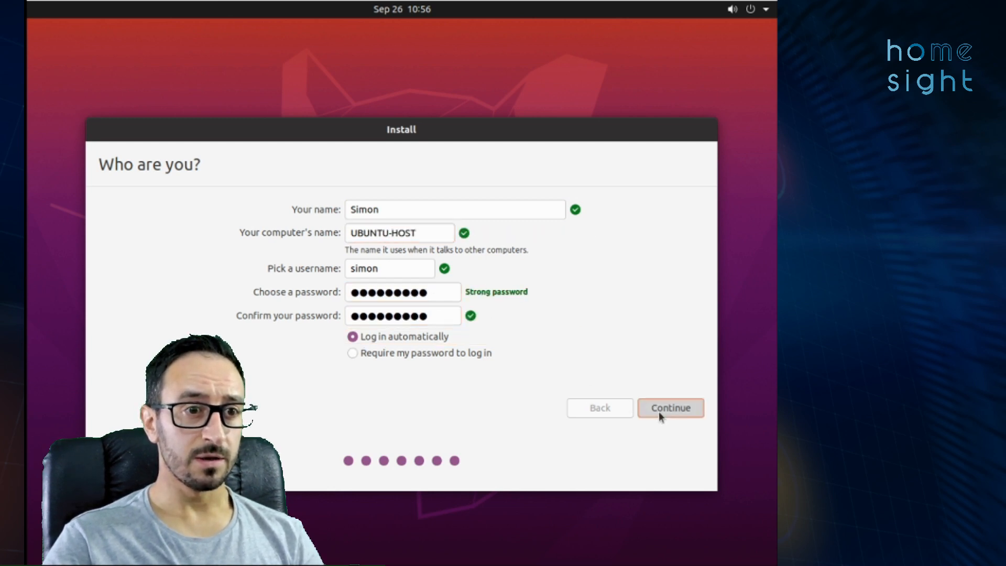
pyautogui.click(669, 407)
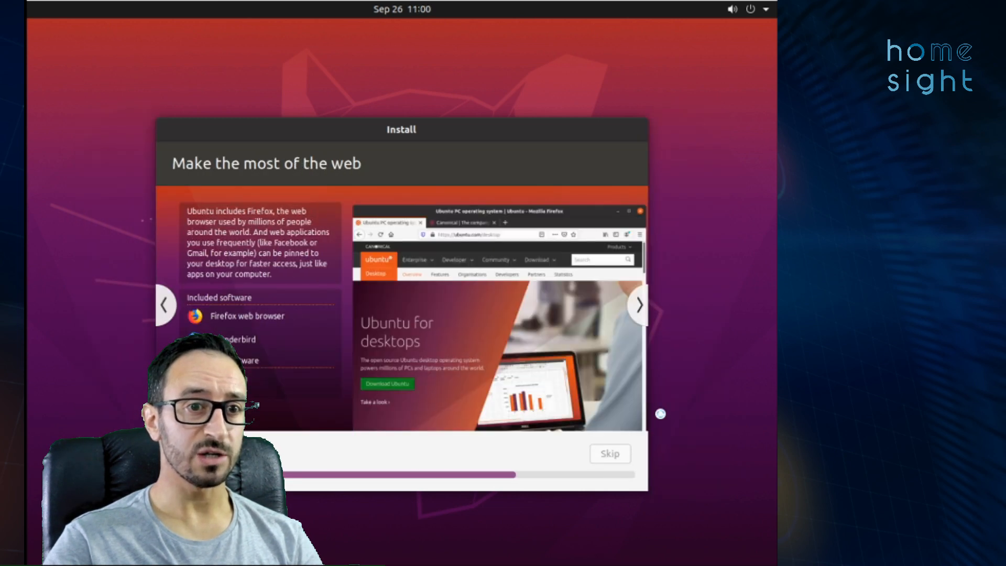
# - Finish the installation and Restart Now into the newly installed Ubuntu
pyautogui.click(639, 305)
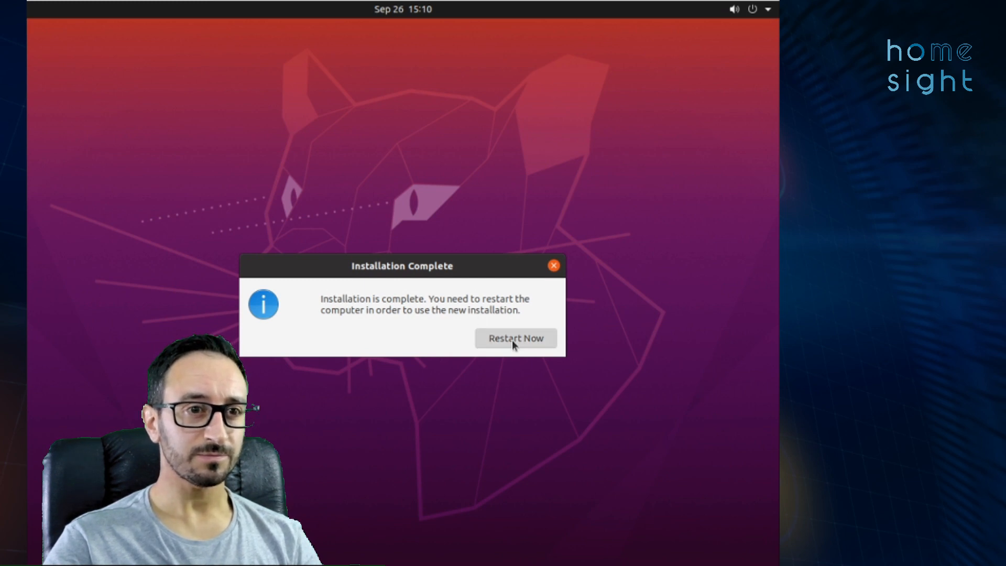
pyautogui.click(514, 338)
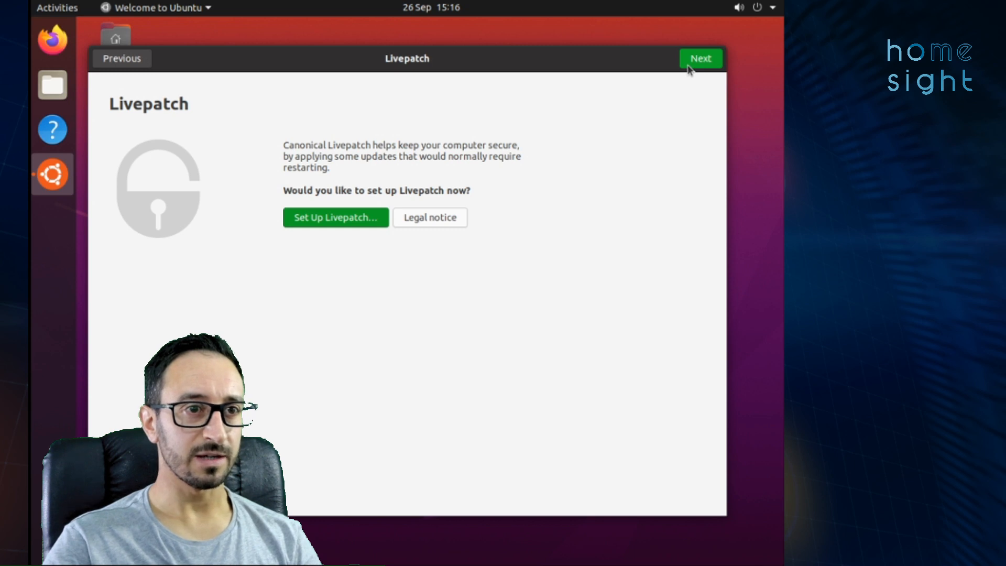
# - Pass Livepatch and Help improve Ubuntu, then finish the Welcome to Ubuntu setup
pyautogui.click(700, 59)
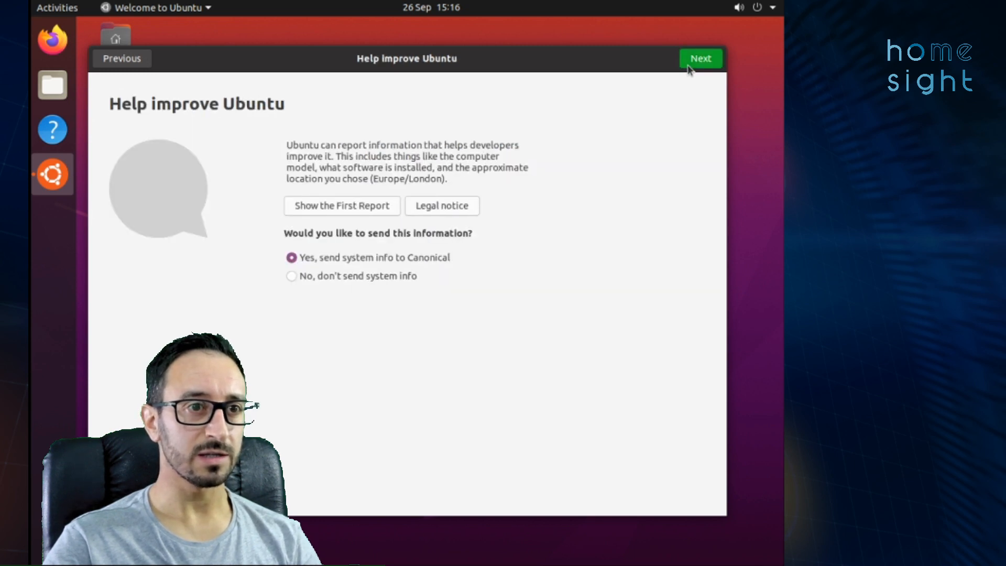
pyautogui.click(700, 59)
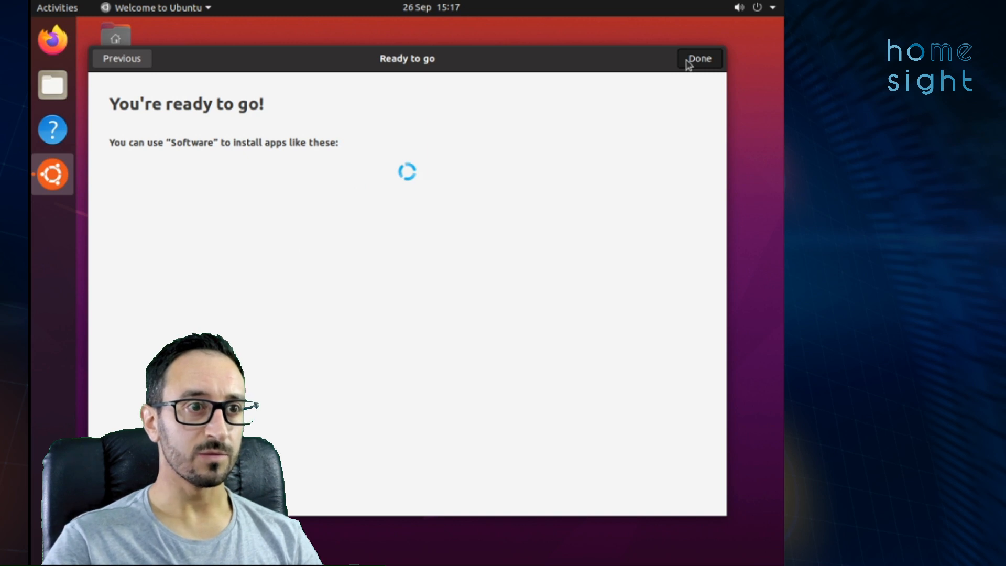
pyautogui.click(699, 58)
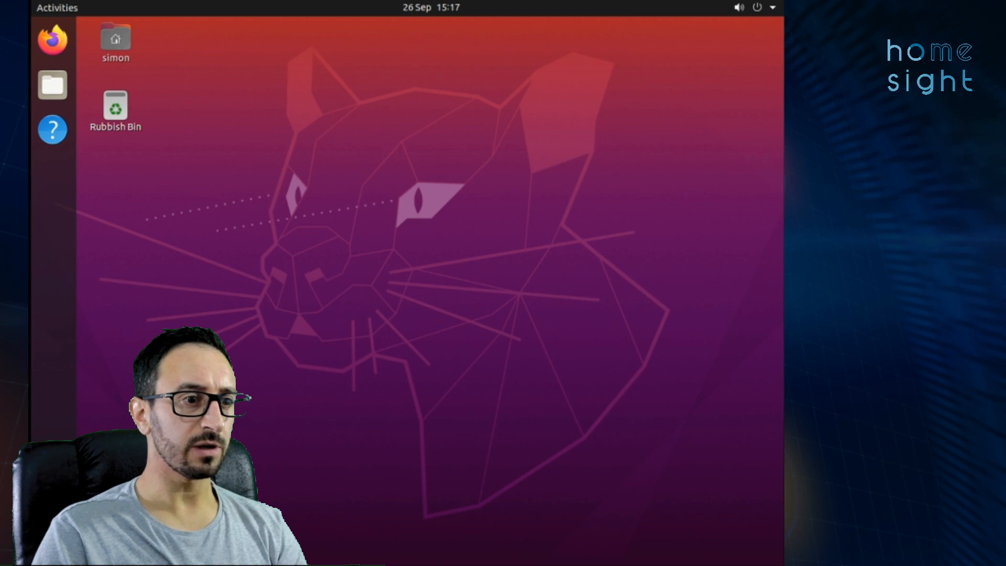
# - Launch Terminal from Activities and run sudo apt-get install virt-manager, which fails to locate the package
pyautogui.click(56, 7)
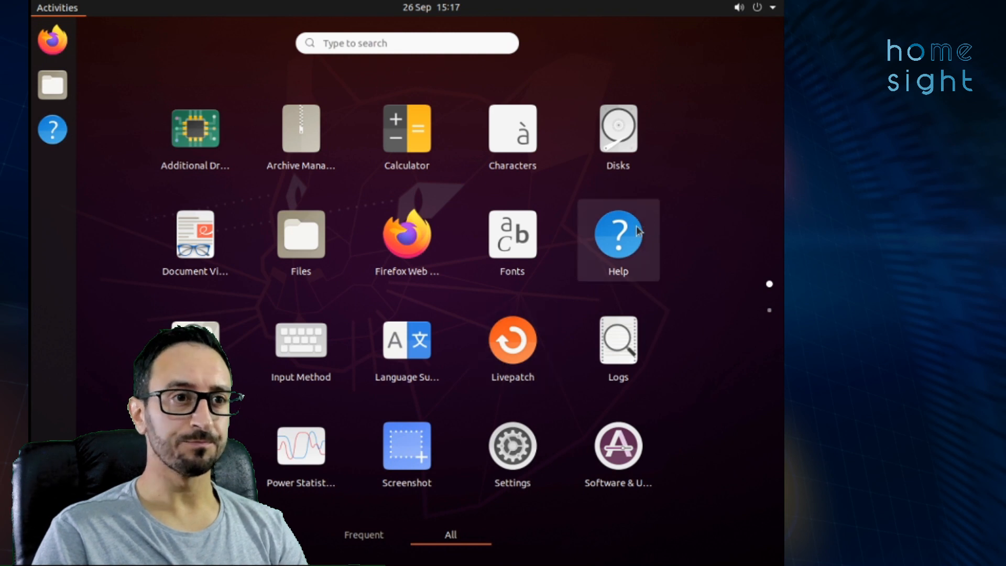
pyautogui.moveTo(686, 150)
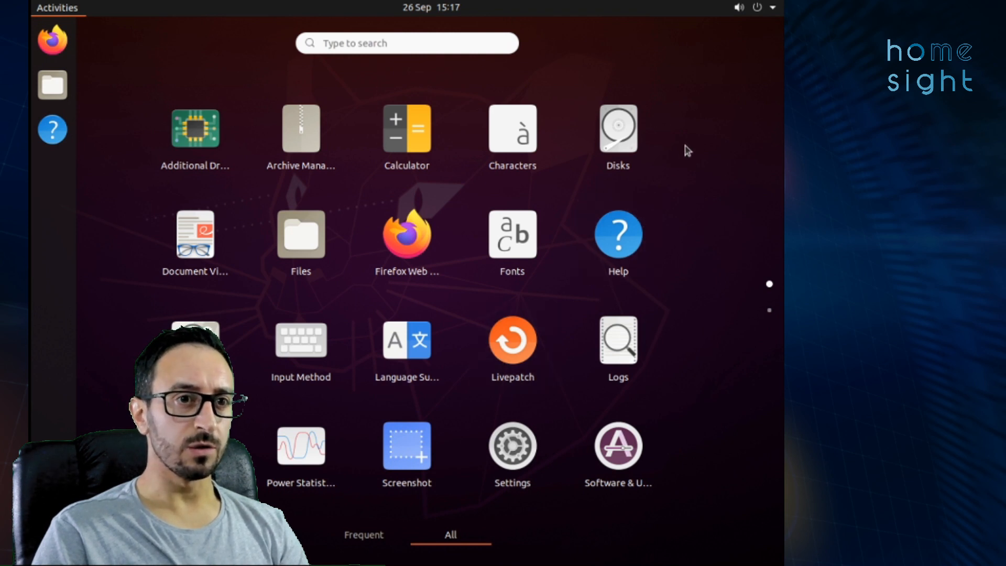
pyautogui.write('terminal')
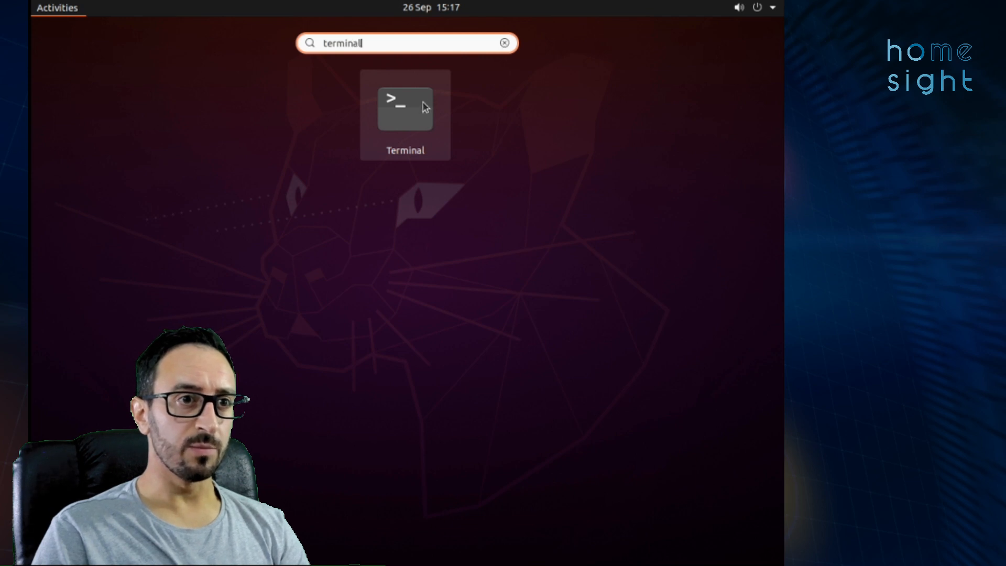
pyautogui.click(404, 109)
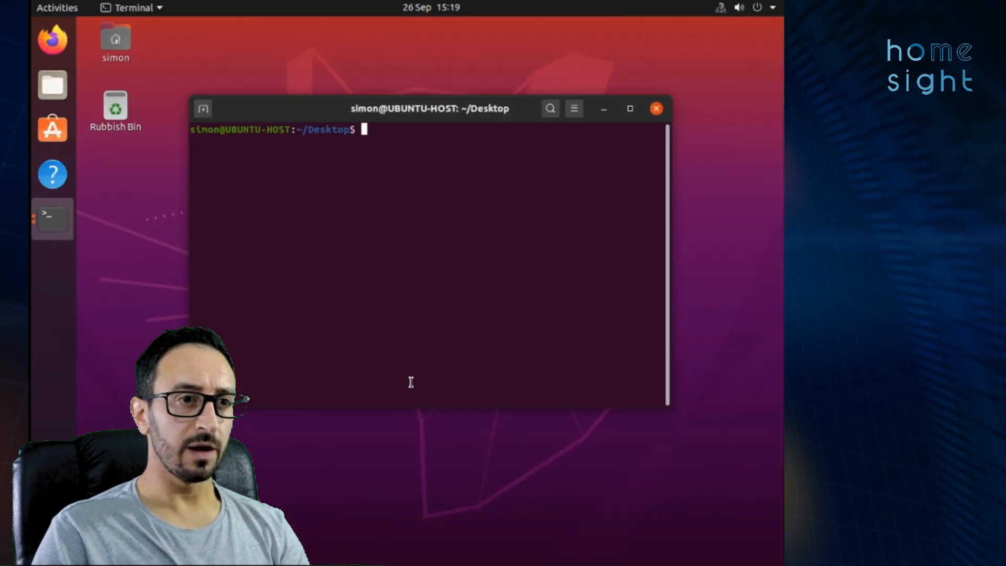
pyautogui.write('sudo apt-get')
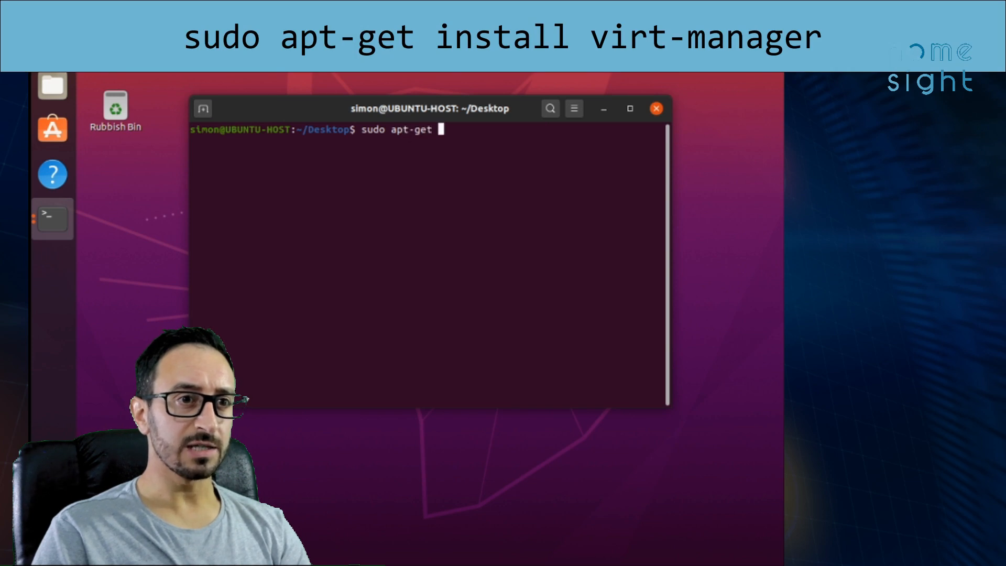
pyautogui.write('install virt-manager')
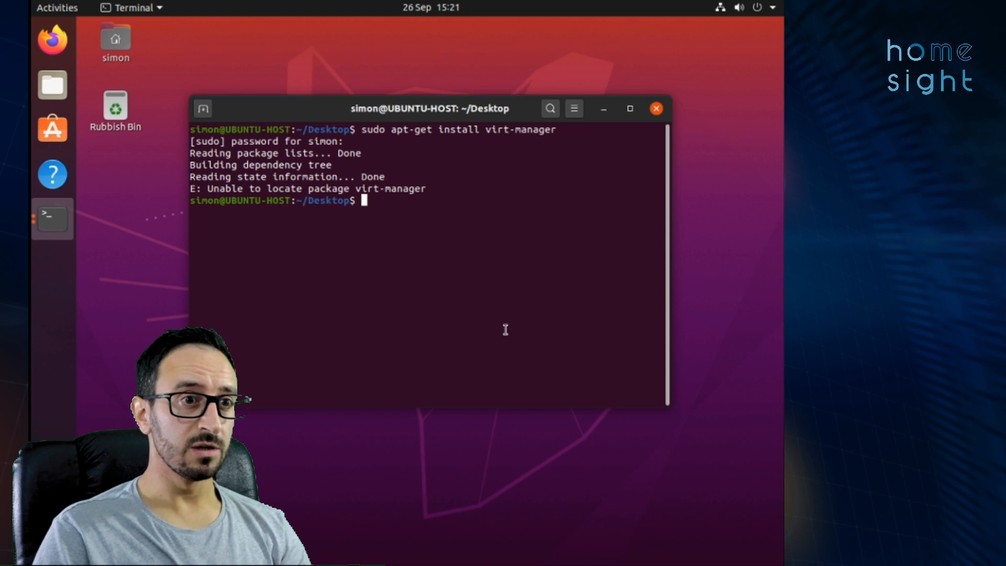
# - Run sudo apt-get update, then install virt-manager with its dependencies, answering y
pyautogui.write('sudo apt-get update')
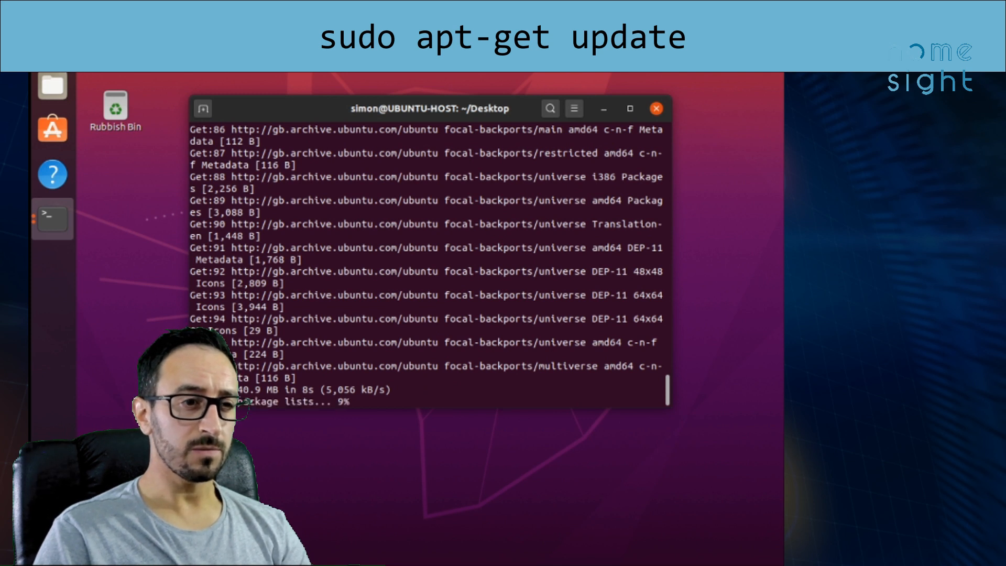
pyautogui.write('sudo apt-get install virt-manager')
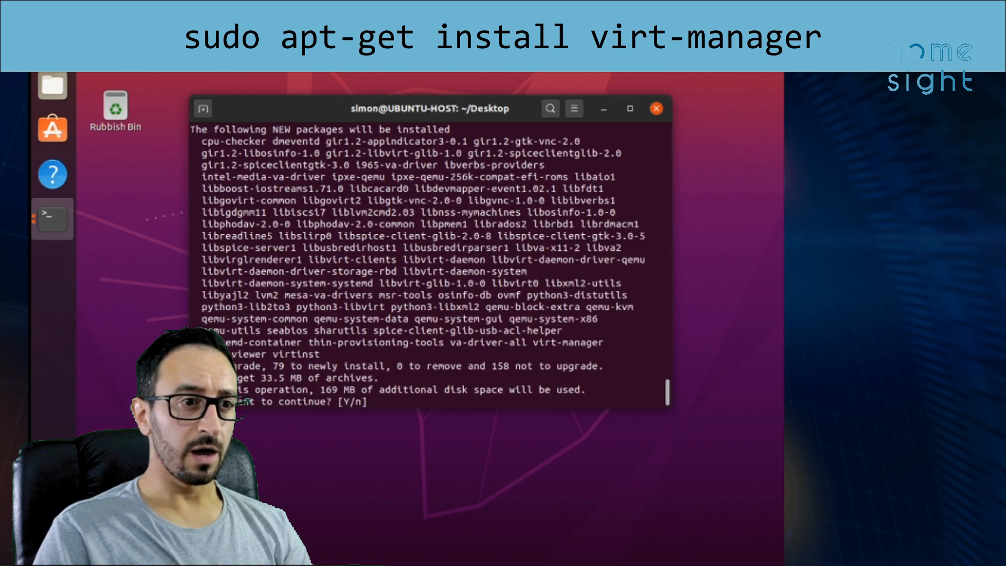
pyautogui.write('y')
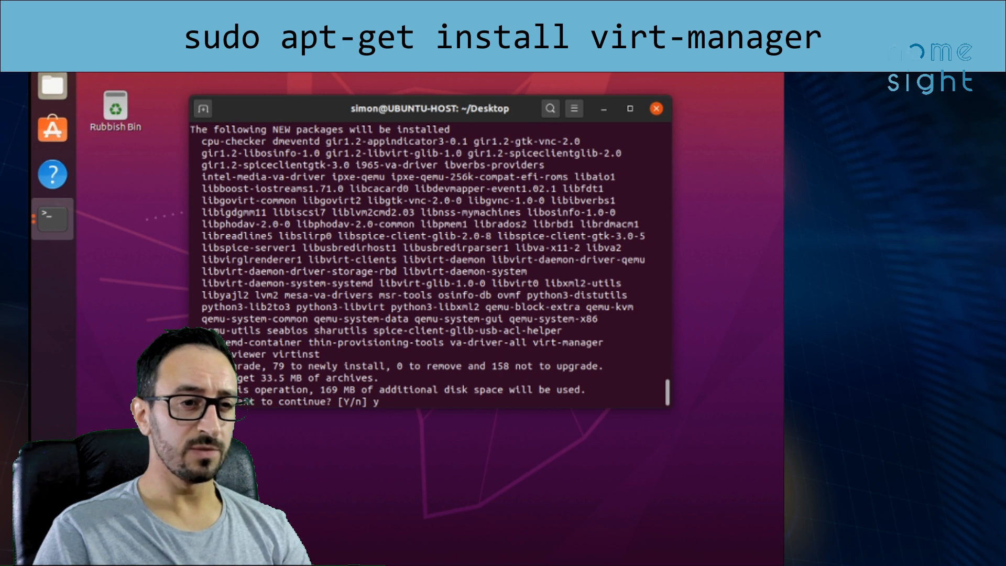
pyautogui.press('Return')
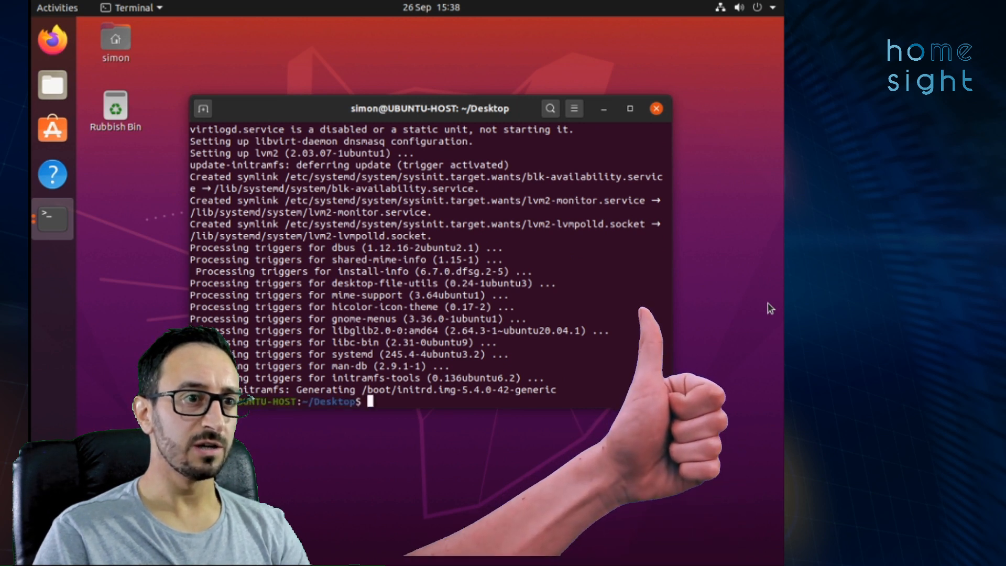
# - Bring up the Installing Home Assistant page in Firefox and scroll to the virtual appliance images
pyautogui.click(52, 39)
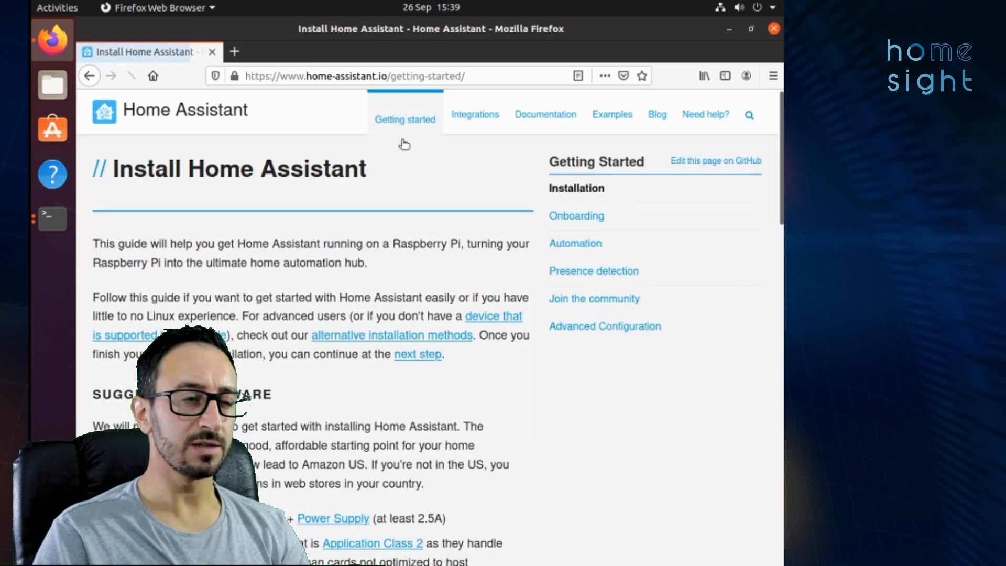
pyautogui.scroll(-3)
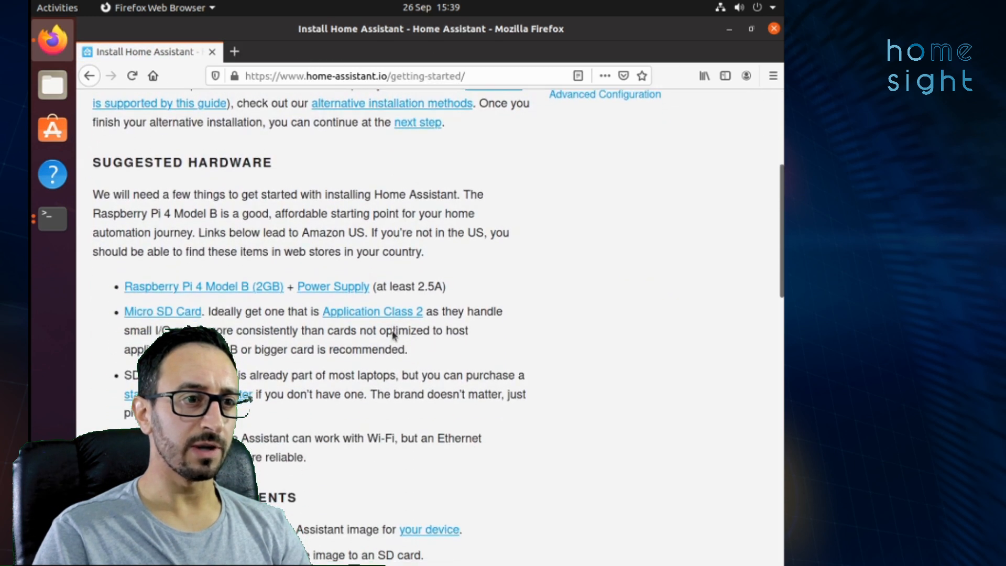
pyautogui.scroll(-3)
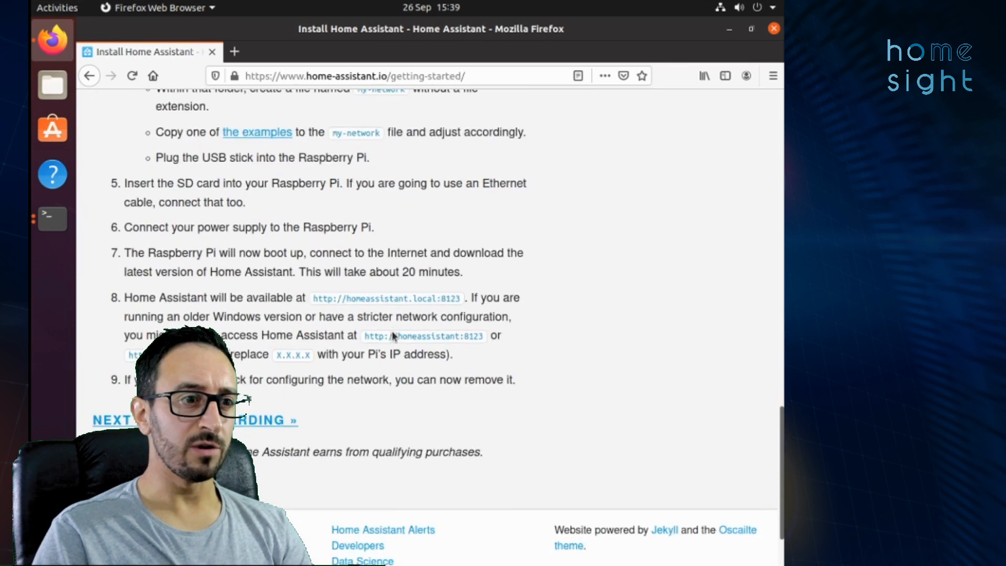
pyautogui.scroll(3)
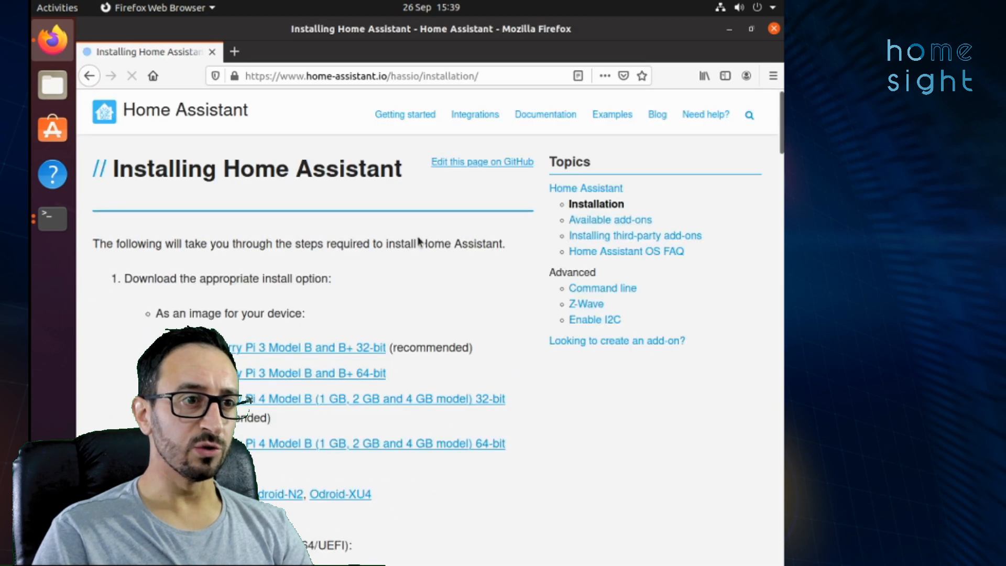
pyautogui.scroll(-3)
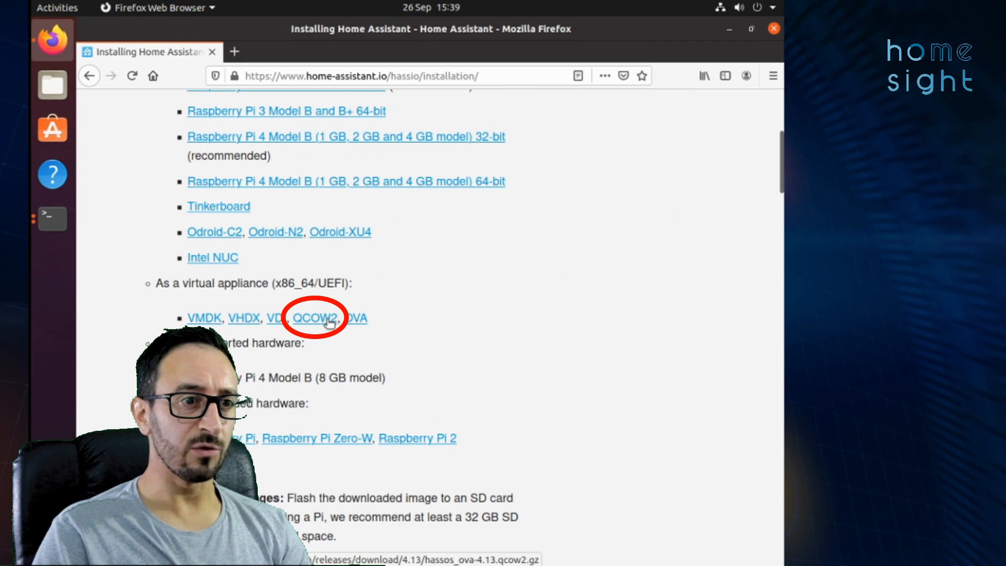
# - Download hassos_ova-4.13.qcow2.gz (237 MB), saving the file and checking the downloads panel
pyautogui.click(313, 318)
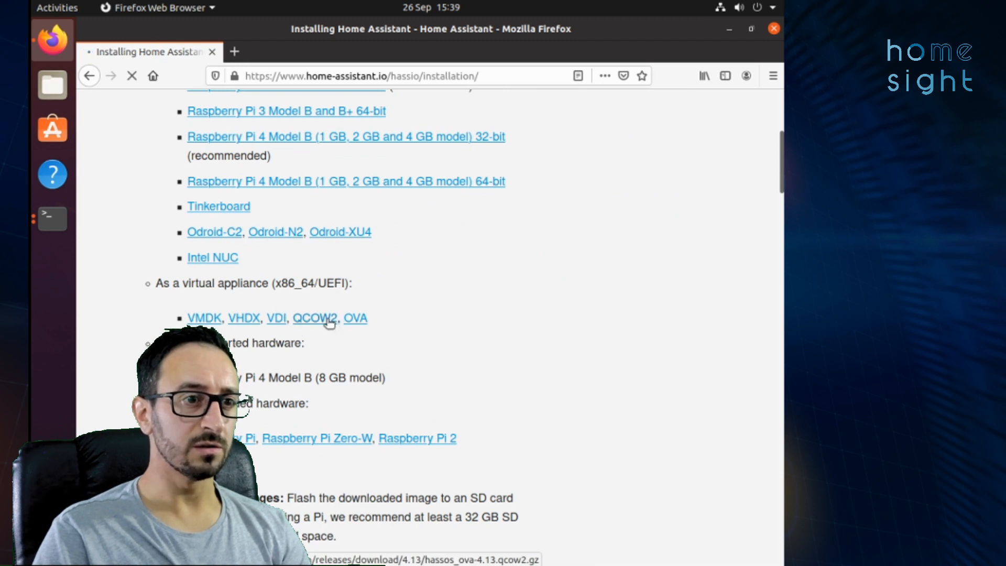
pyautogui.click(314, 318)
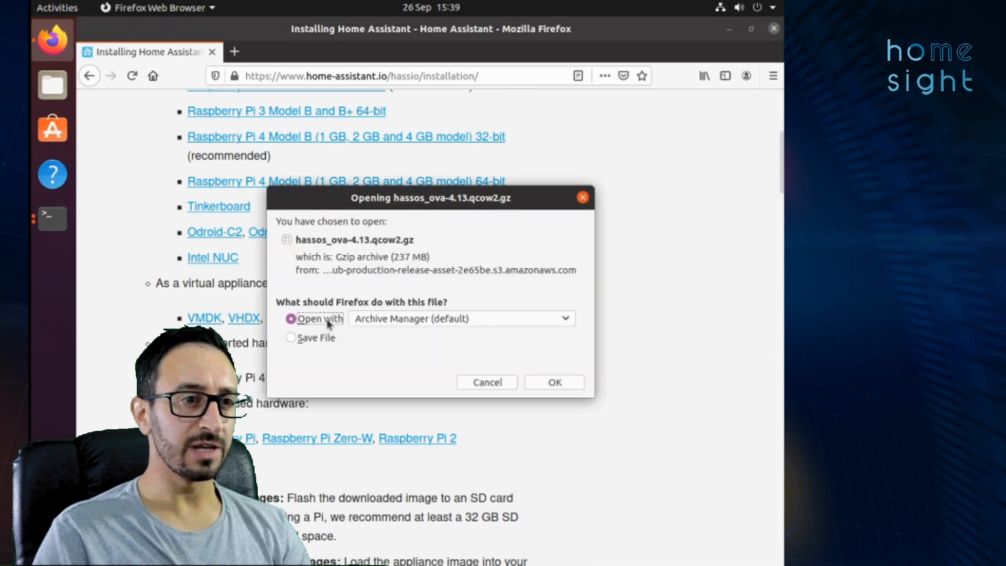
pyautogui.click(291, 338)
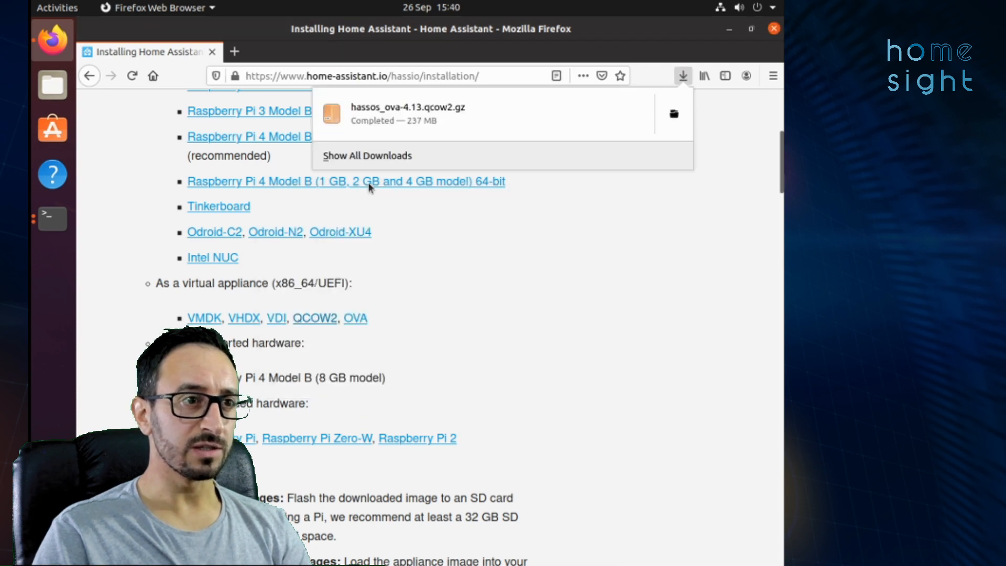
pyautogui.click(366, 155)
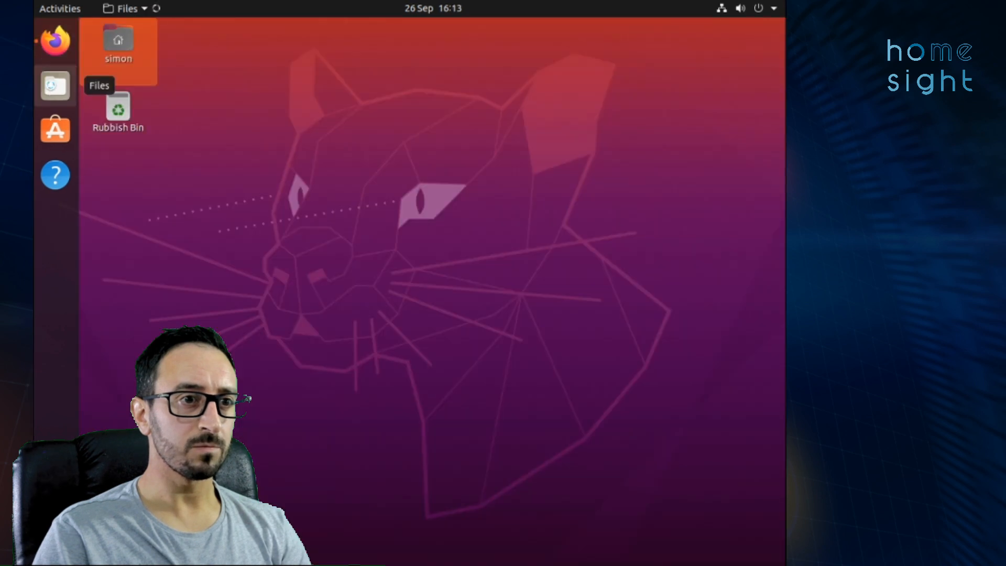
# - Create a VMs folder in Home and extract hassos_ova-4.13.qcow2.gz there to get the .qcow2 image
pyautogui.click(54, 85)
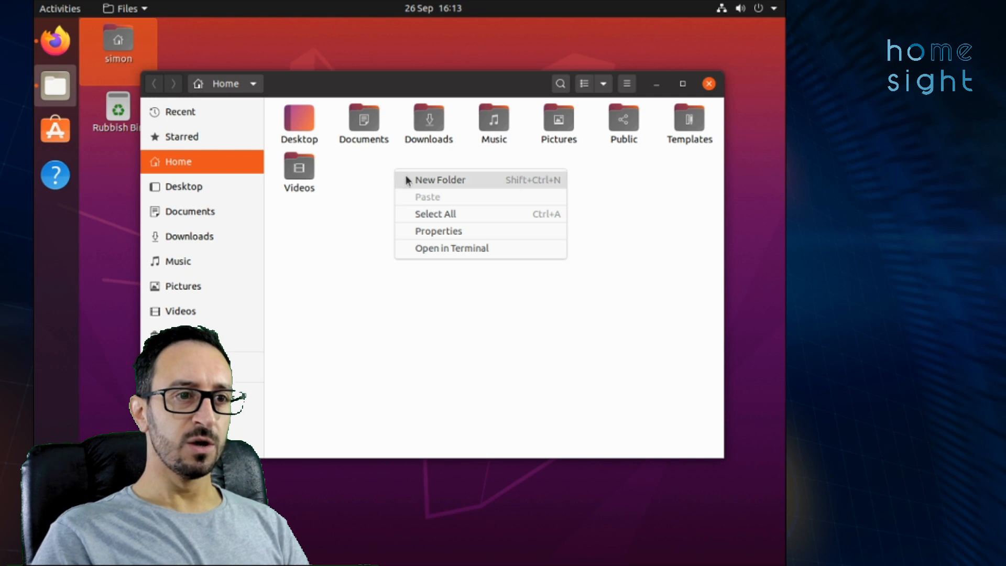
pyautogui.click(440, 179)
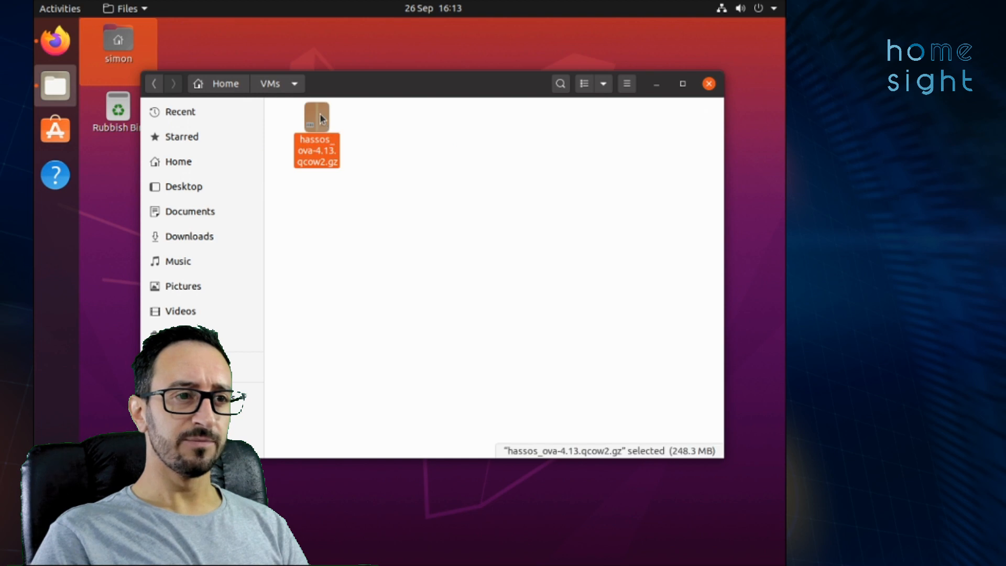
pyautogui.rightClick(317, 118)
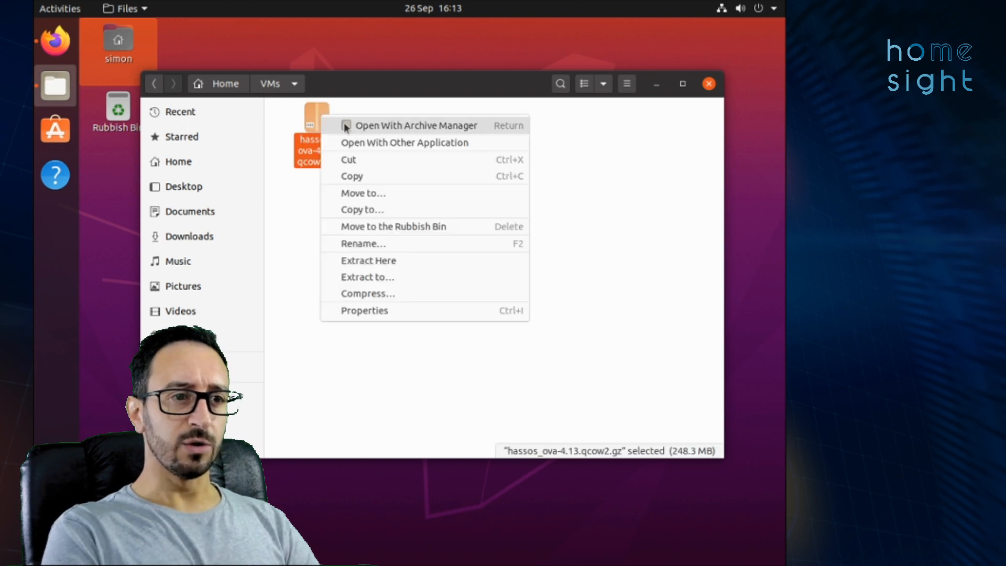
pyautogui.moveTo(352, 128)
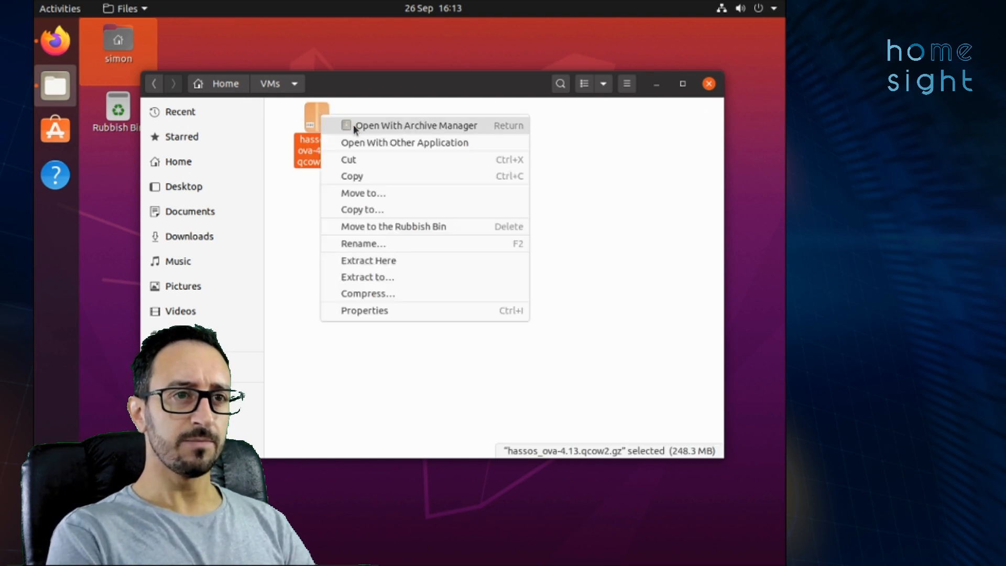
pyautogui.click(368, 261)
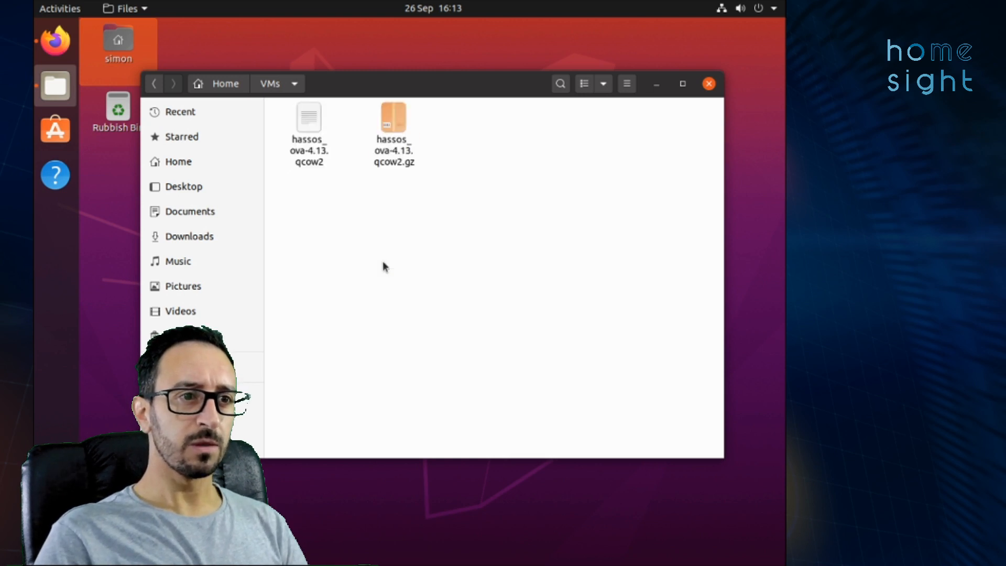
pyautogui.click(559, 84)
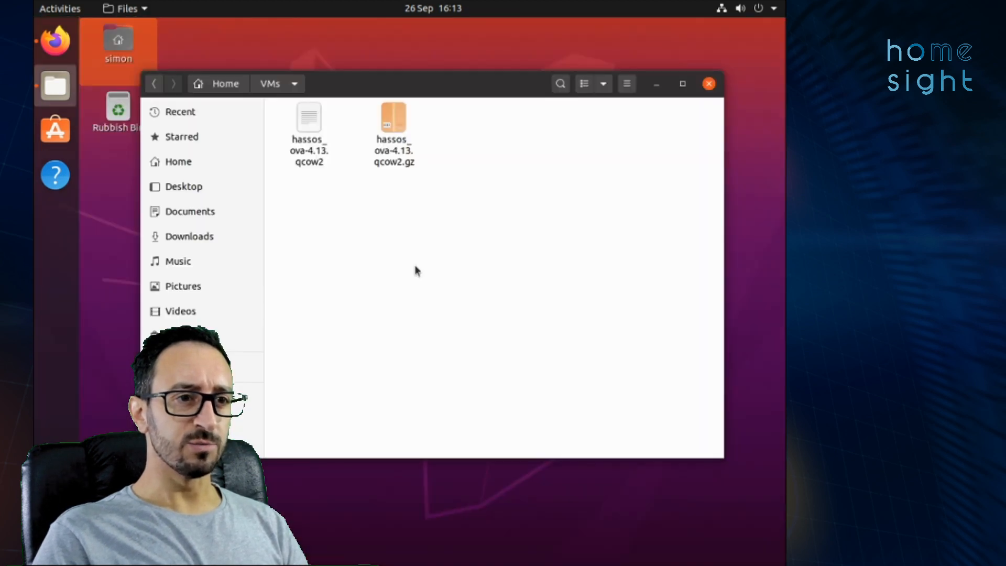
# - Start a new VM in Virtual Machine Manager from an existing disk image and browse for its storage
pyautogui.click(56, 219)
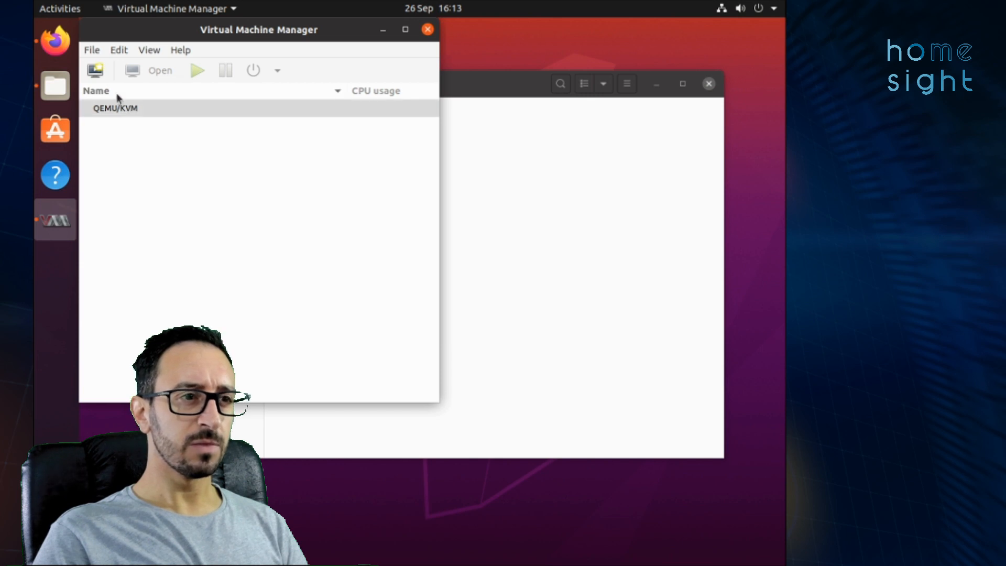
pyautogui.click(94, 70)
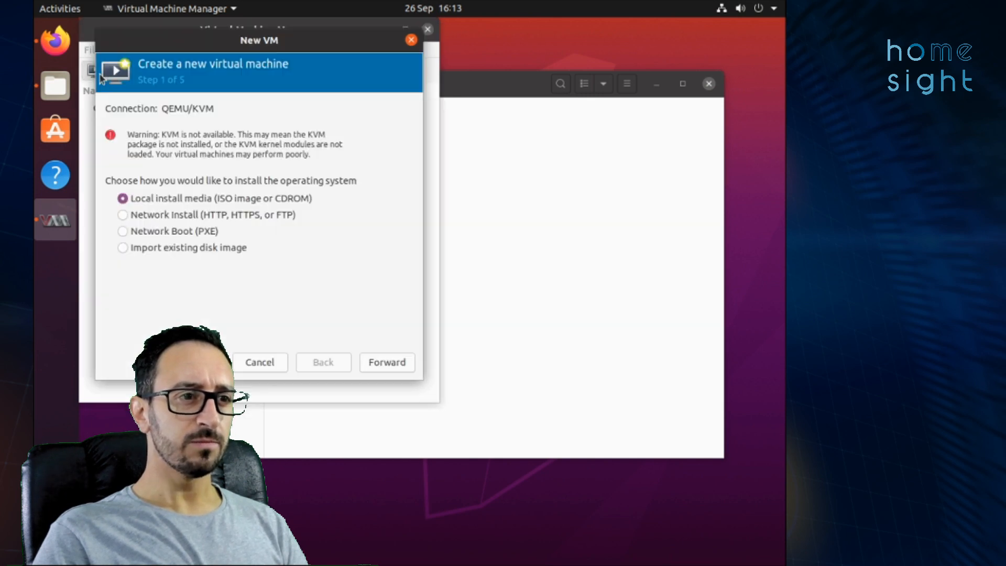
pyautogui.click(123, 248)
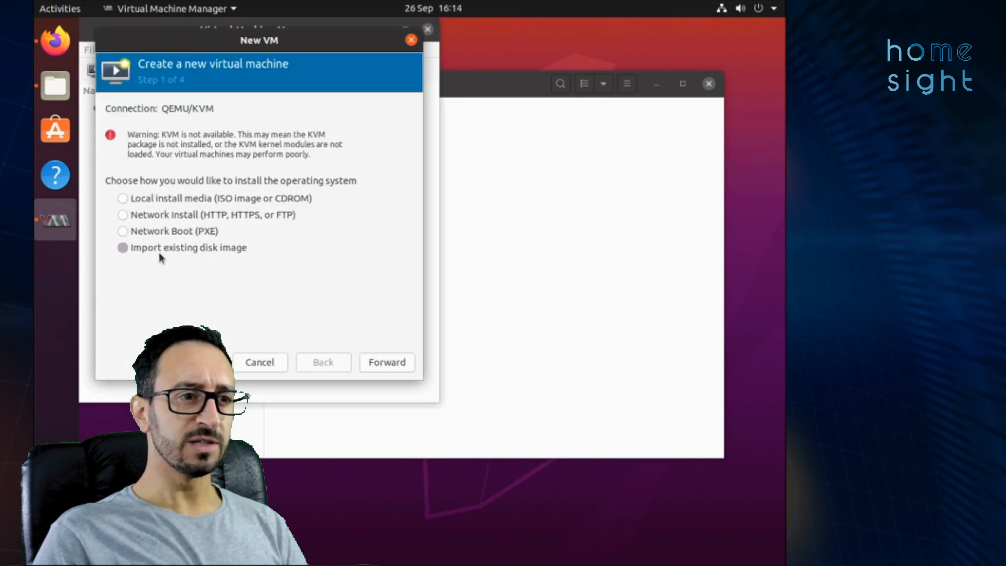
pyautogui.click(386, 362)
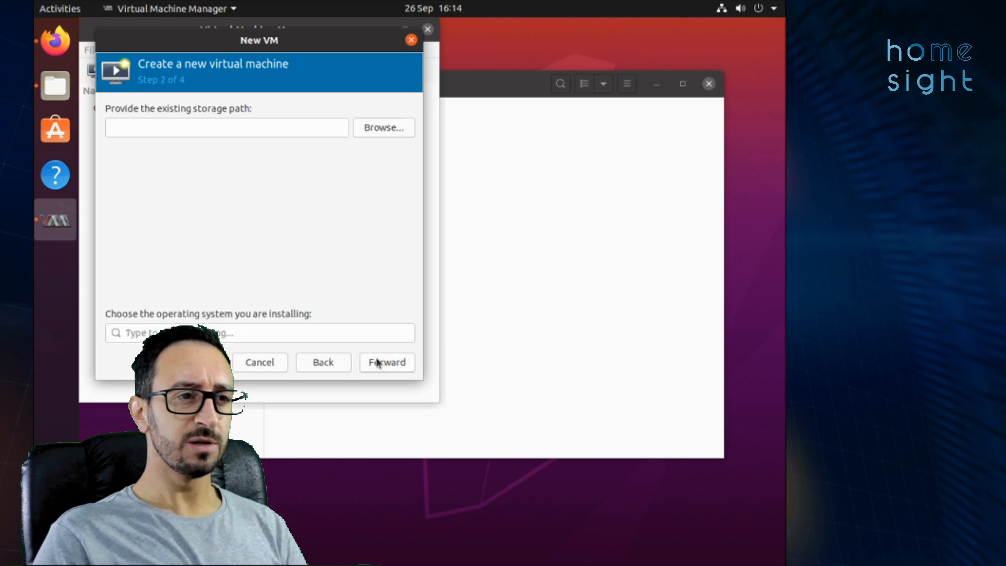
pyautogui.click(384, 126)
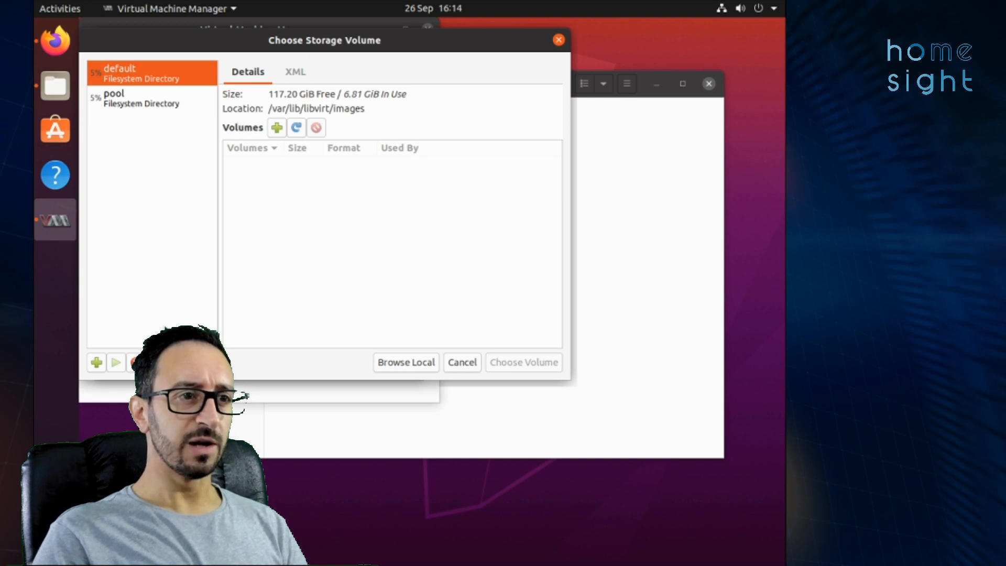
# - Add a pool-1 storage pool targeting the VMs folder
pyautogui.click(95, 363)
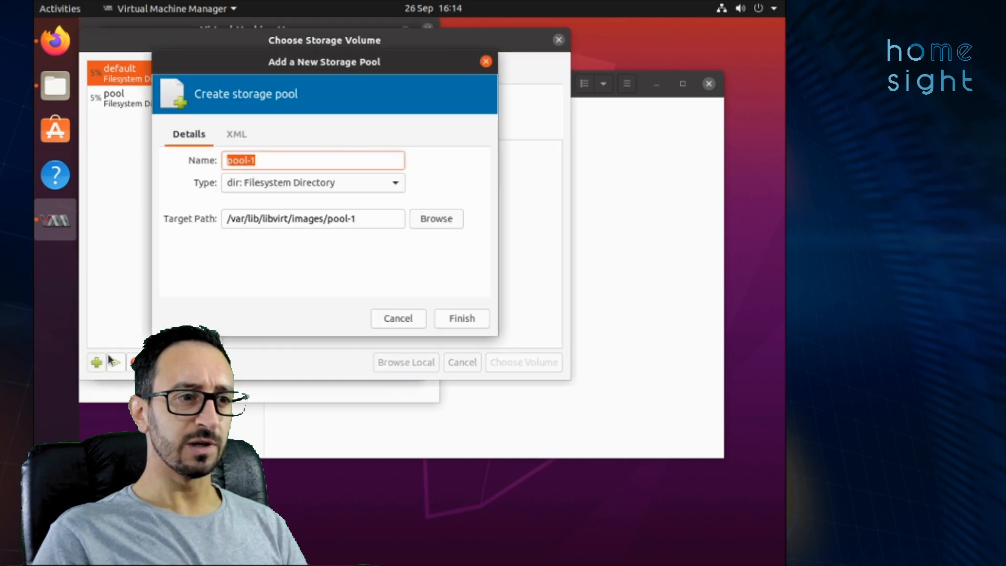
pyautogui.click(436, 217)
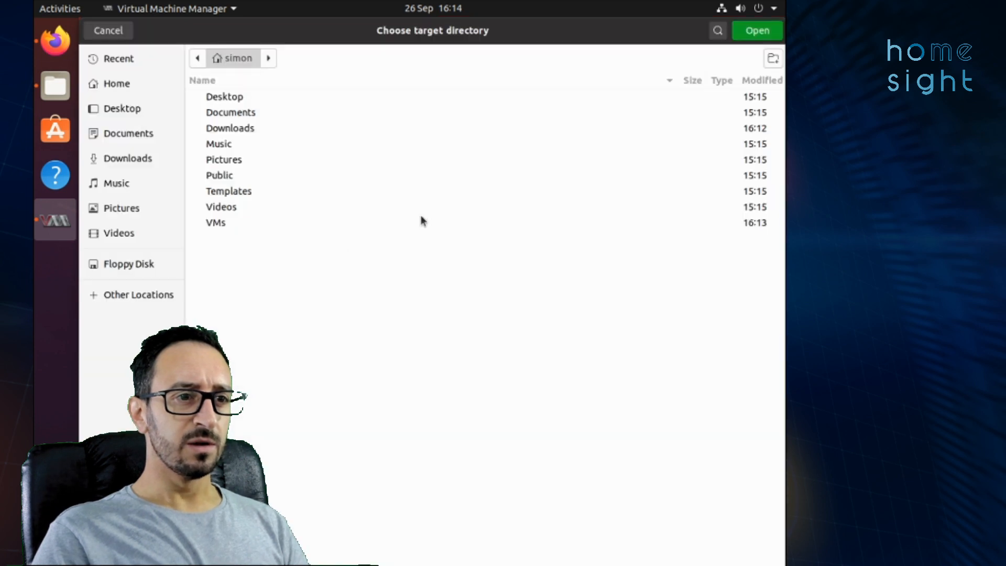
pyautogui.moveTo(223, 225)
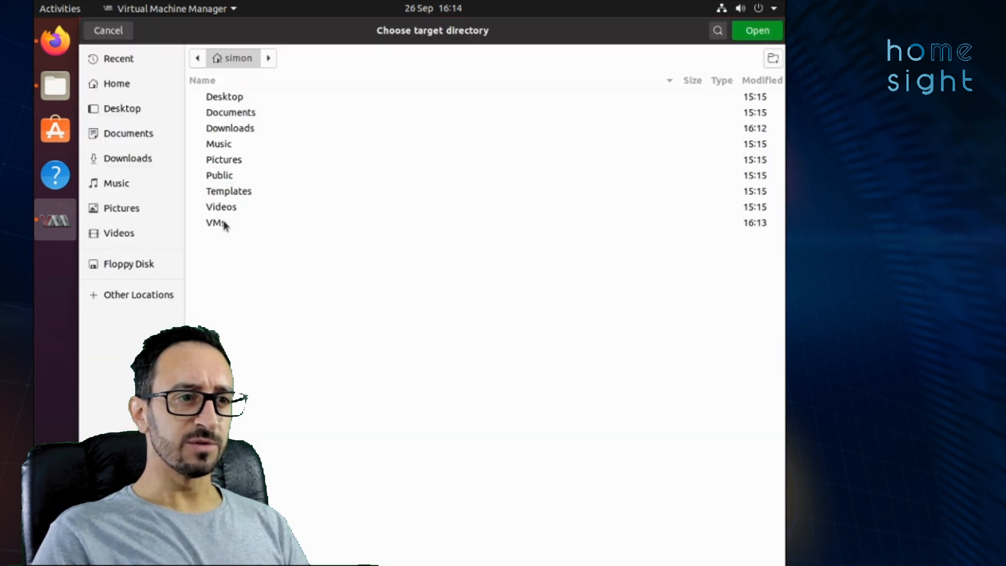
pyautogui.click(215, 222)
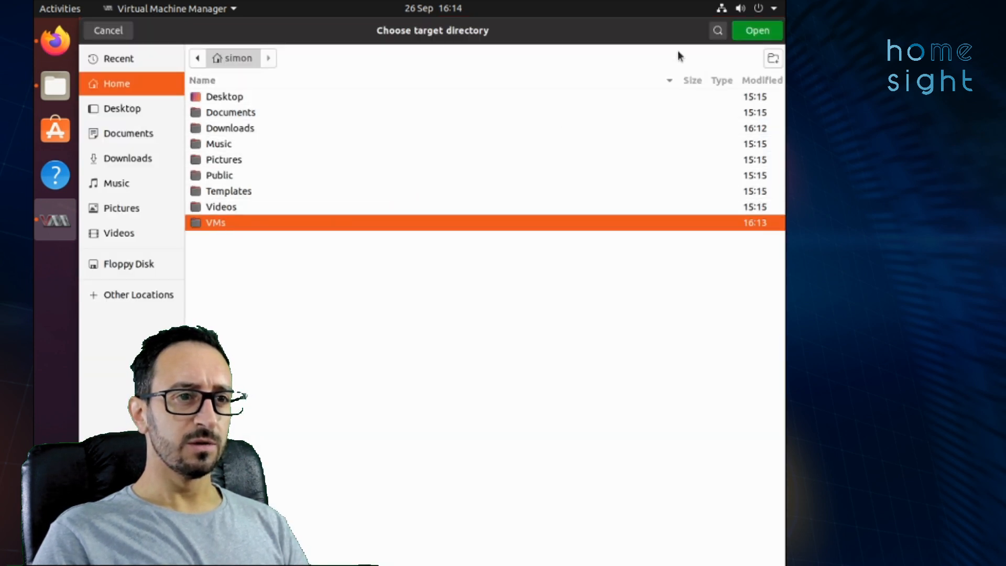
pyautogui.click(757, 30)
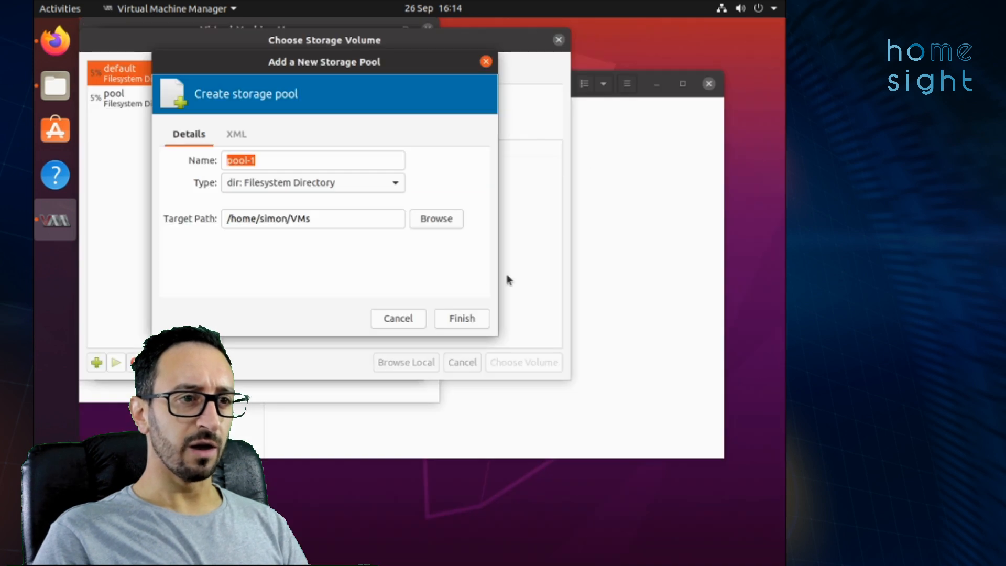
pyautogui.click(461, 318)
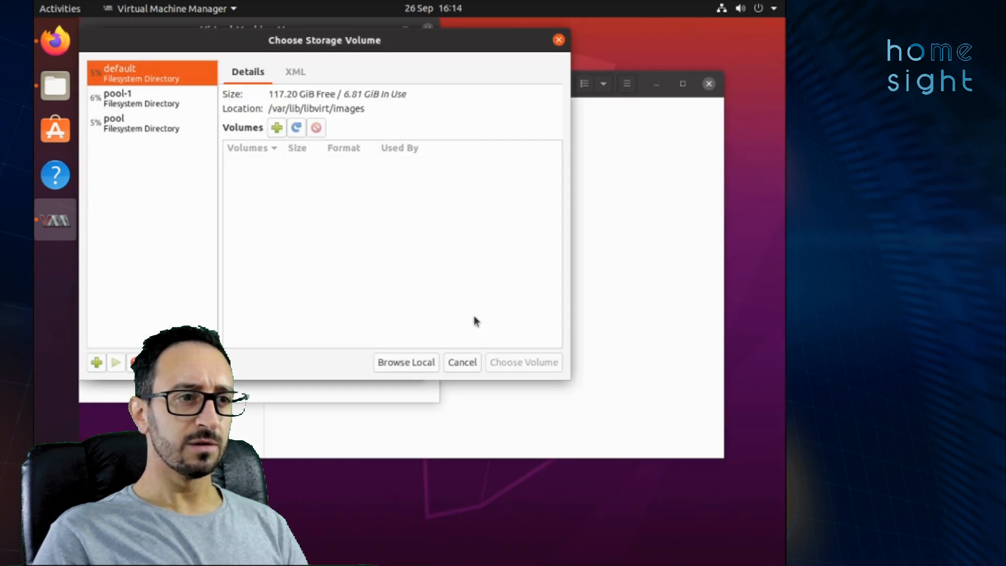
pyautogui.moveTo(296, 127)
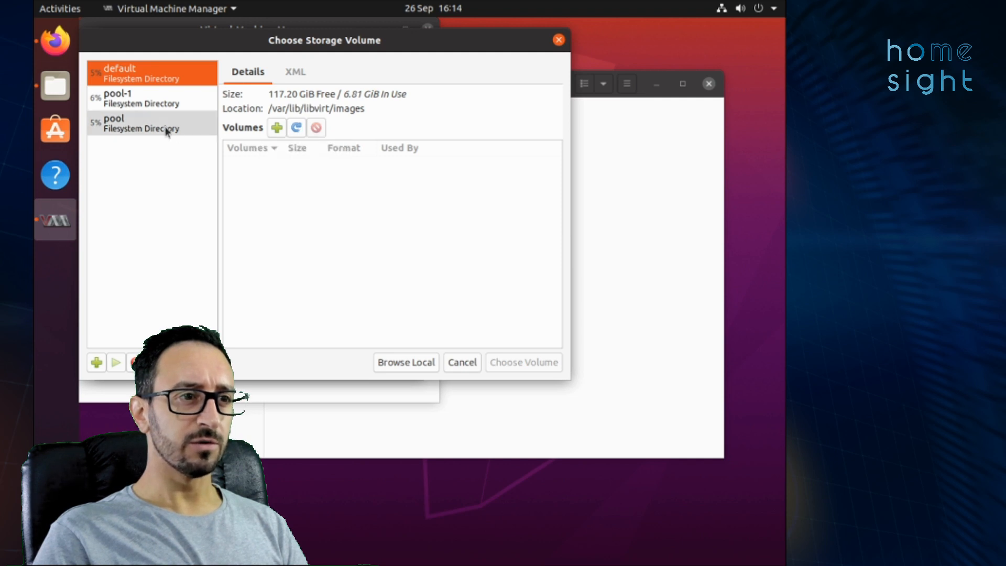
# - Select the hassos_ova-4.13.qcow2 volume inside pool-1
pyautogui.click(142, 98)
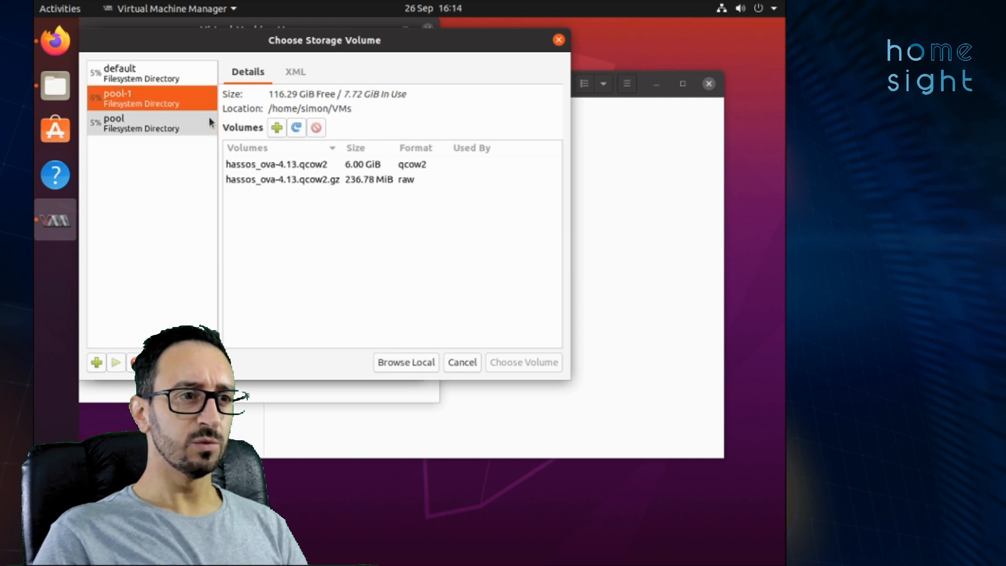
pyautogui.click(277, 164)
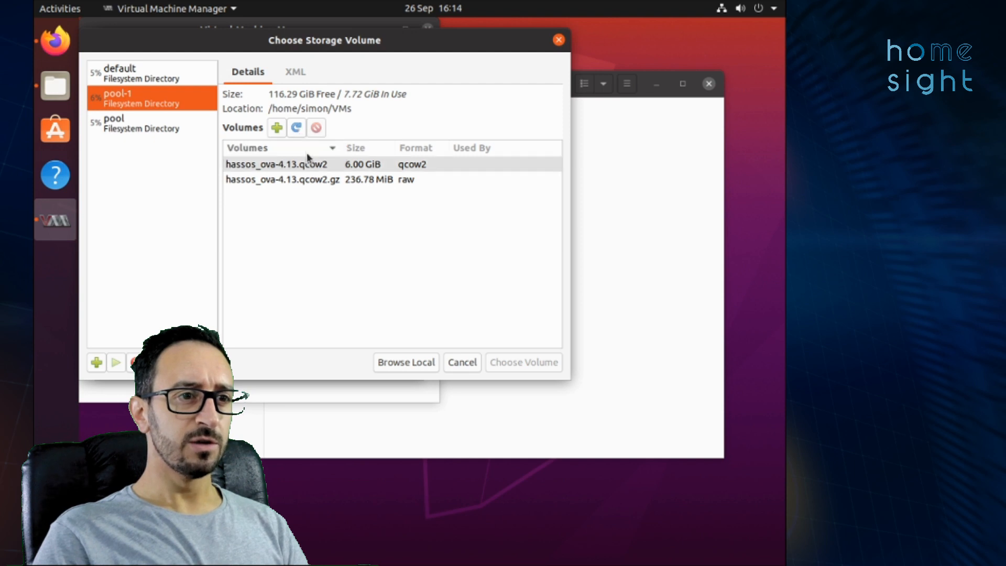
pyautogui.click(277, 165)
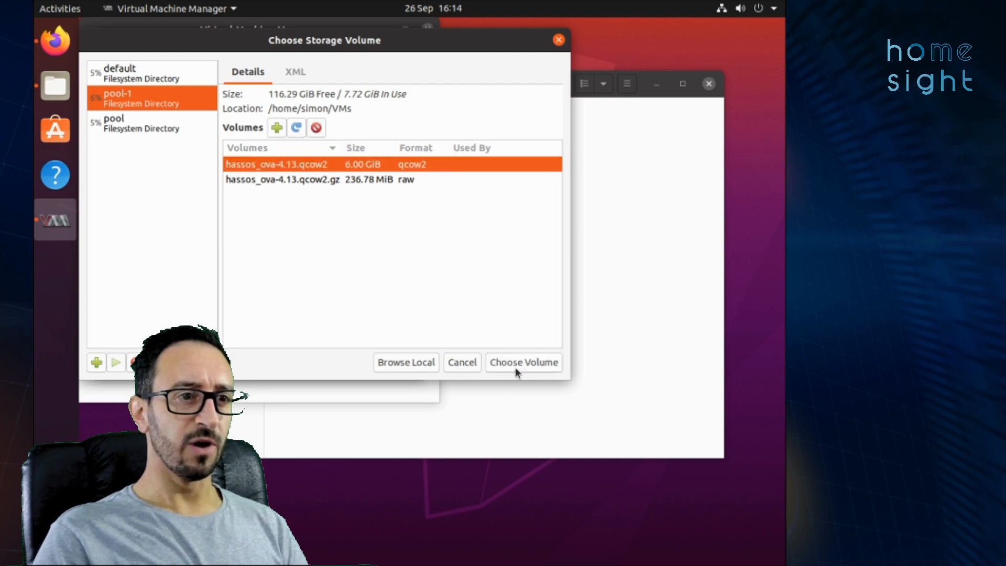
pyautogui.moveTo(523, 362)
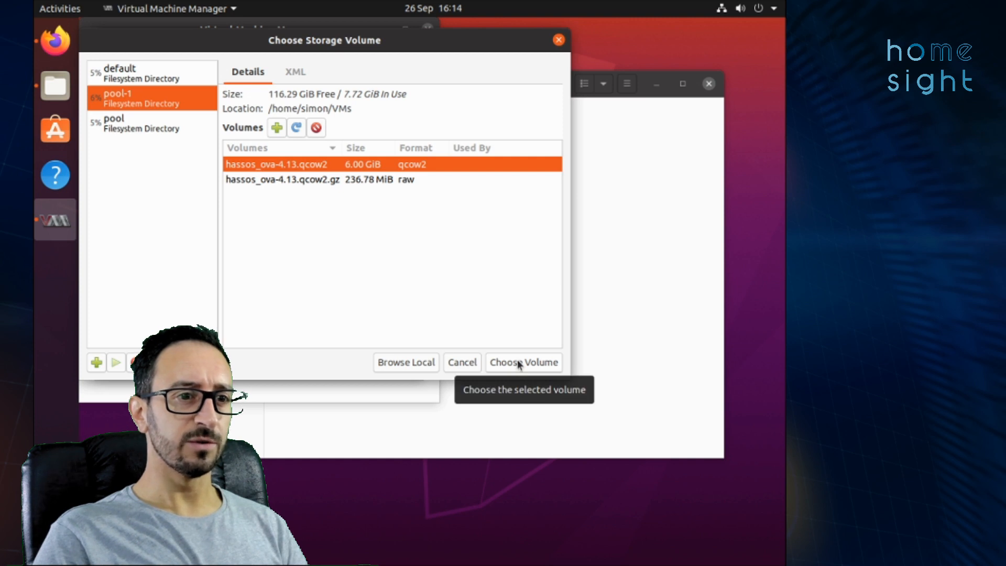
# - Use the chosen volume, set OS to Generic default and memory to 2048 MiB
pyautogui.click(523, 362)
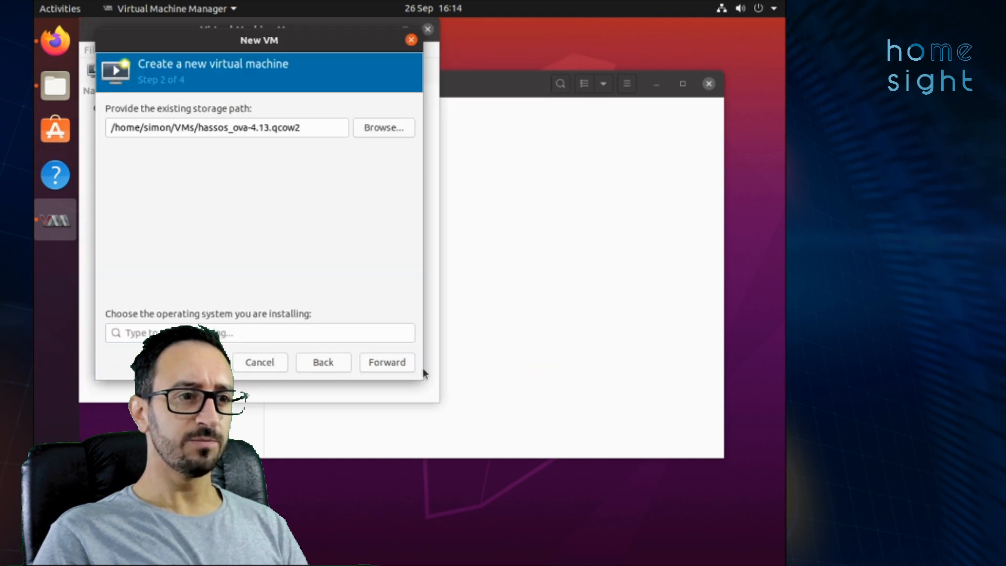
pyautogui.write('ge')
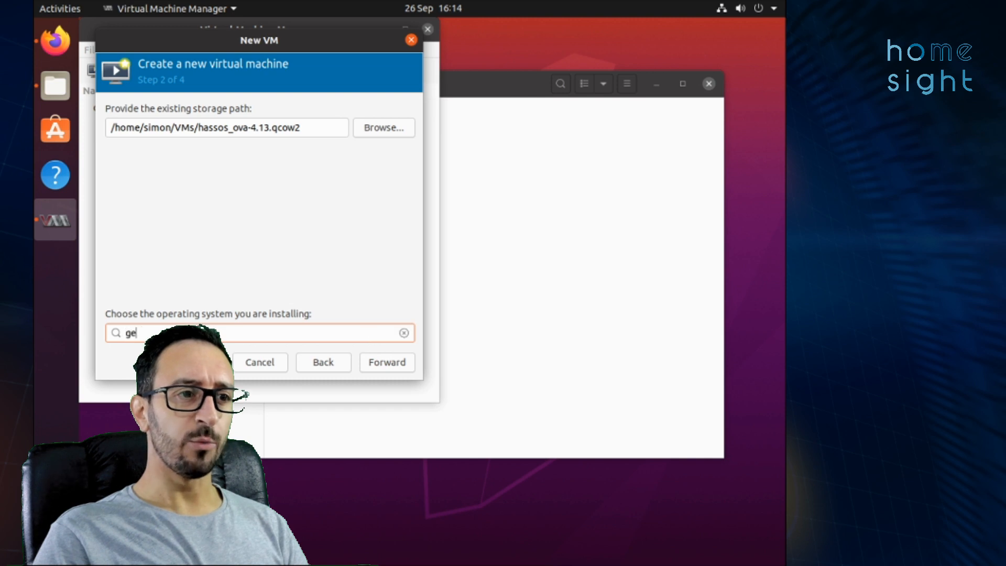
pyautogui.write('n')
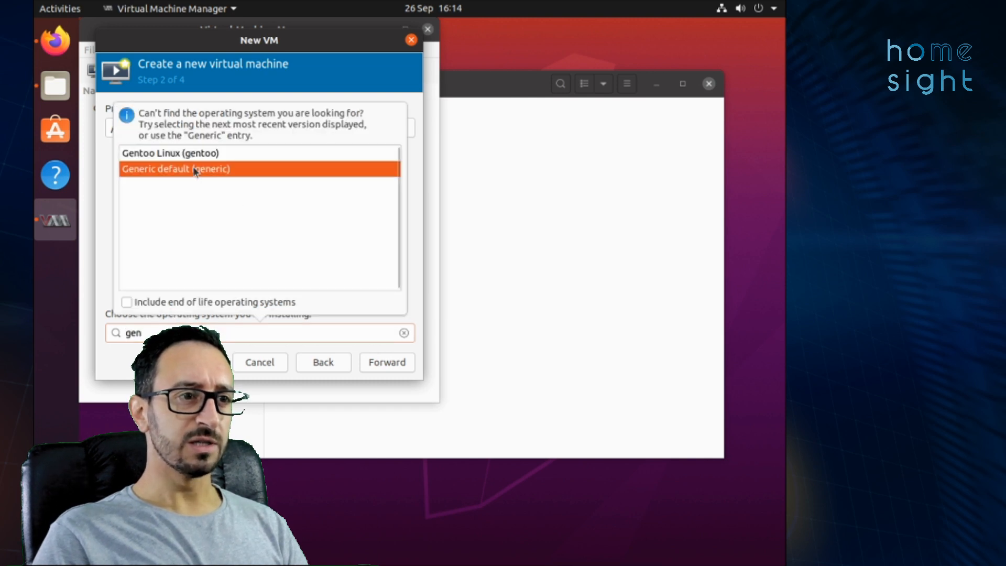
pyautogui.click(193, 167)
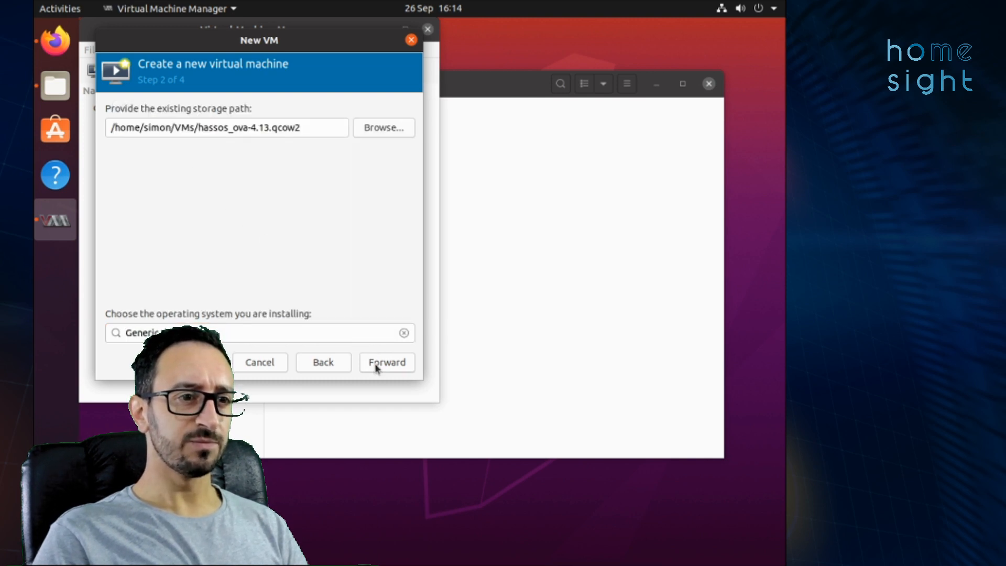
pyautogui.click(387, 362)
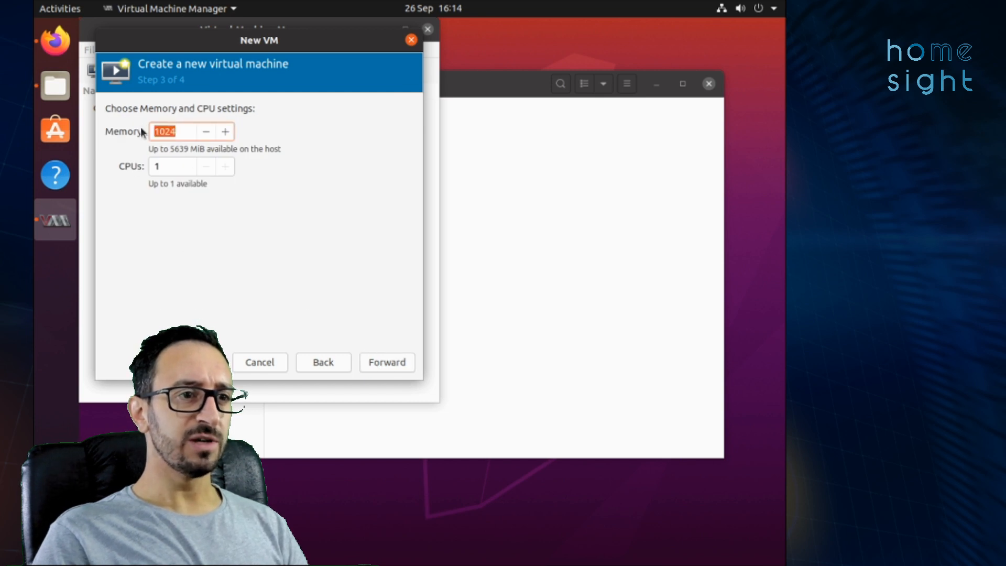
pyautogui.write('2048')
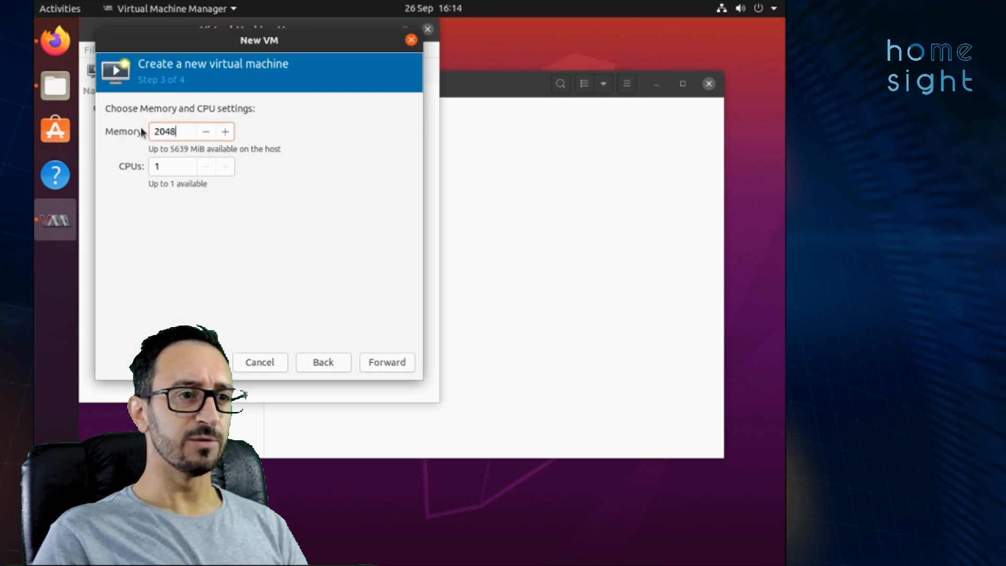
pyautogui.click(387, 361)
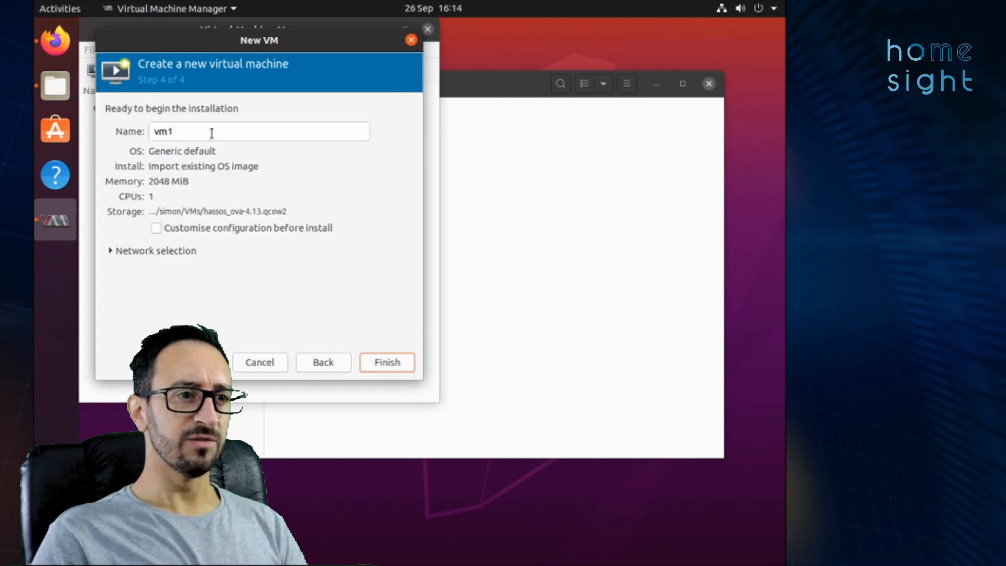
# - Name the VM HomeAssistant, enable Customise configuration before install, and finish the wizard
pyautogui.write('Home A')
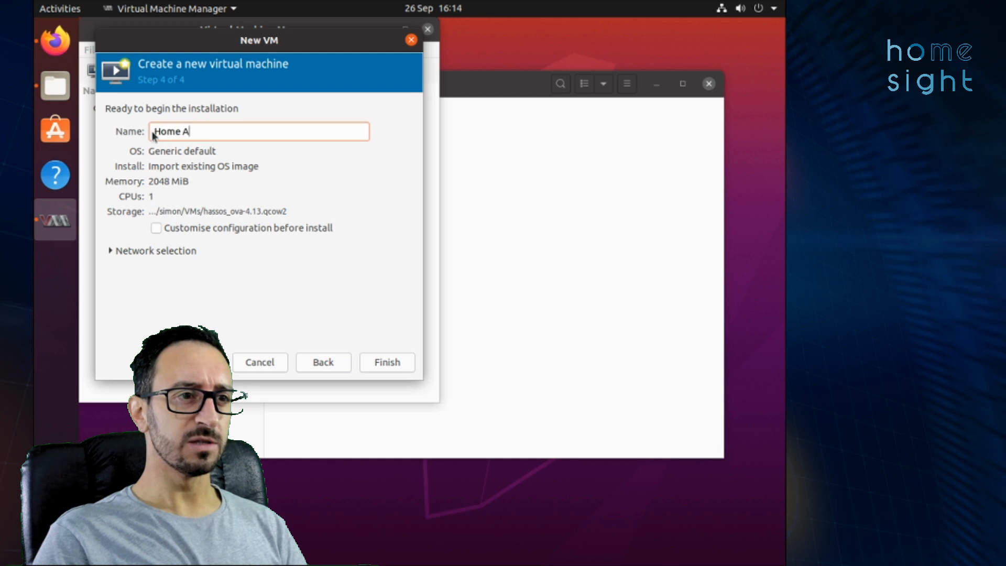
pyautogui.write('ssistant')
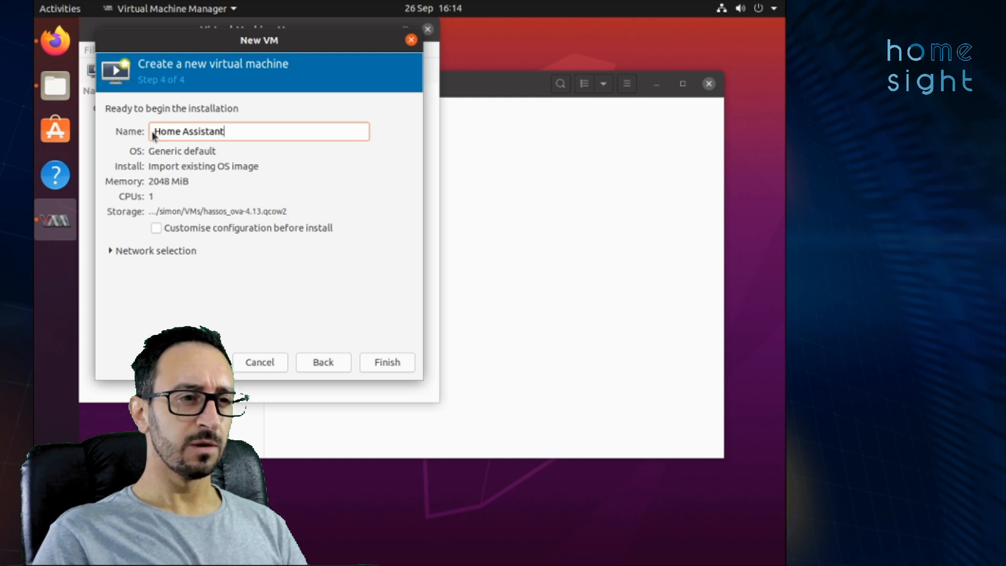
pyautogui.click(156, 228)
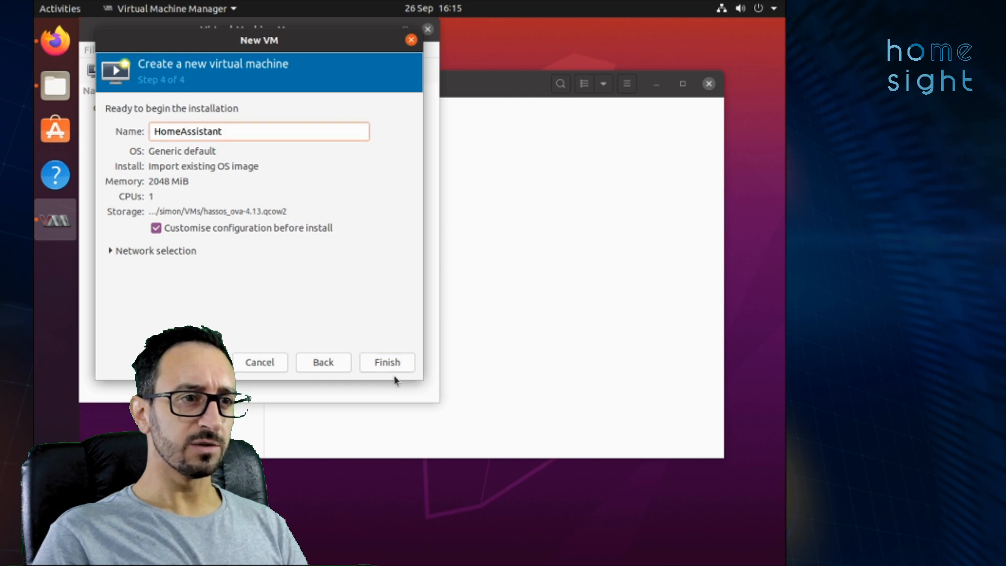
pyautogui.click(387, 362)
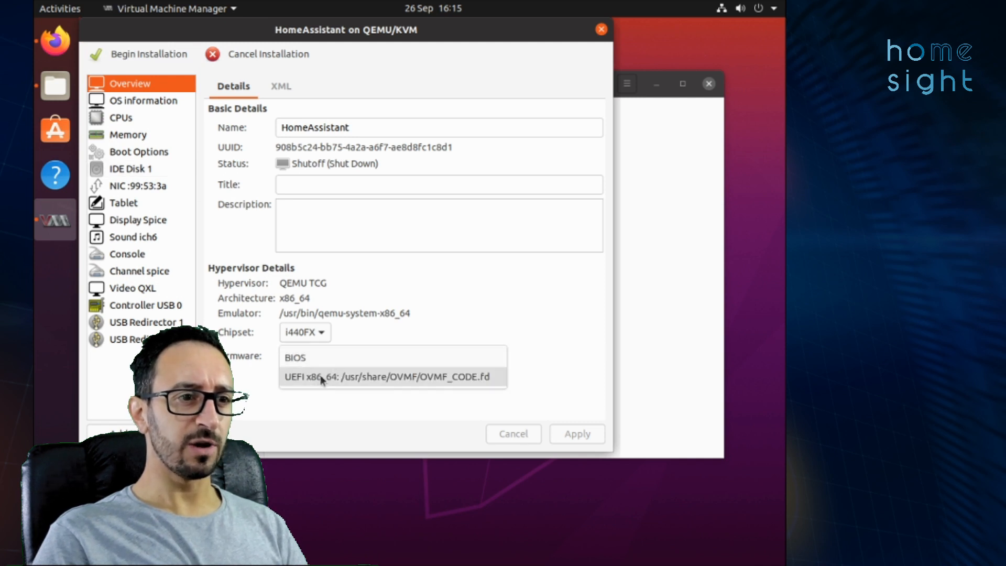
# - Set firmware to UEFI x86_64 OVMF_CODE.fd, apply it, and begin the VM installation
pyautogui.click(389, 376)
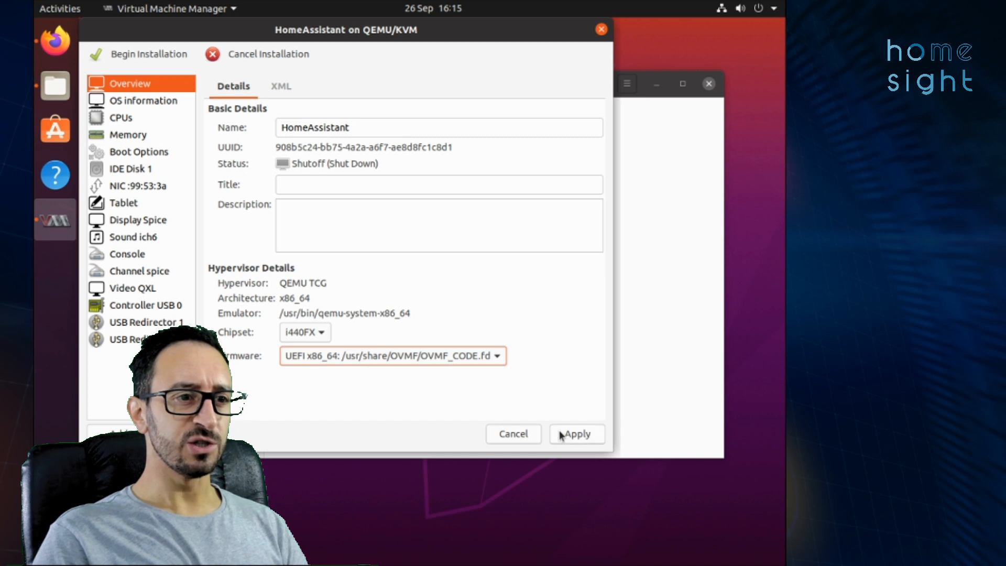
pyautogui.click(575, 434)
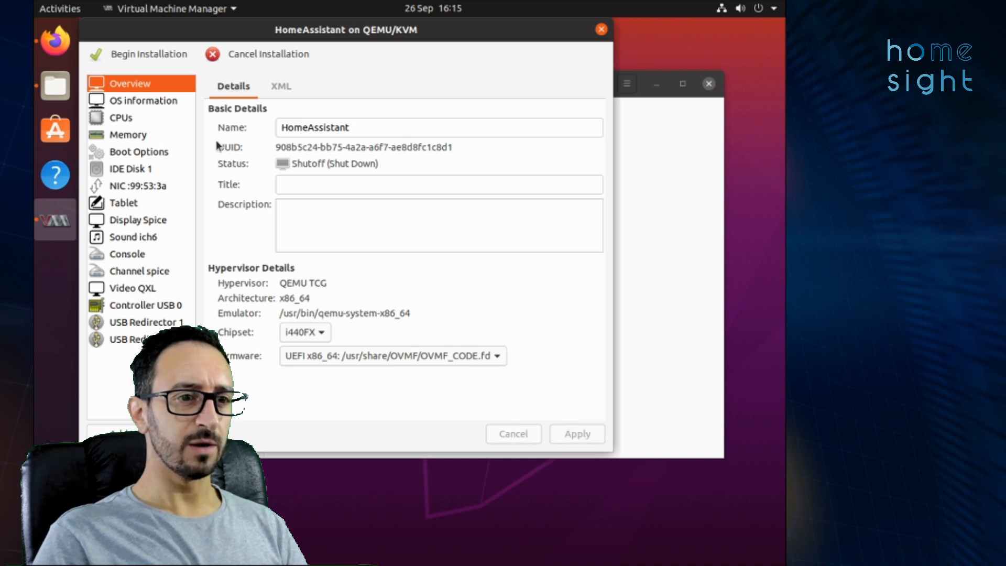
pyautogui.click(148, 54)
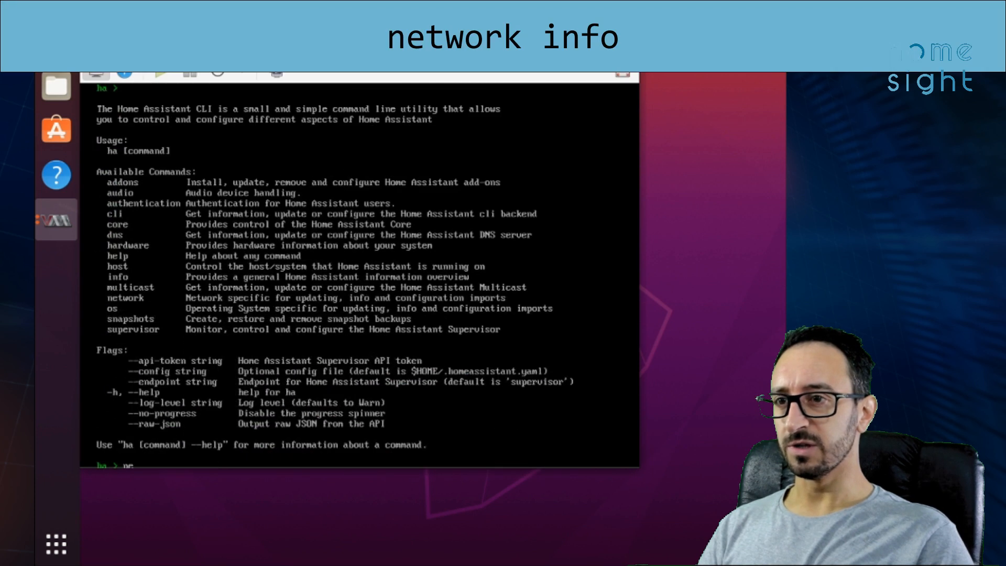
# - Run 'network info' in the console and confirm IP 192.168.122.242 against the NIC details, then return to the console
pyautogui.write('network info')
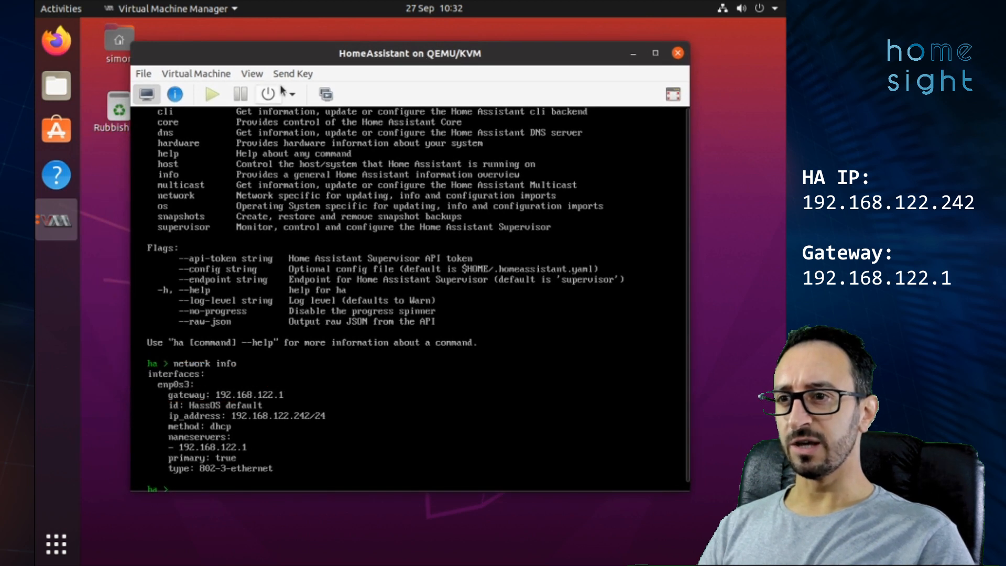
pyautogui.click(251, 73)
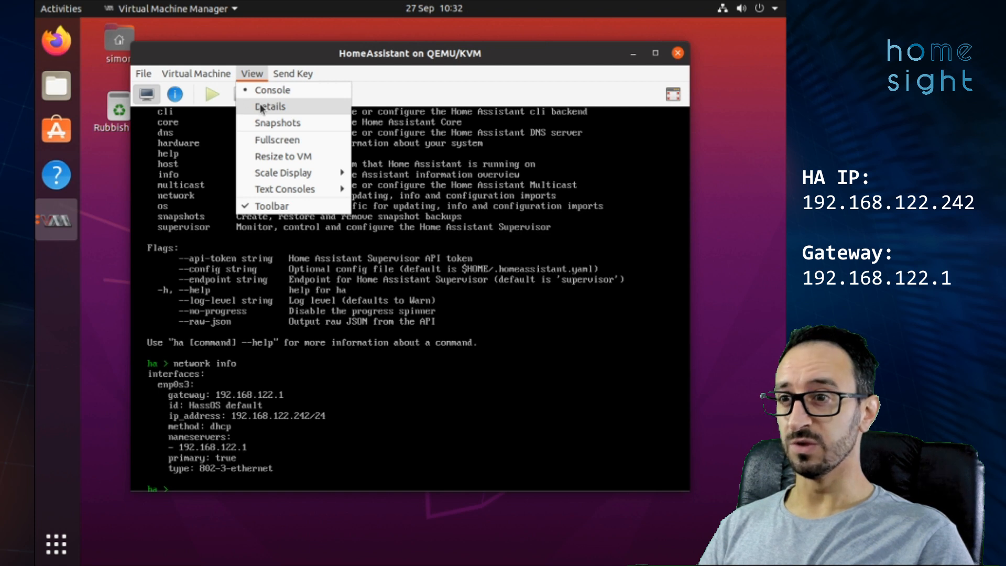
pyautogui.click(270, 106)
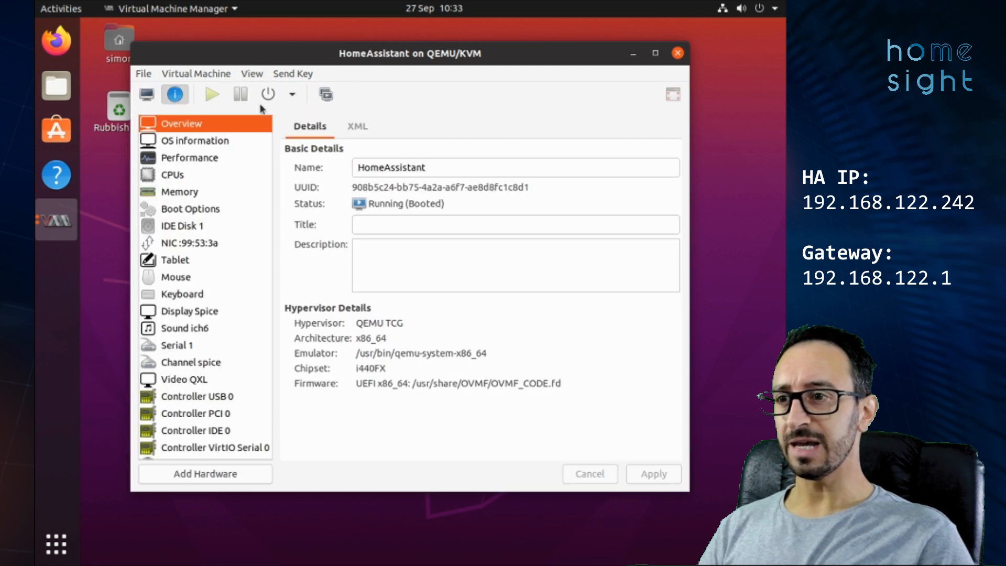
pyautogui.click(190, 242)
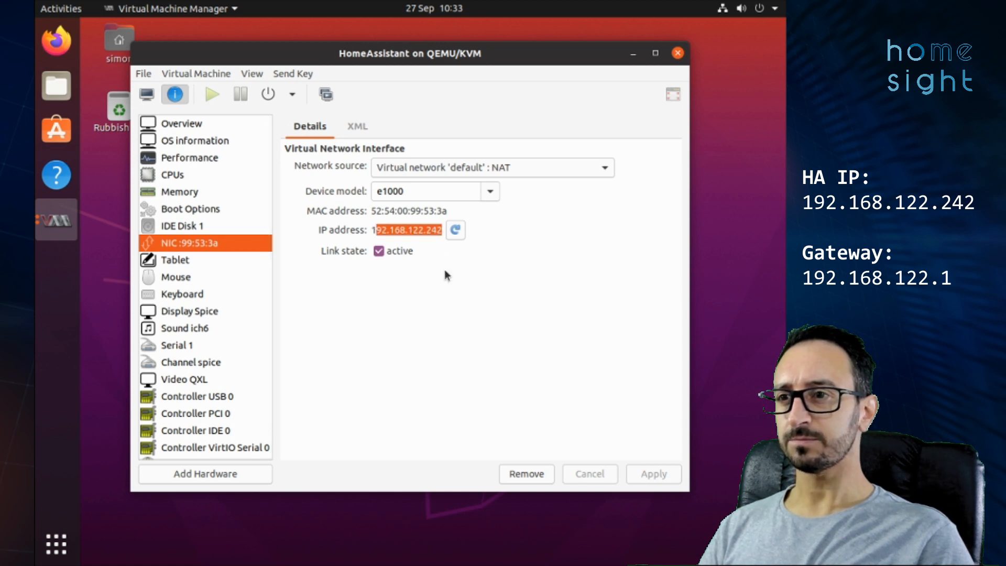
pyautogui.click(252, 73)
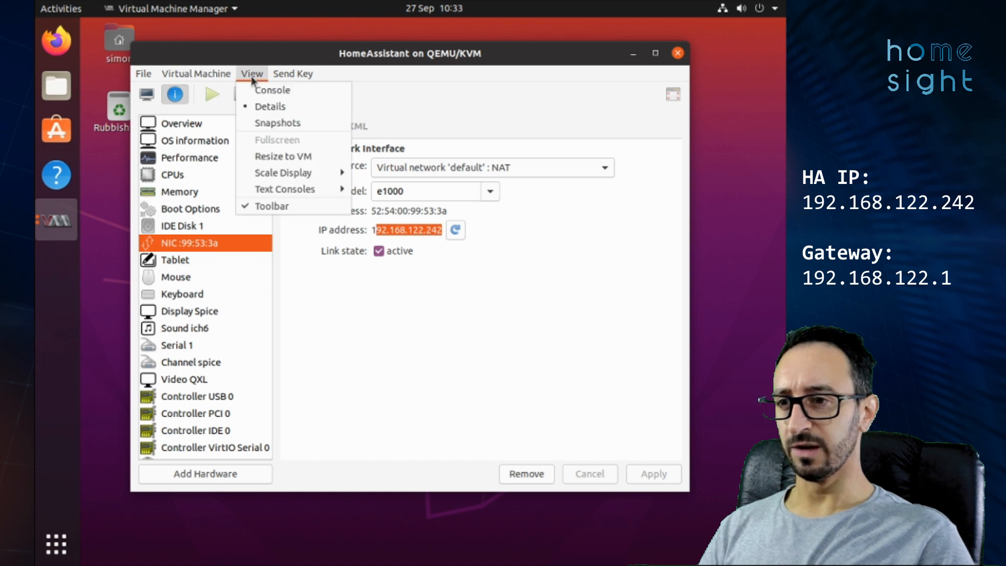
pyautogui.click(273, 91)
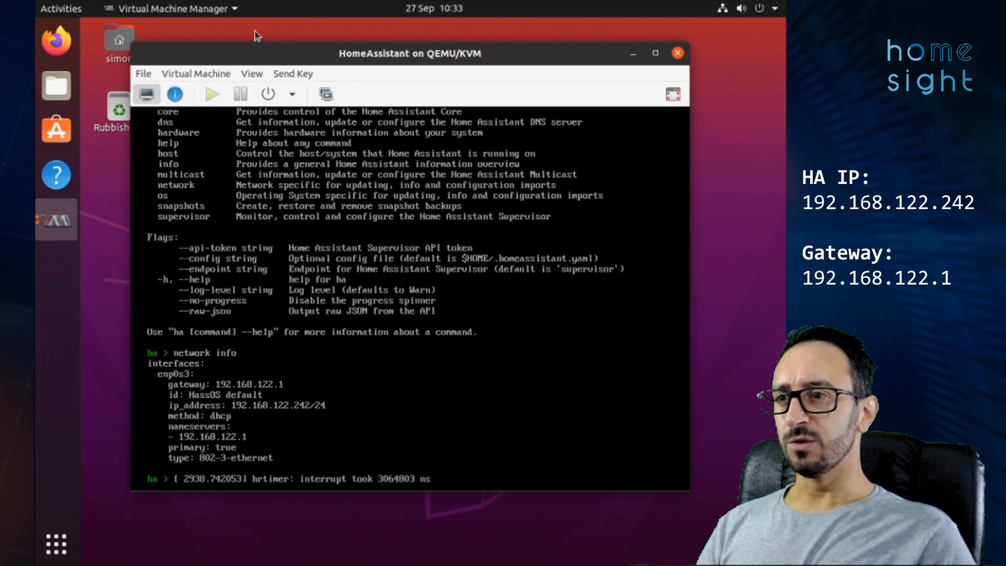
pyautogui.moveTo(57, 40)
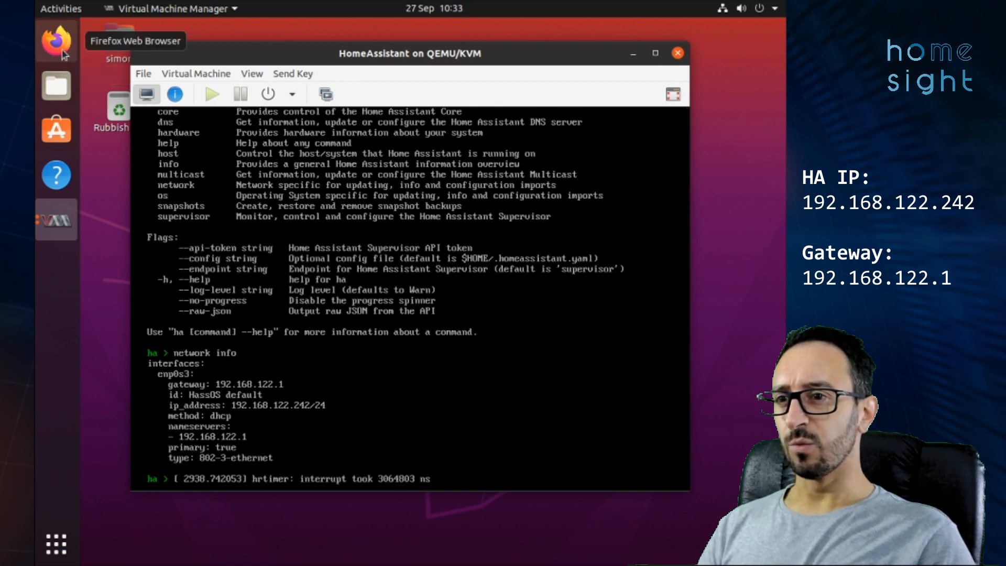
# - Launch Firefox on the Ubuntu host and begin an http address in the address bar
pyautogui.click(55, 41)
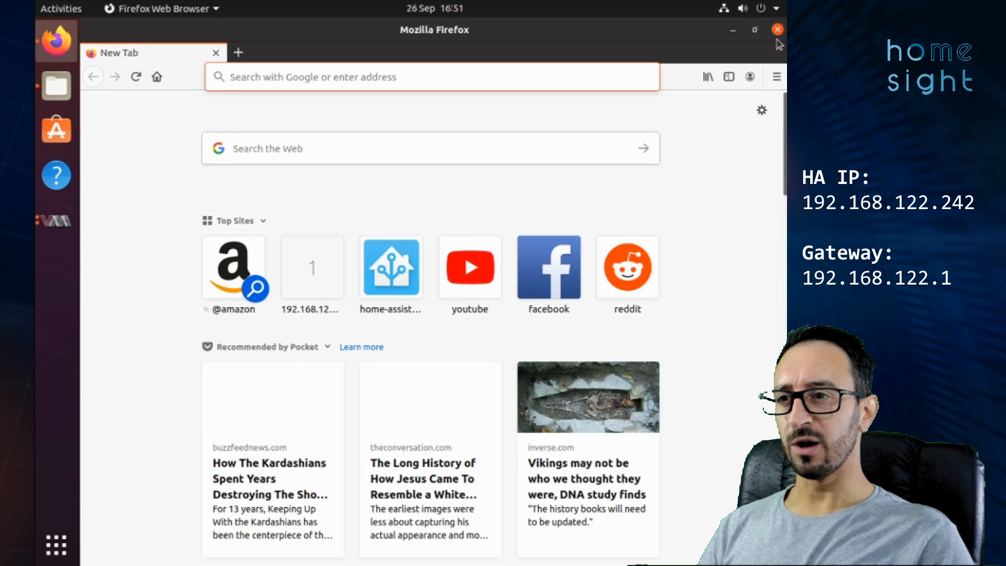
pyautogui.write('http')
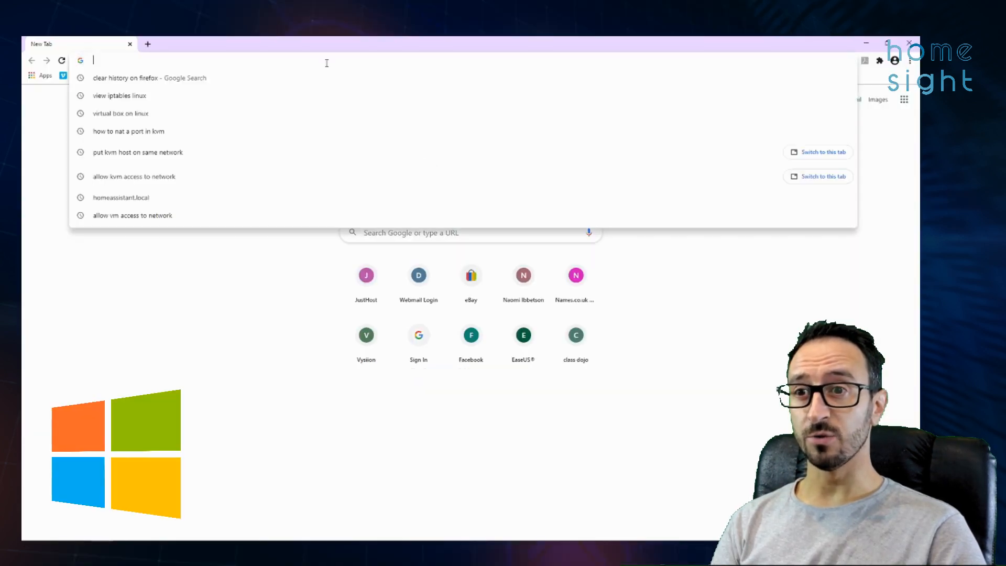
pyautogui.write('192.168.1.88:8123')
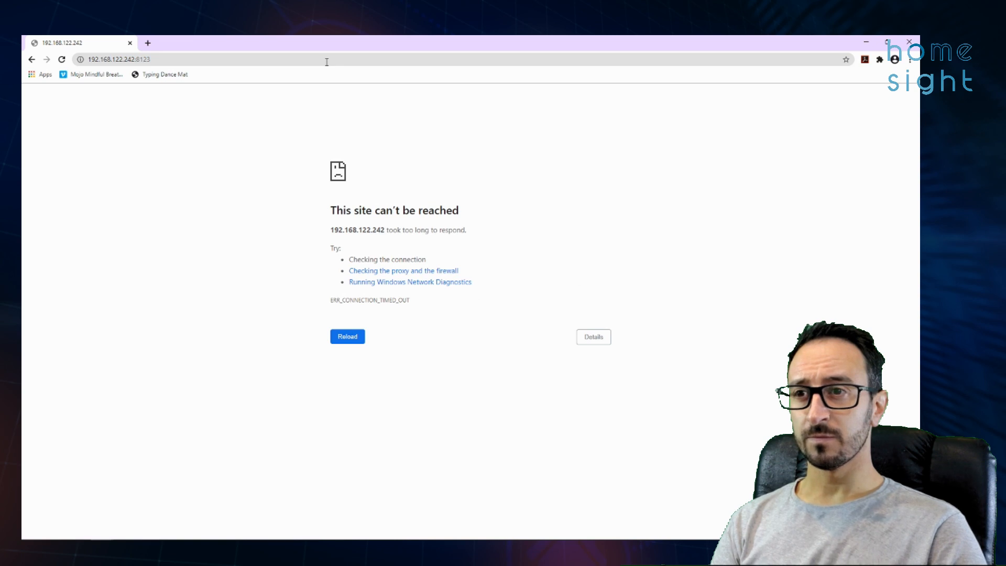
pyautogui.moveTo(578, 103)
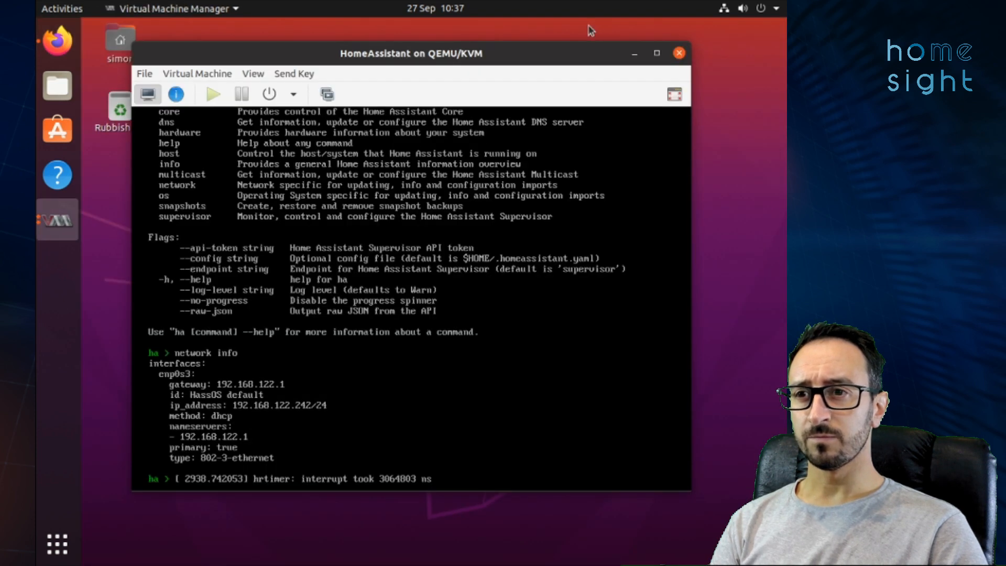
# - Open a terminal from the desktop and run ifconfig to see virbr0 at 192.168.122.1
pyautogui.rightClick(588, 31)
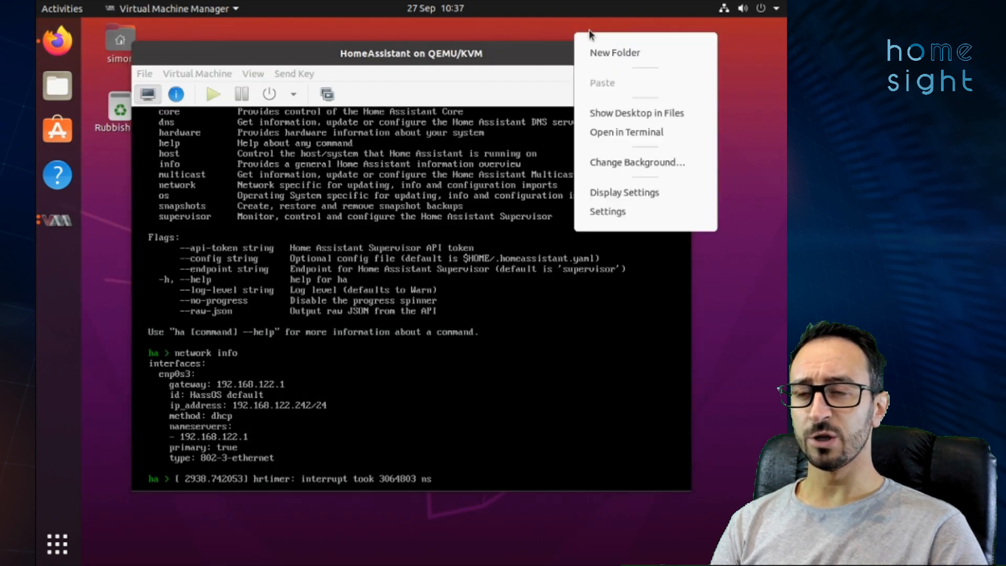
pyautogui.moveTo(625, 132)
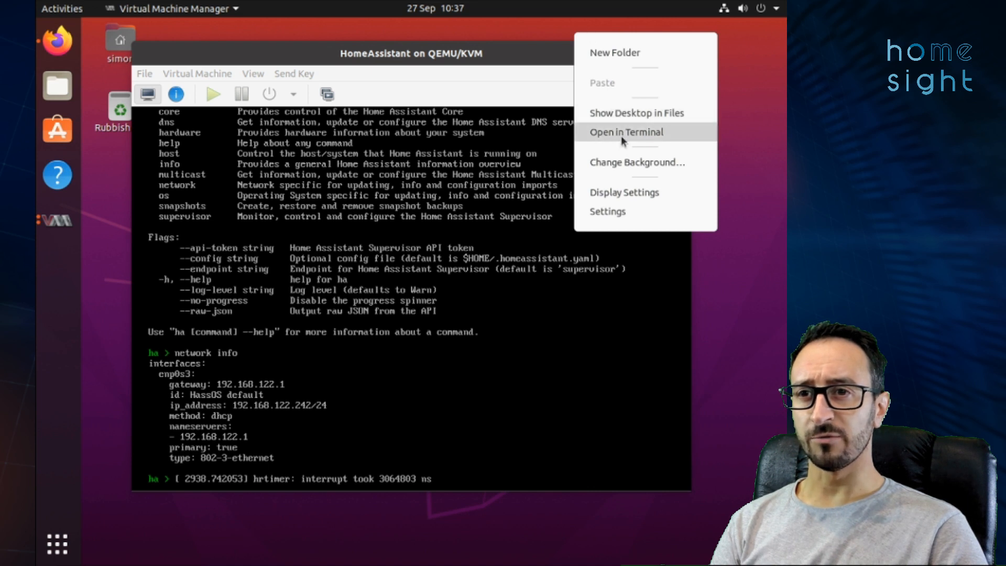
pyautogui.click(625, 132)
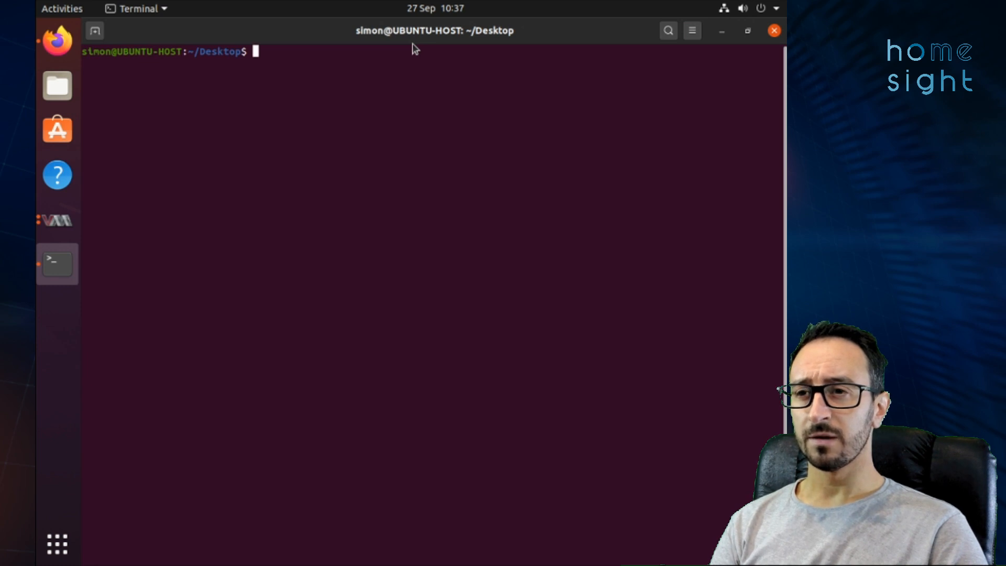
pyautogui.write('if')
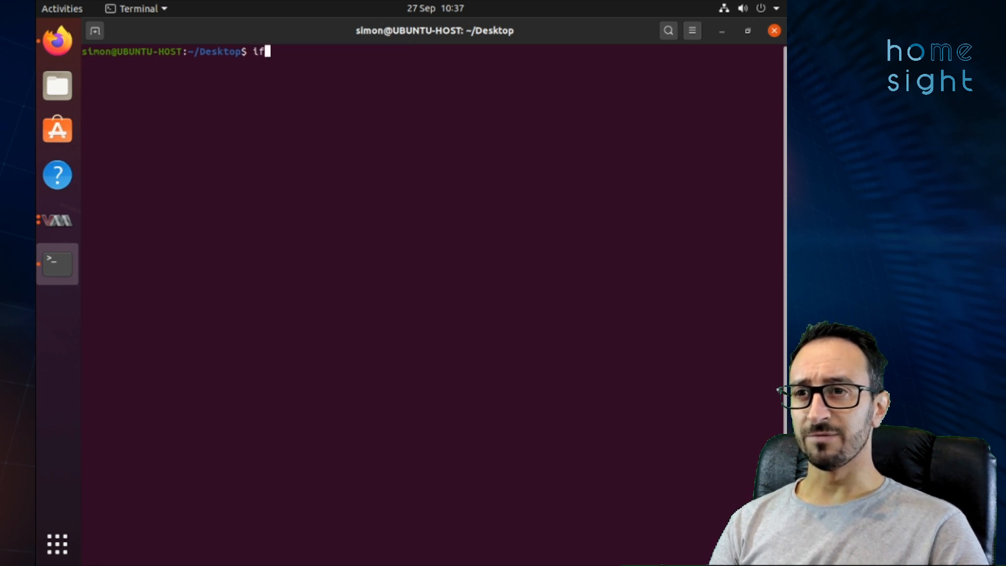
pyautogui.write('config')
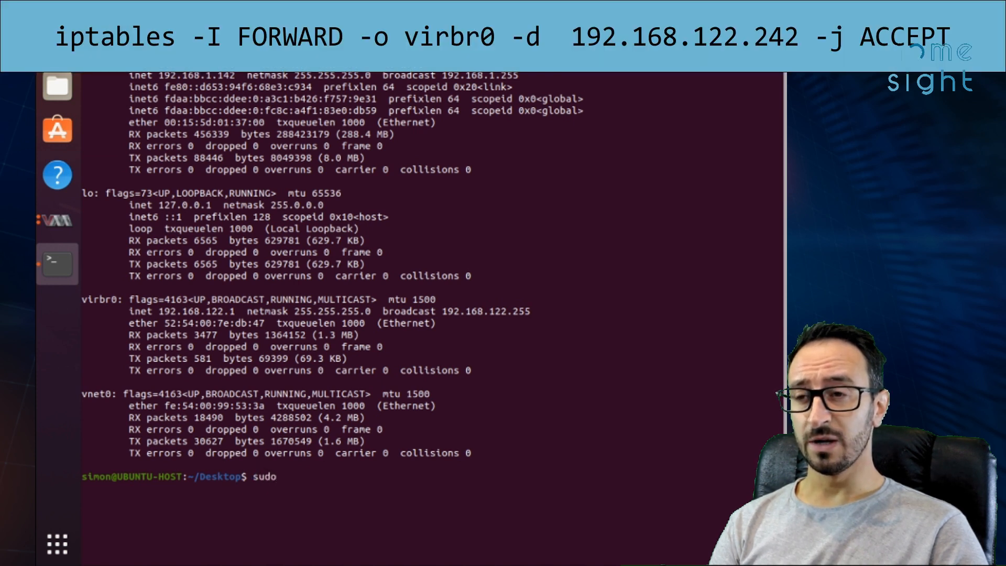
# - Run sudo iptables -I FORWARD -o virbr0 -d 192.168.122.242 -j ACCEPT and enter the password
pyautogui.write('iptables -I FORWARD')
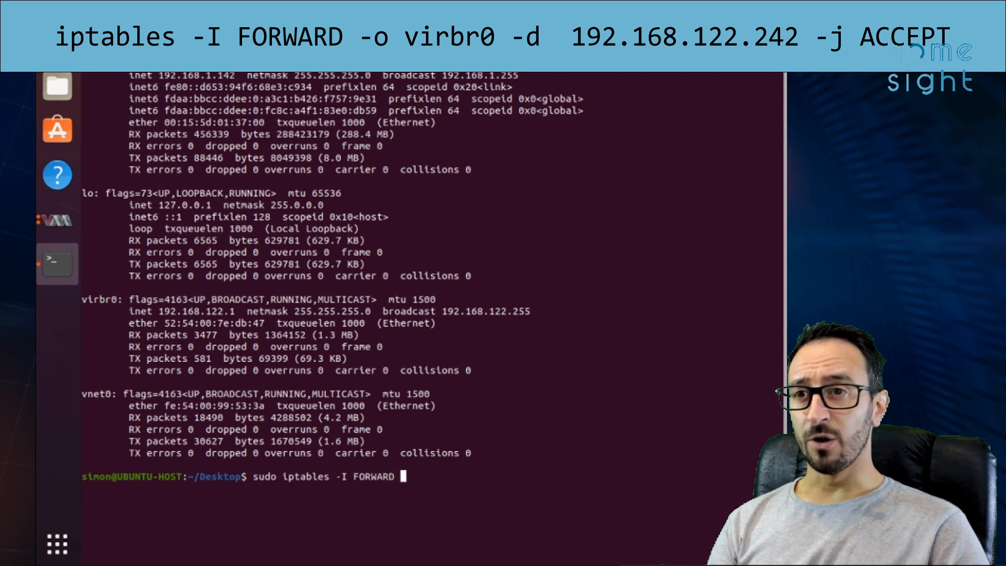
pyautogui.write('-')
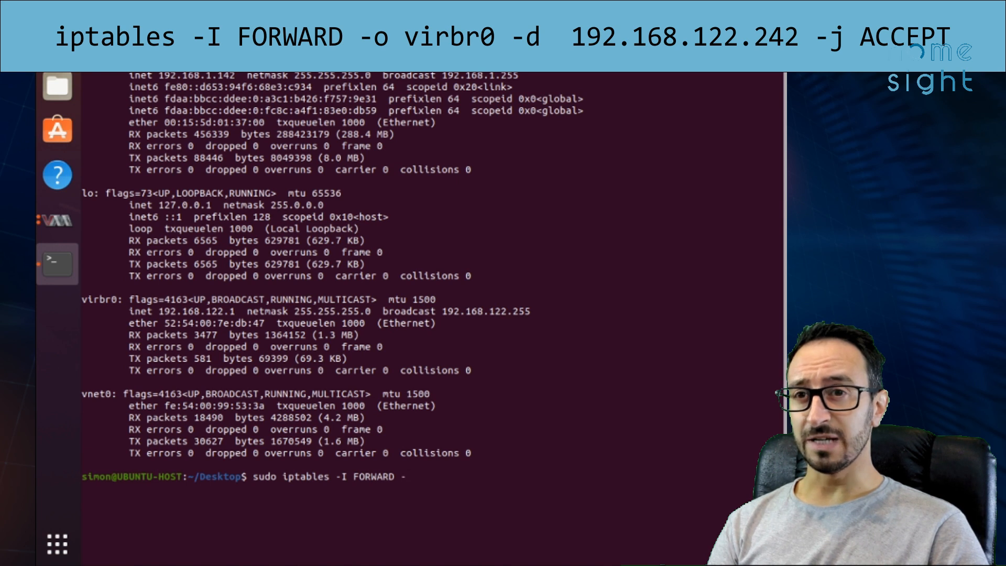
pyautogui.write('o')
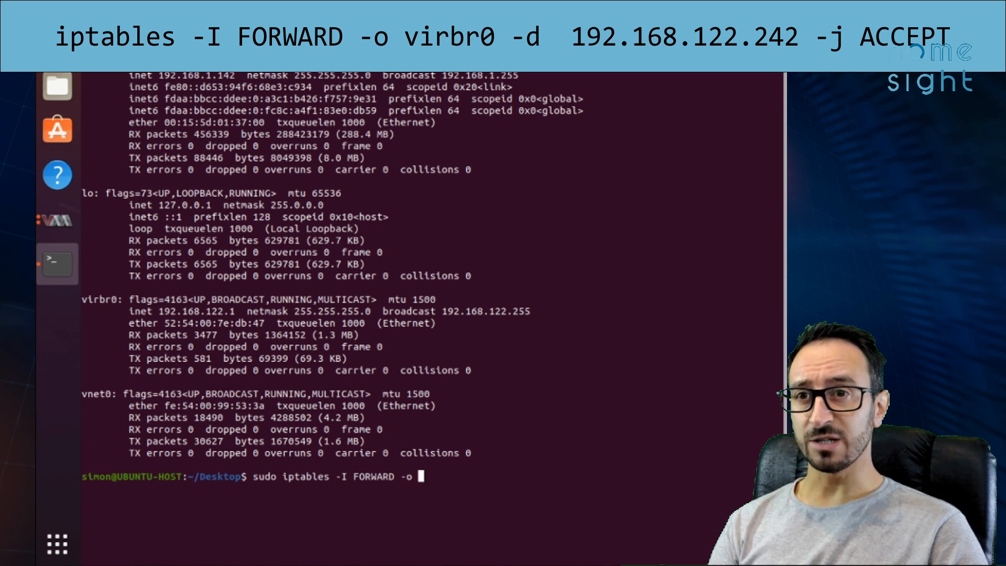
pyautogui.write('virbr')
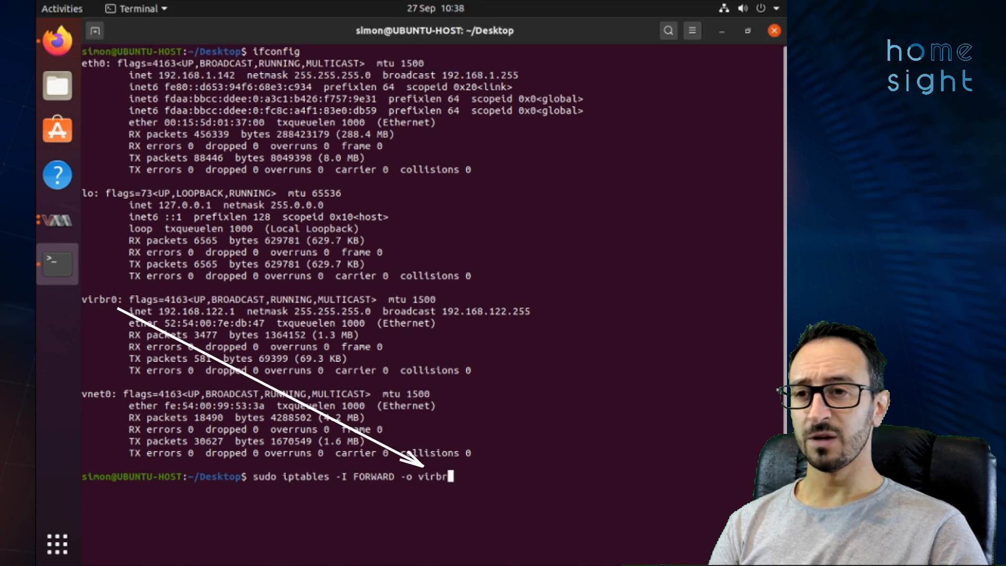
pyautogui.write('0')
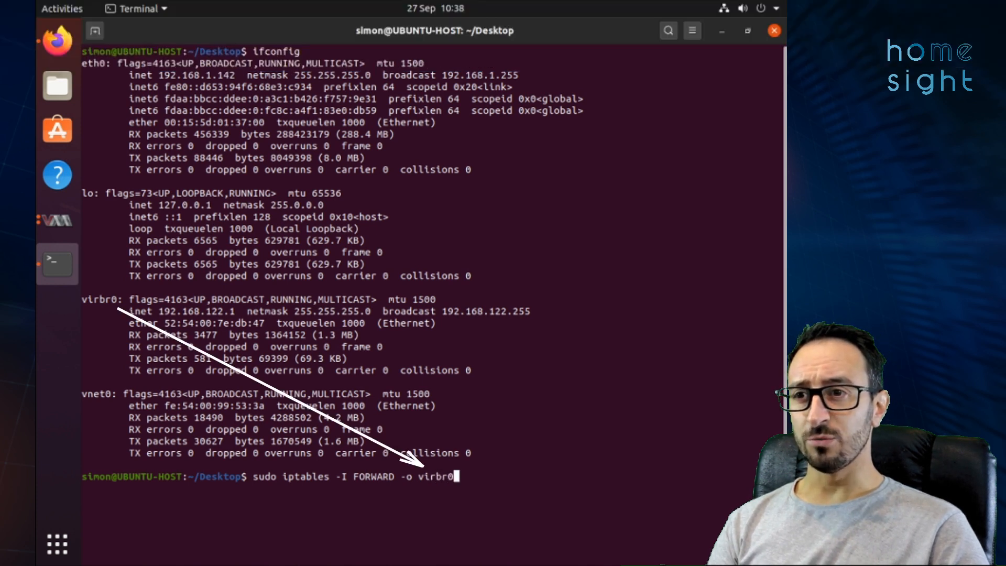
pyautogui.write('-d')
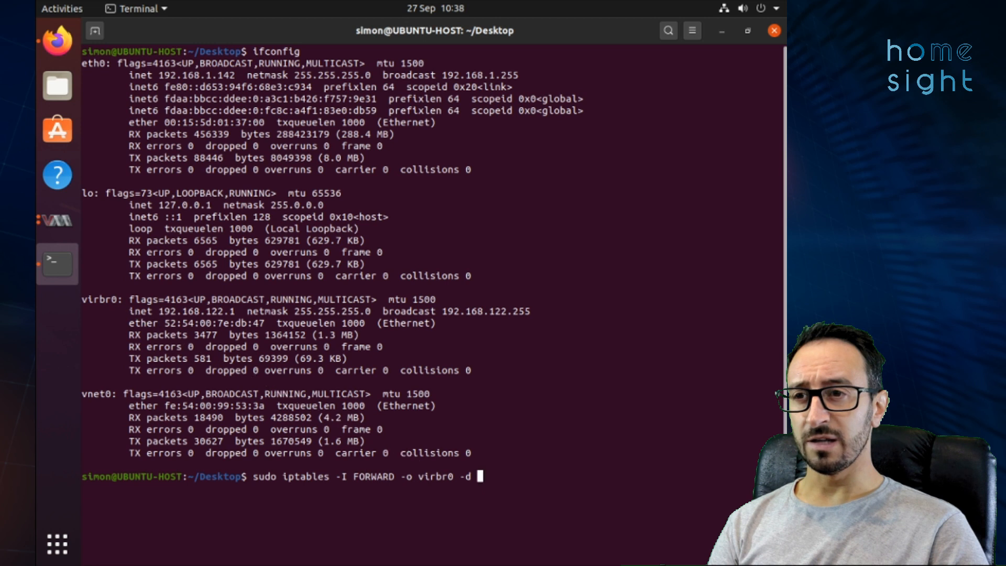
pyautogui.write('192.168.1')
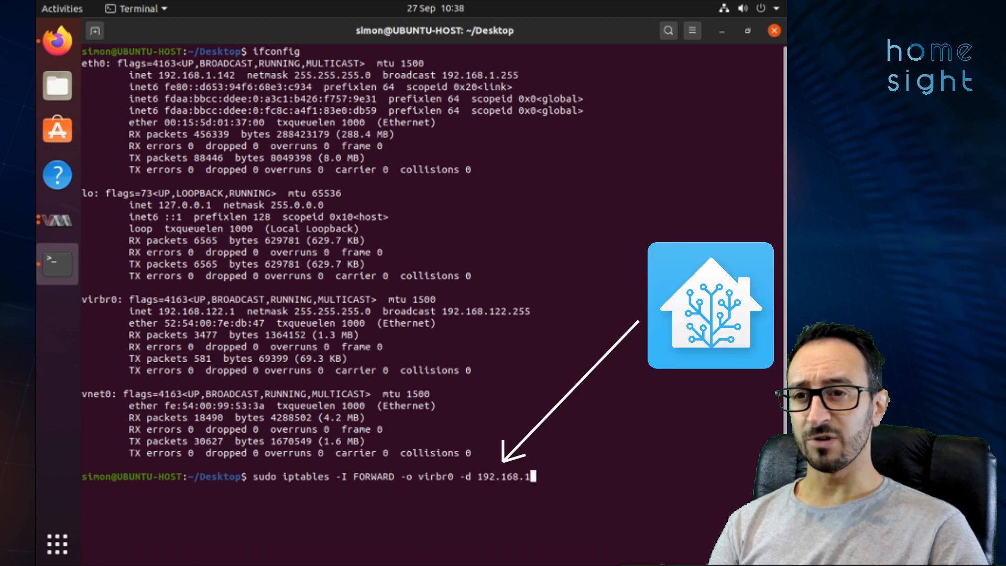
pyautogui.write('22.242')
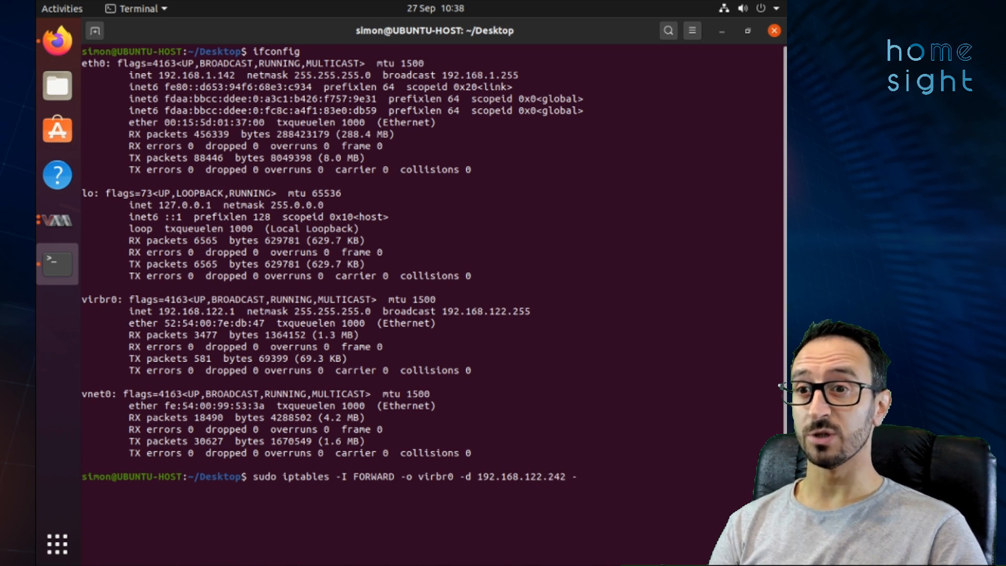
pyautogui.write('-j ACCEPT')
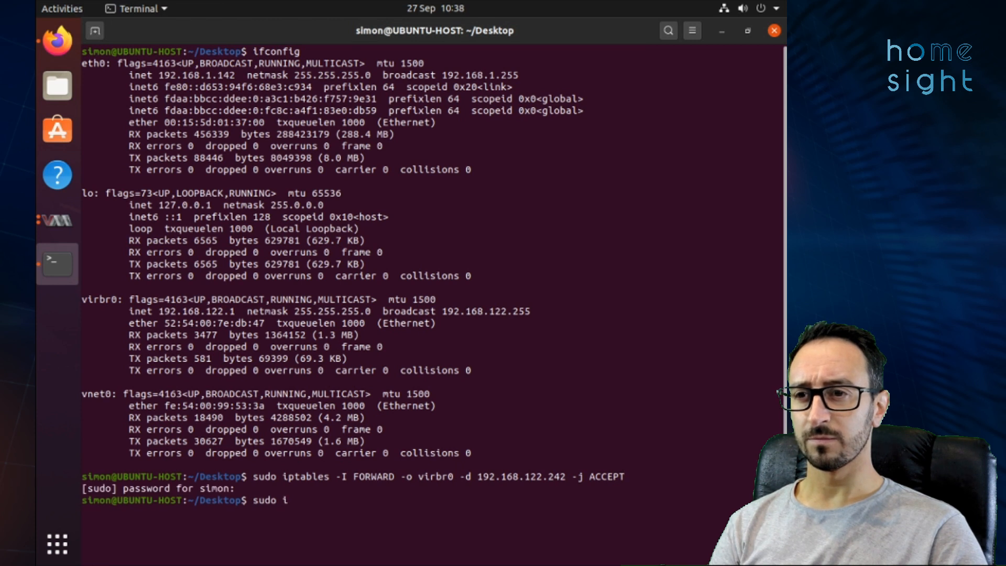
# - Write sudo iptables -t nat -I PREROUTING -p tcp --dport 80 -j DNAT --to 192.168.122.242:8123 at the prompt
pyautogui.write('ptables -t')
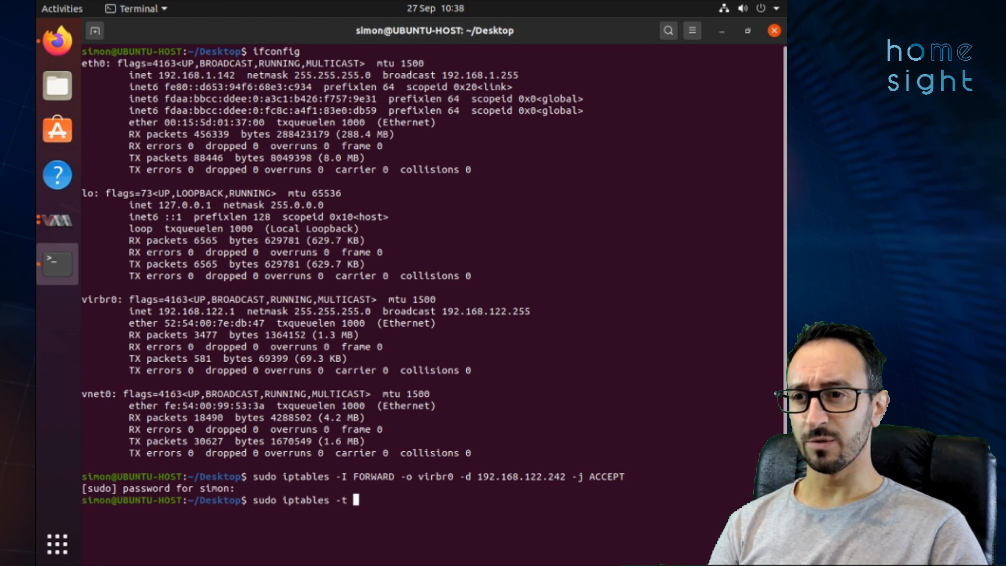
pyautogui.write('nat -I PREROUTING')
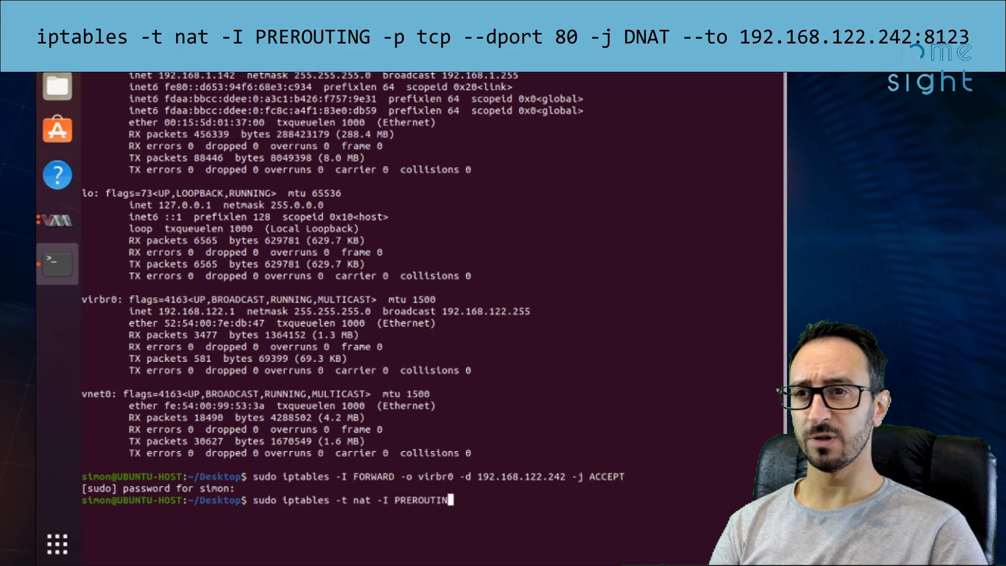
pyautogui.write('-p tcp')
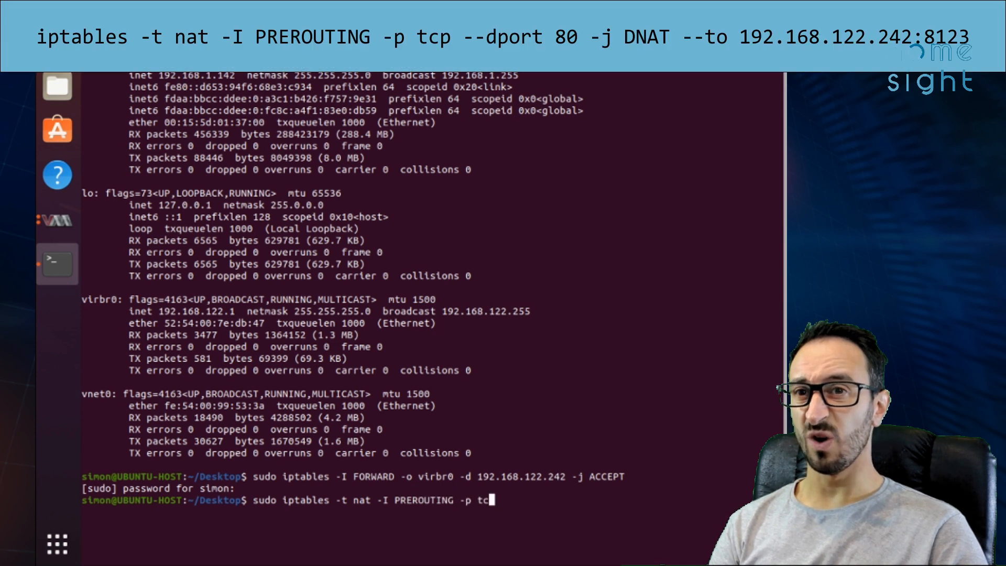
pyautogui.write('--dport 80')
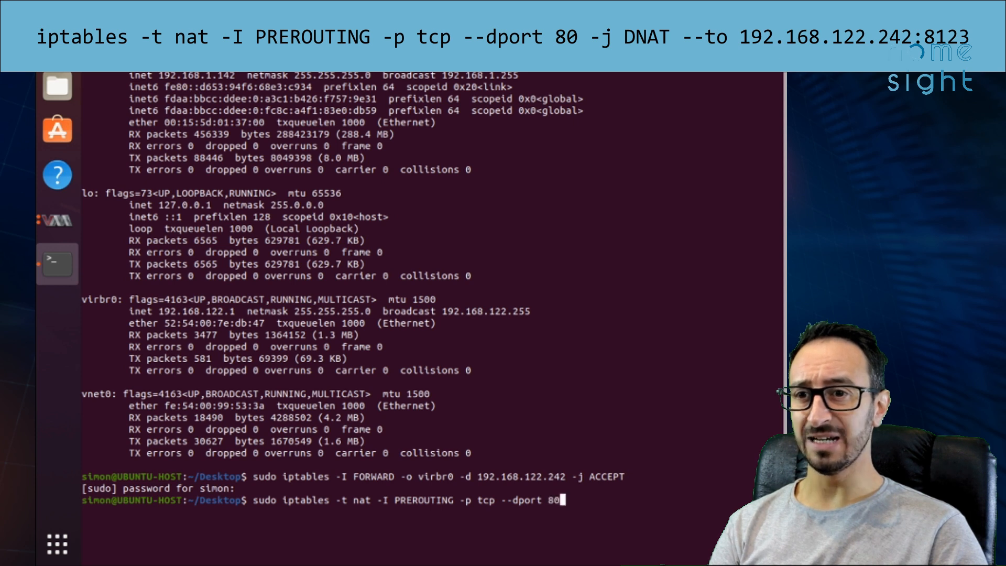
pyautogui.write('-j DNAT')
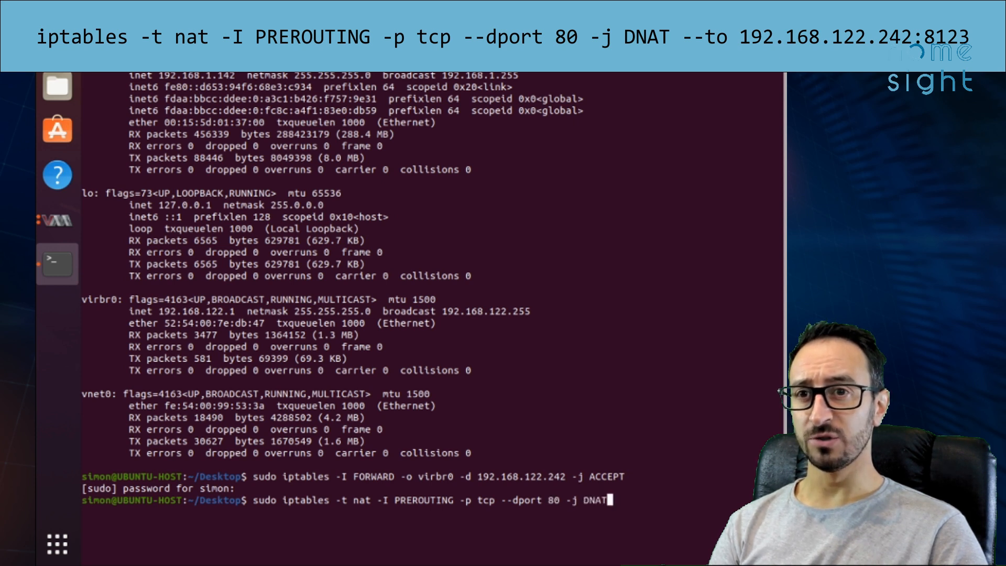
pyautogui.write('--to 192.16')
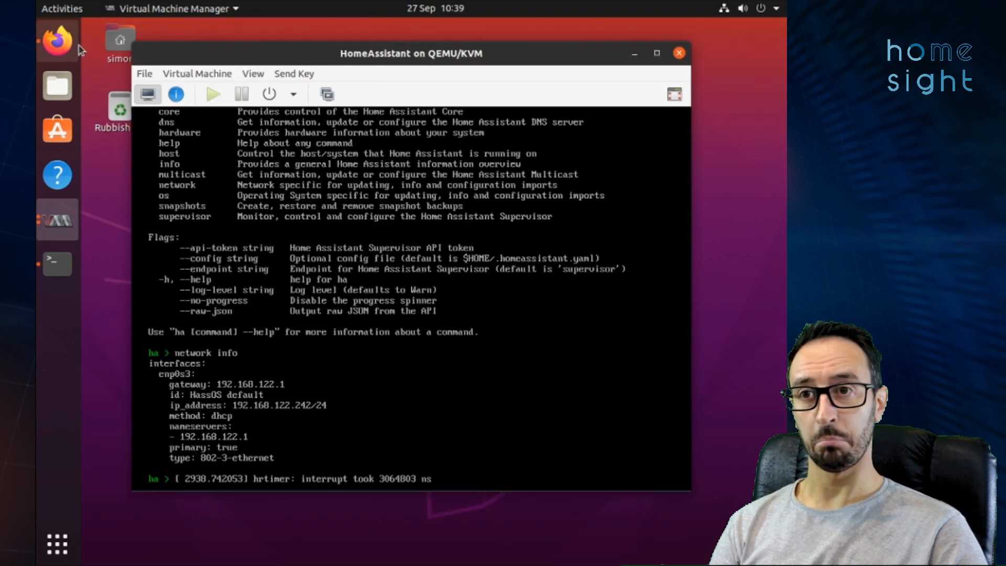
# - Bring up Firefox on the host and select the 192.168.122.242:8123/onboarding.html address
pyautogui.click(57, 41)
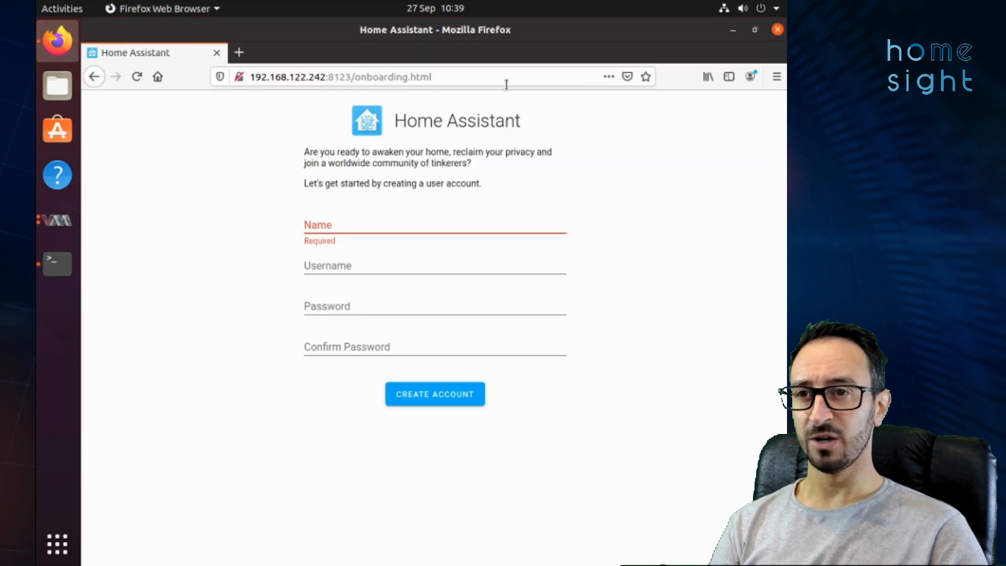
pyautogui.click(339, 77)
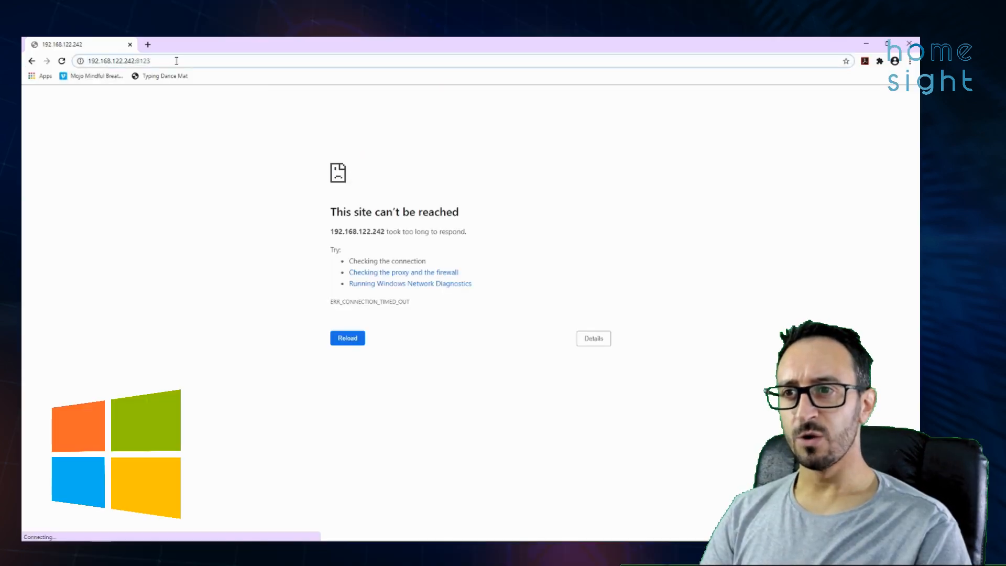
# - Trim Chrome's address to 192.168.122.242 by removing :8123
pyautogui.click(128, 61)
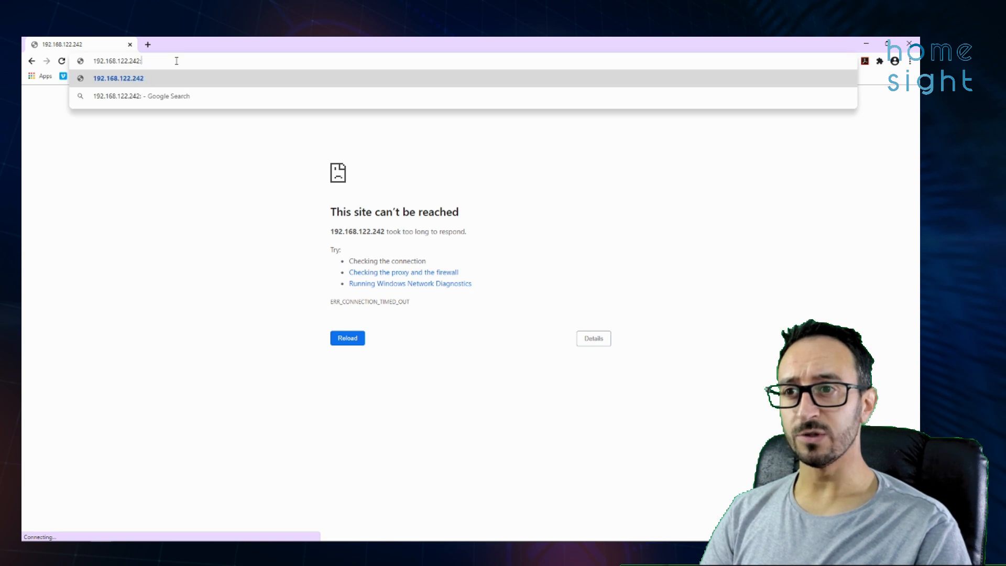